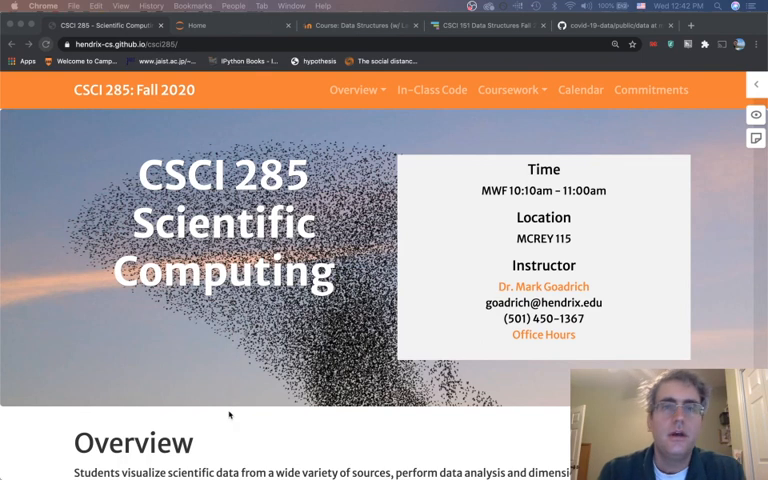
{"action": "mouse_move", "coordinate": [252, 136]}
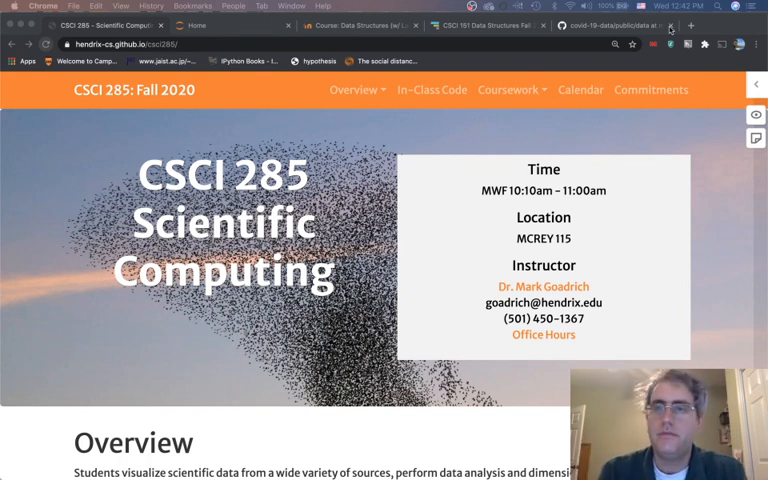
Step: Switch to the Chrome tab showing the Jupyter file listing on localhost
{"action": "left_click", "coordinate": [610, 24]}
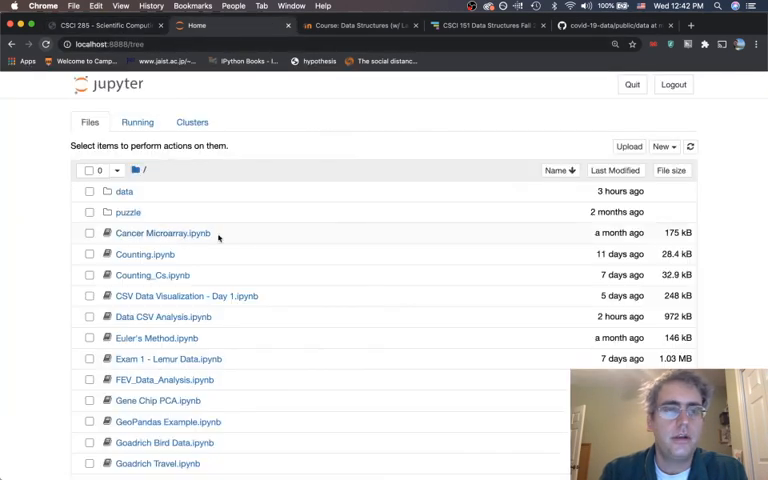
{"action": "left_click", "coordinate": [124, 192]}
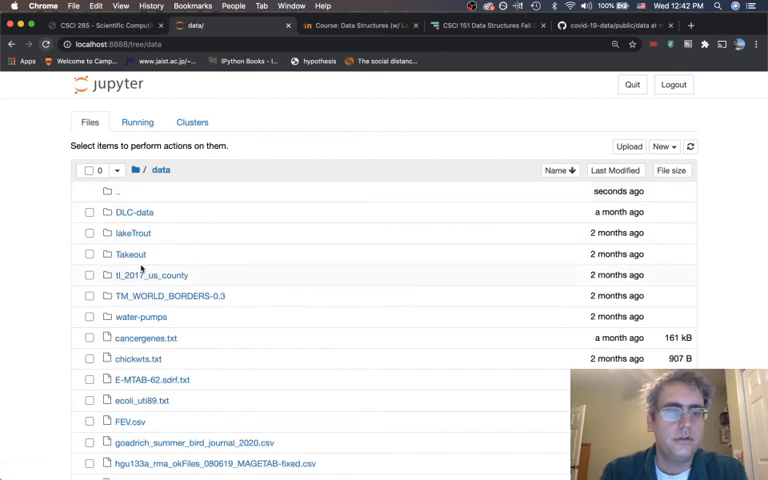
{"action": "scroll", "scroll_direction": "down", "scroll_amount": 3}
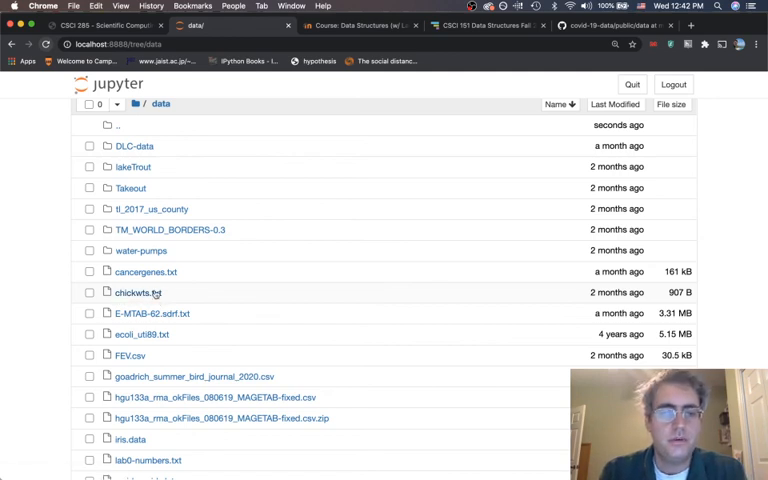
{"action": "scroll", "scroll_direction": "down", "scroll_amount": 3}
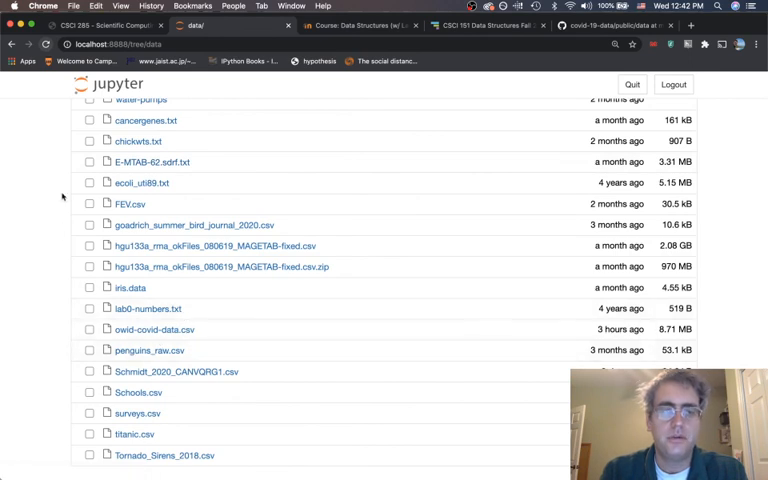
{"action": "scroll", "scroll_direction": "up", "scroll_amount": 3}
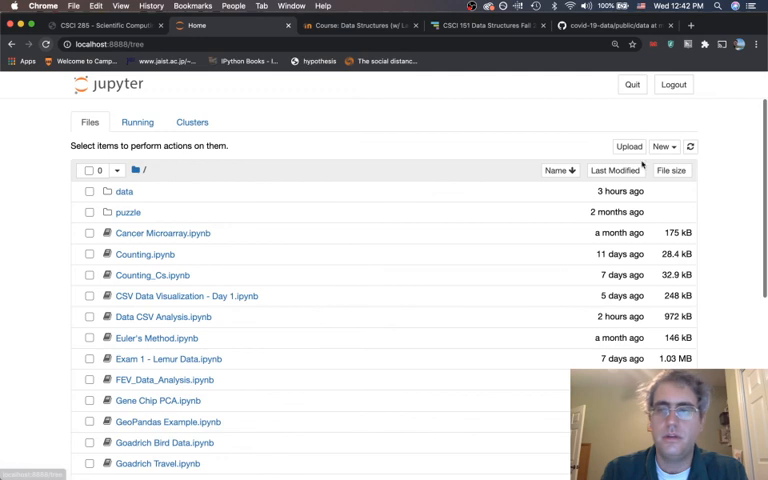
Step: Create a new Python 3 notebook and rename it 'Even More Birds'
{"action": "left_click", "coordinate": [662, 146]}
{"action": "type", "text": "Even m"}
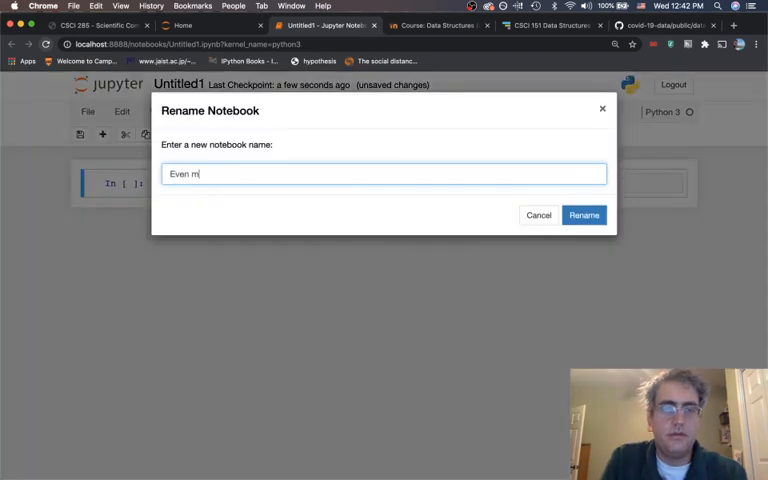
{"action": "type", "text": "ore Birds"}
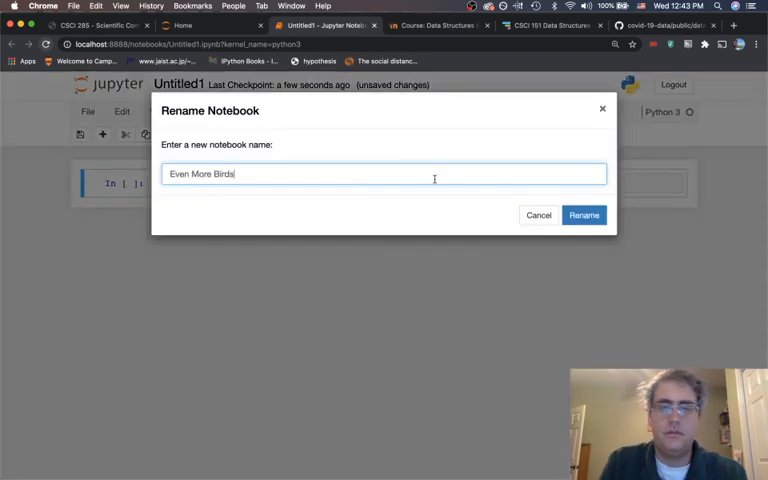
{"action": "left_click", "coordinate": [584, 216]}
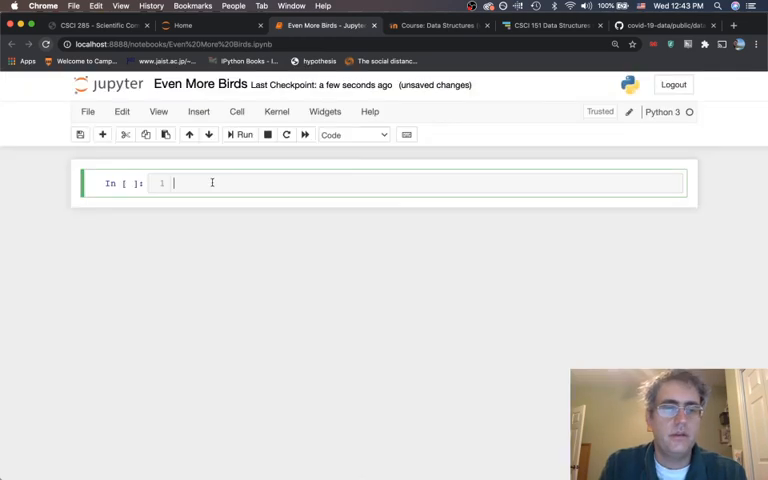
Step: Write and run a first cell with %matplotlib inline, import pandas as pd, from plotnine import *
{"action": "type", "text": "%"}
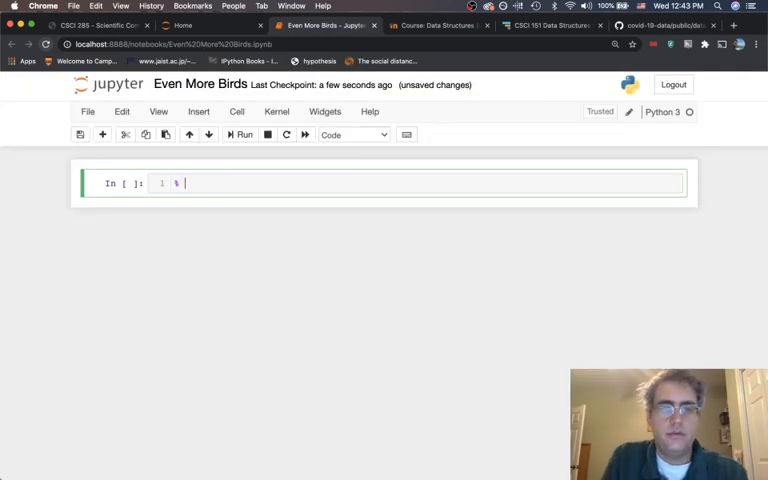
{"action": "type", "text": "mat"}
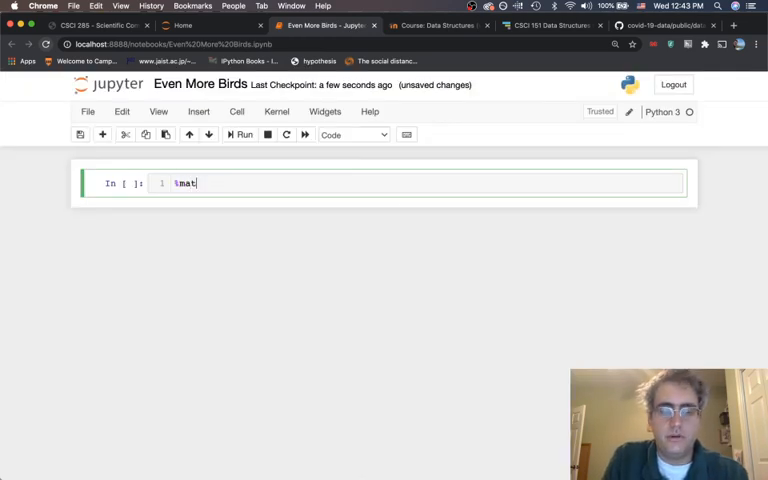
{"action": "type", "text": "plotlib inline"}
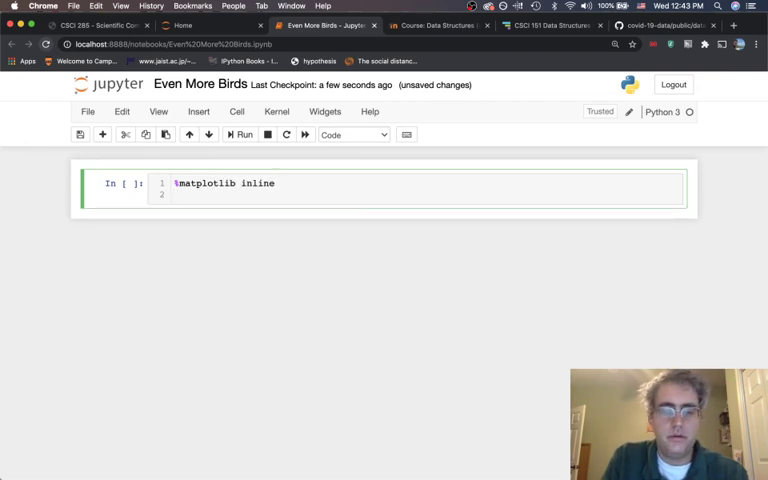
{"action": "type", "text": "import pandas as"}
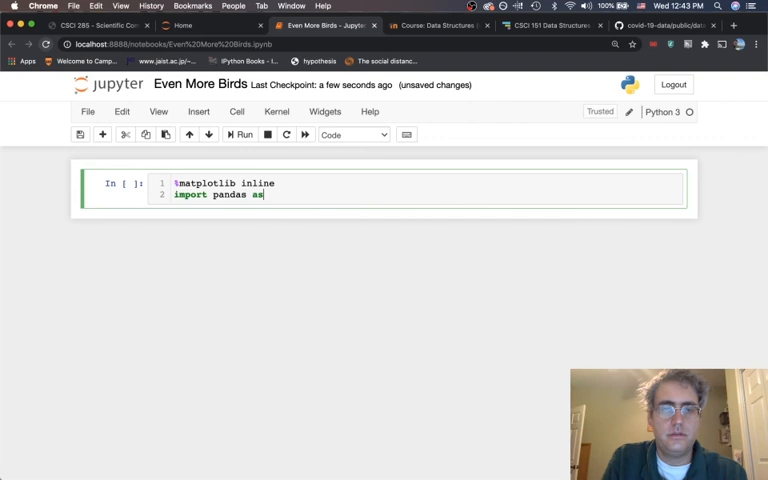
{"action": "type", "text": "pd"}
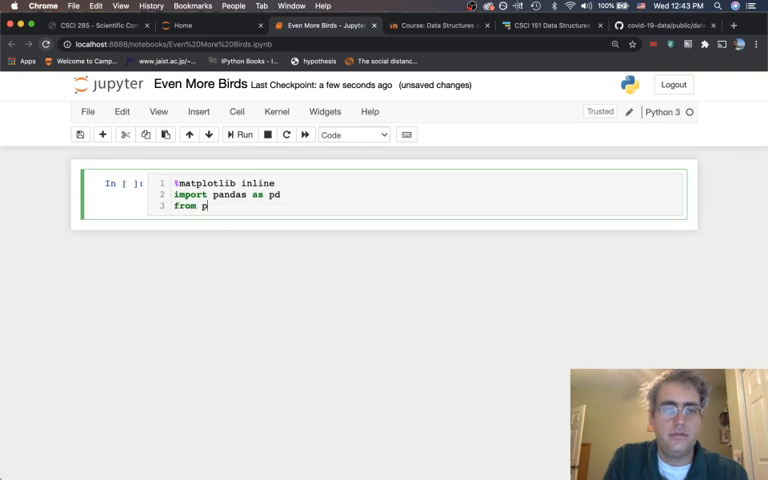
{"action": "type", "text": "lotnine import"}
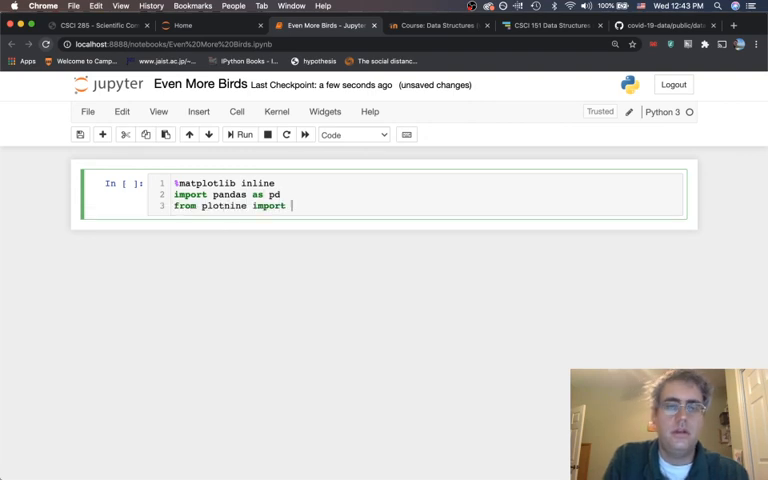
{"action": "type", "text": "*"}
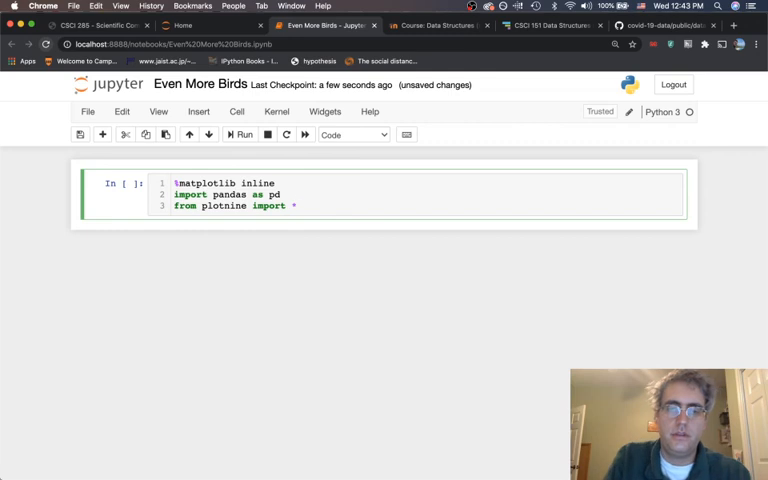
{"action": "left_click", "coordinate": [244, 136]}
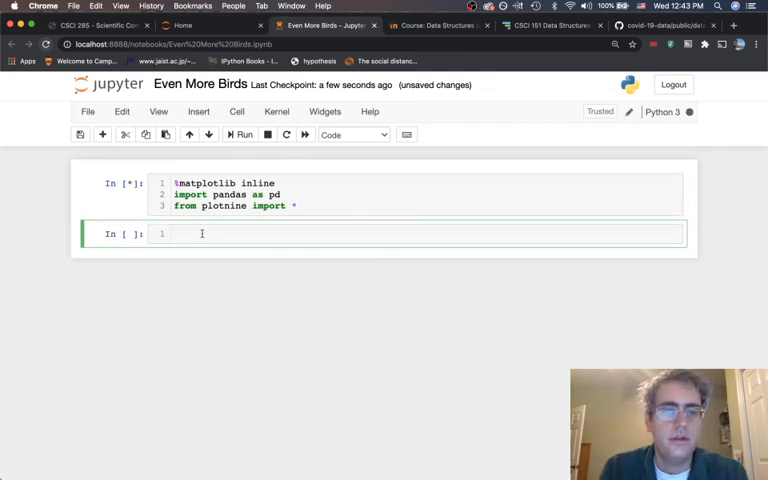
Step: Load data/chickwts.txt into df with pd.read_csv and display the data frame
{"action": "left_click", "coordinate": [242, 136]}
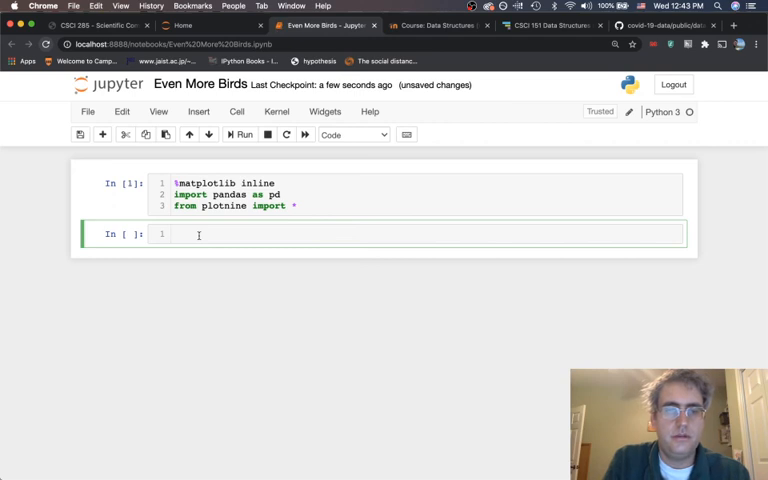
{"action": "type", "text": "pd"}
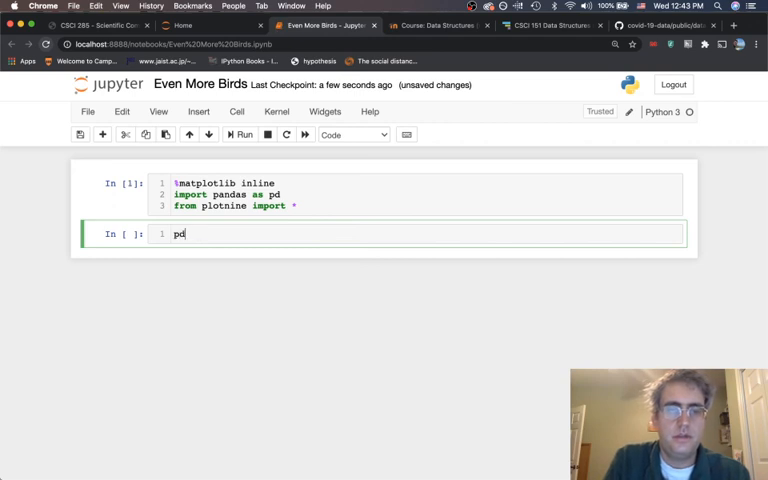
{"action": "type", "text": "df"}
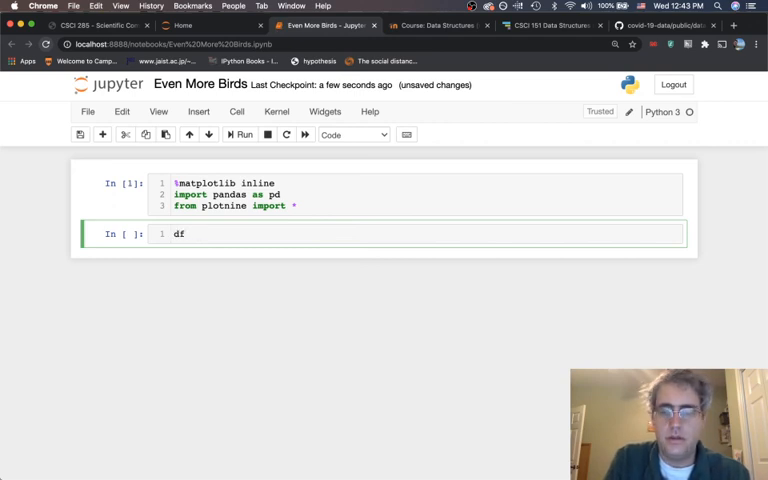
{"action": "type", "text": "= pd.read"}
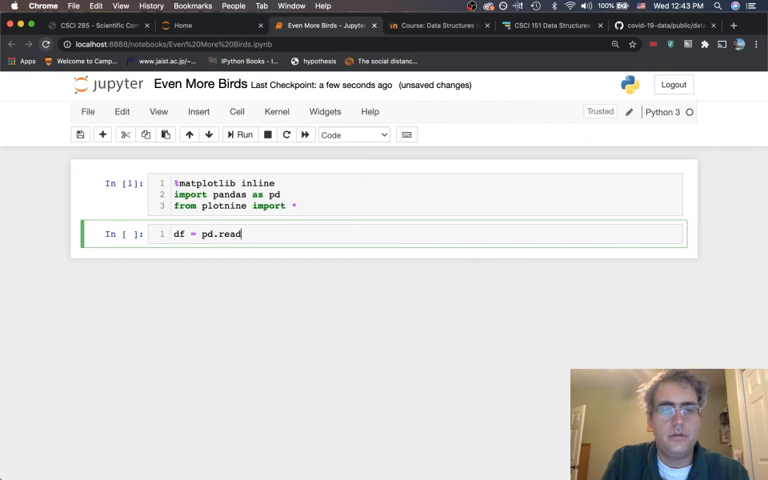
{"action": "type", "text": "_csv"}
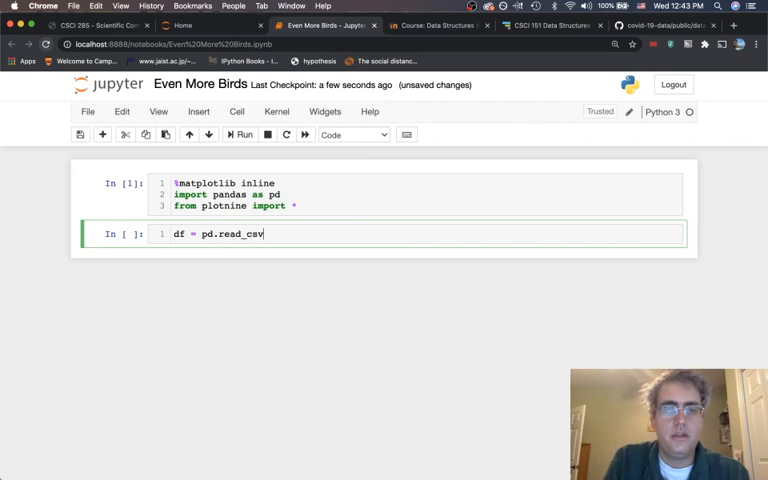
{"action": "type", "text": "(\"chi\""}
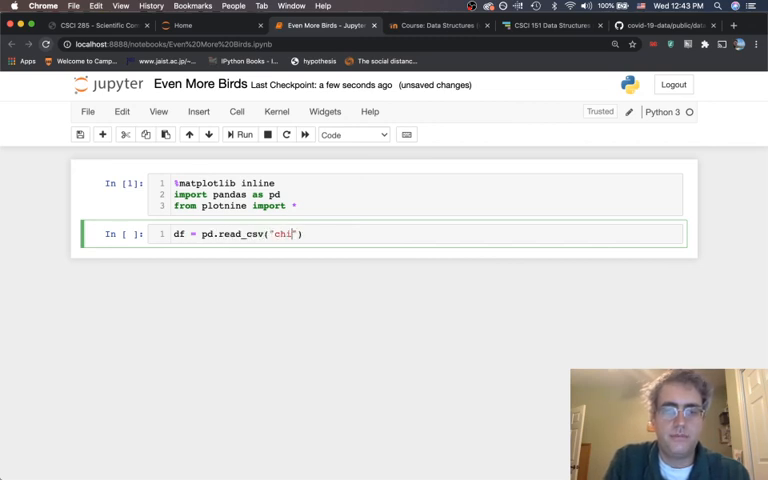
{"action": "type", "text": "ckwts"}
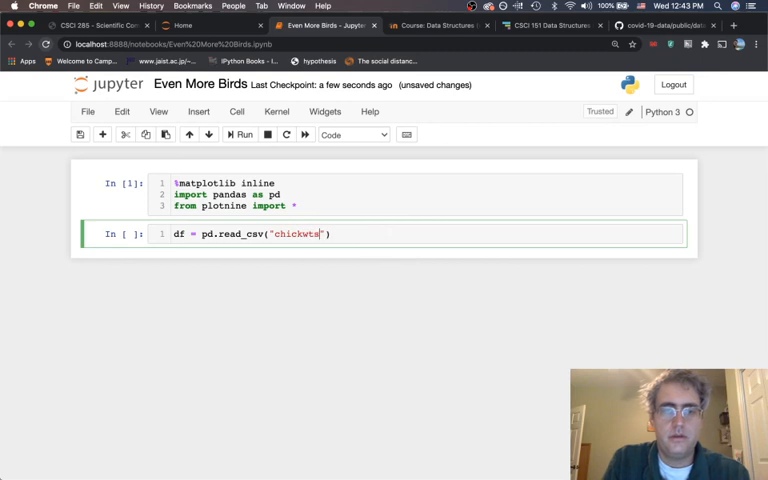
{"action": "type", "text": ".txt"}
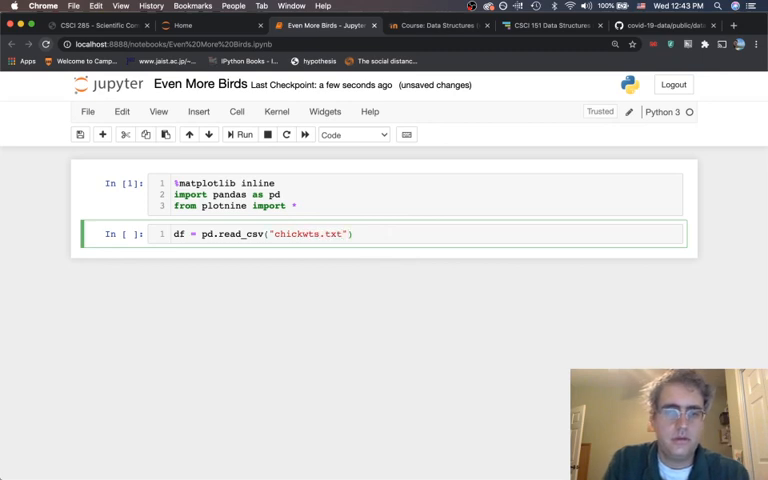
{"action": "left_click", "coordinate": [240, 134]}
{"action": "type", "text": "df"}
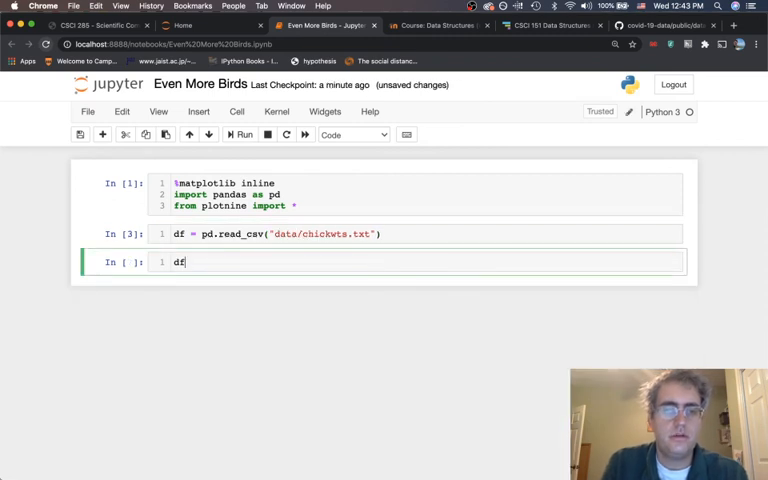
{"action": "left_click", "coordinate": [244, 134]}
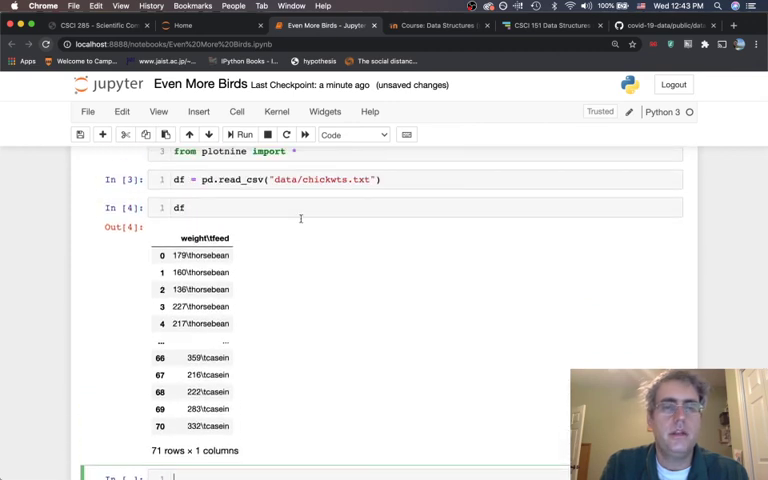
Step: Add a tab separator to read_csv so df shows 71 rows with weight and feed columns
{"action": "scroll", "scroll_direction": "up", "scroll_amount": 3}
{"action": "type", "text": ", "}
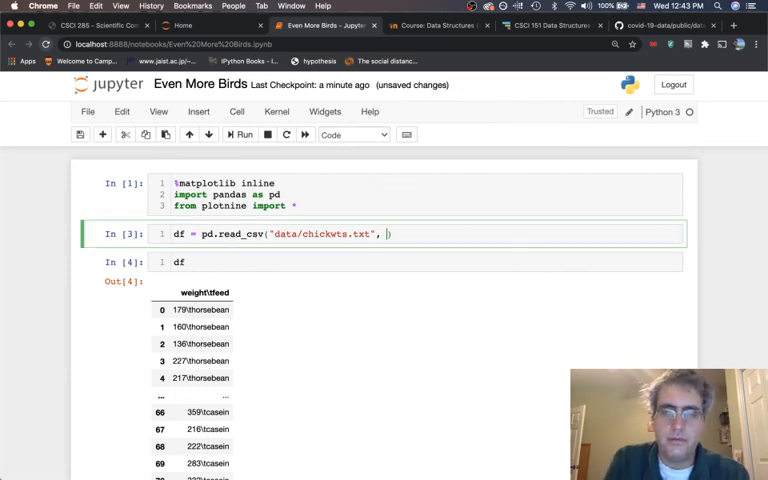
{"action": "type", "text": "sep=\"\""}
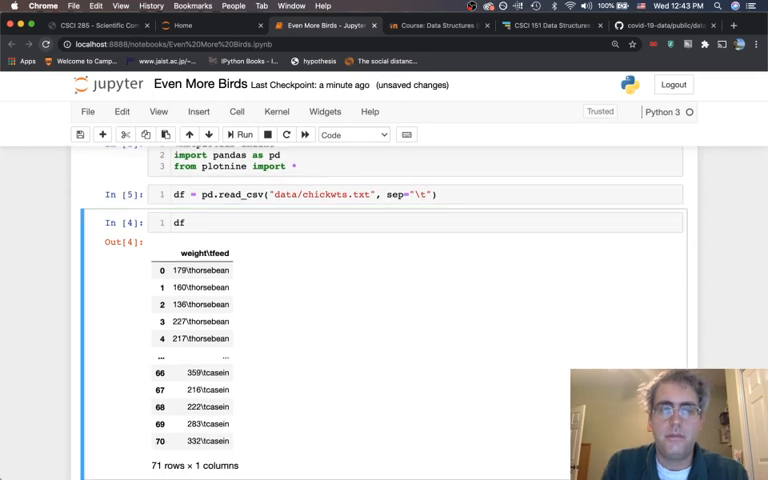
{"action": "left_click", "coordinate": [240, 134]}
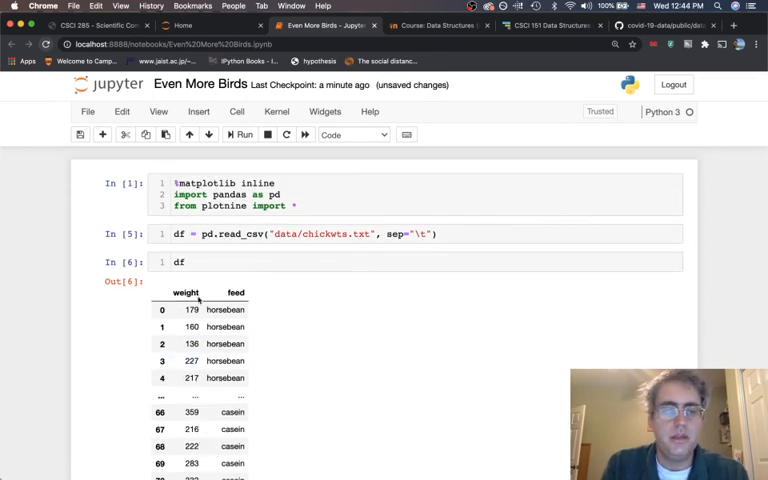
{"action": "scroll", "scroll_direction": "down", "scroll_amount": 3}
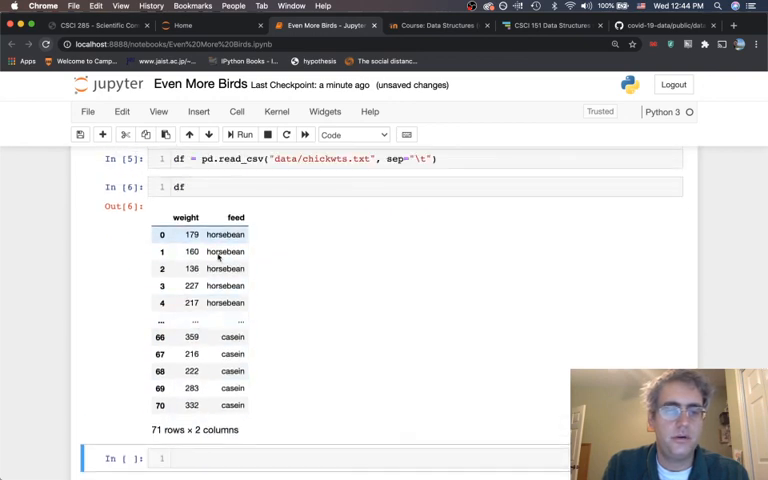
{"action": "scroll", "scroll_direction": "up", "scroll_amount": 3}
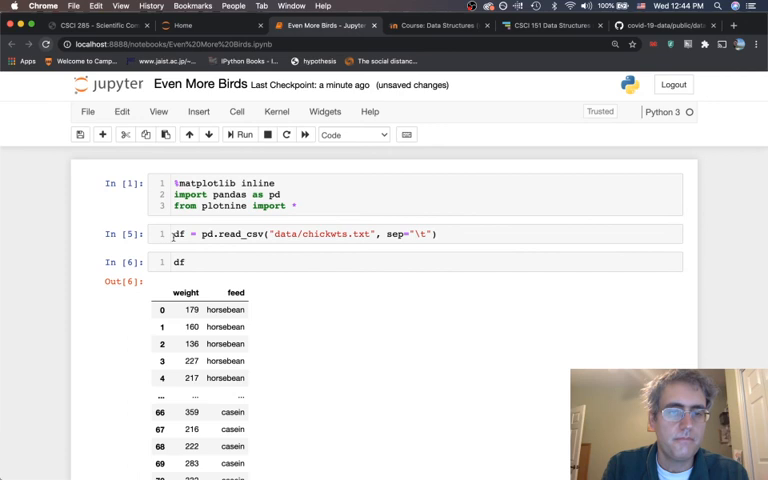
Step: Change the df cell to df["feed"].unique() to list the distinct feed types
{"action": "left_click", "coordinate": [300, 232]}
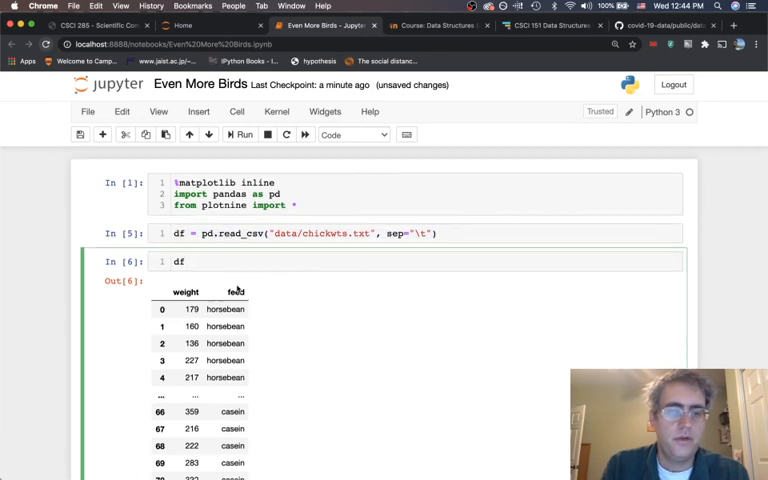
{"action": "scroll", "scroll_direction": "down", "scroll_amount": 3}
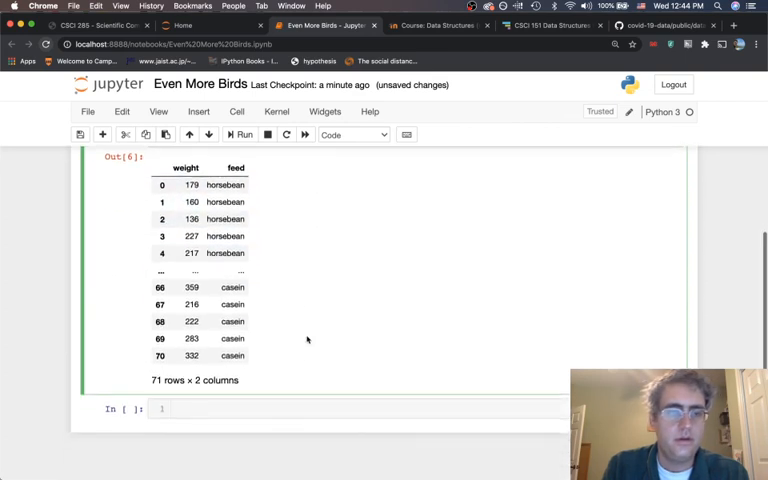
{"action": "scroll", "scroll_direction": "up", "scroll_amount": 3}
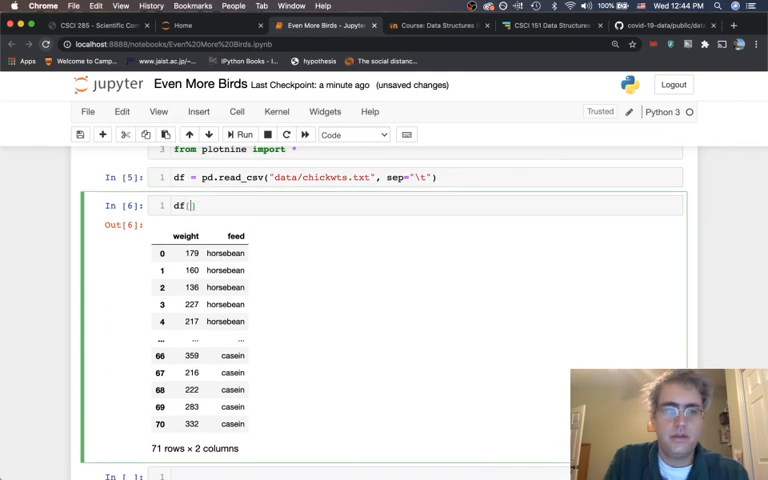
{"action": "type", "text": "[\"feed\"]"}
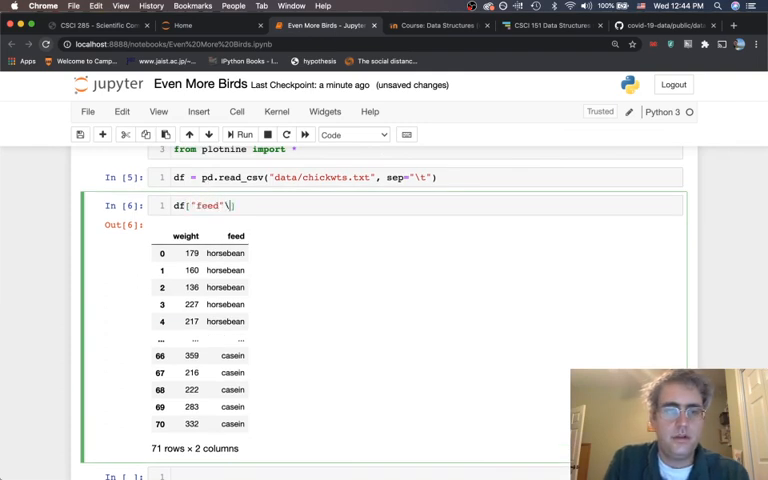
{"action": "type", "text": ".unique("}
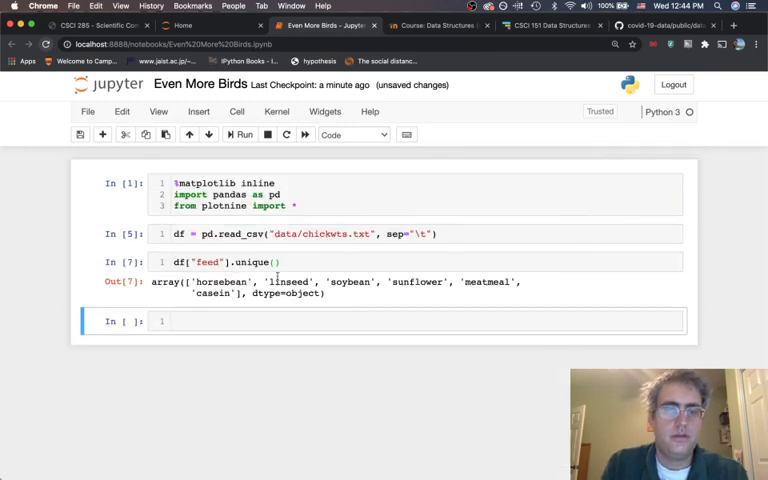
{"action": "mouse_move", "coordinate": [308, 310]}
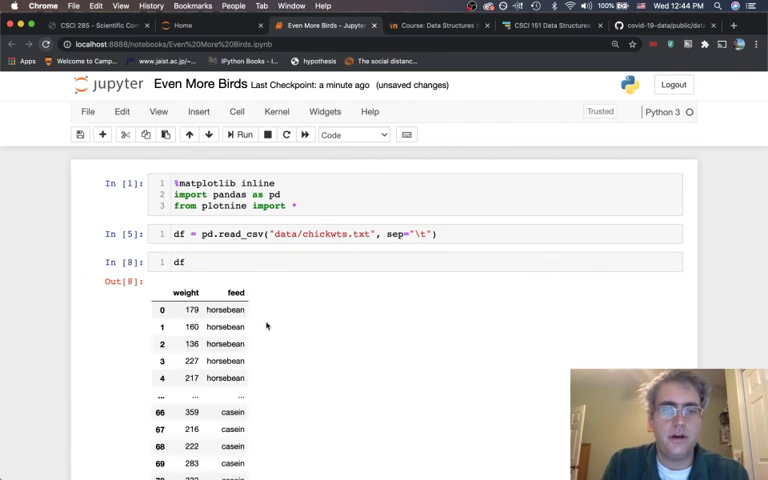
Step: Run ggplot(df, aes(x="feed", y="weight")) + geom_boxplot() to box-plot weight by feed
{"action": "scroll", "scroll_direction": "down", "scroll_amount": 3}
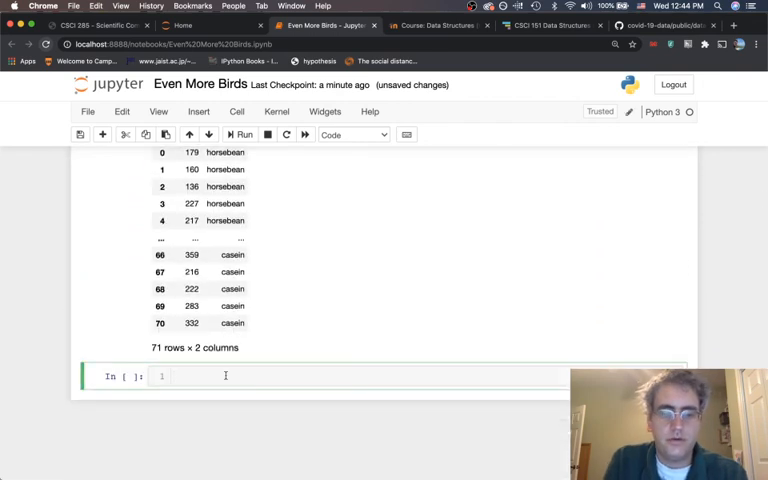
{"action": "type", "text": "ggplot(df,"}
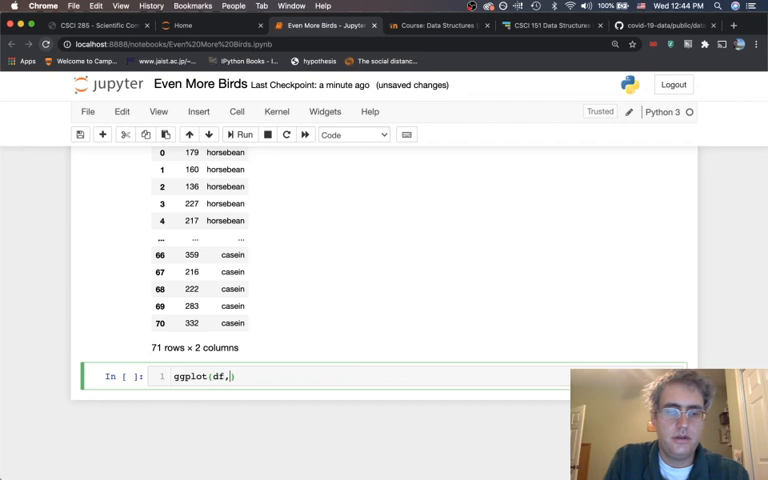
{"action": "type", "text": "aes()"}
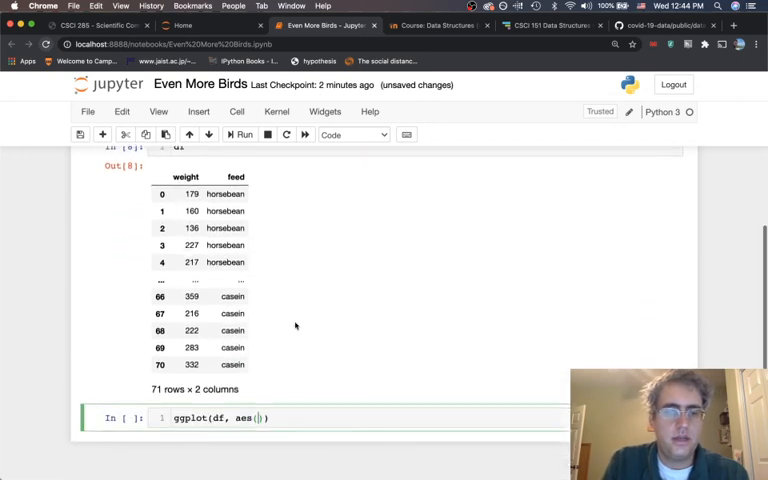
{"action": "type", "text": "x = \"feed\""}
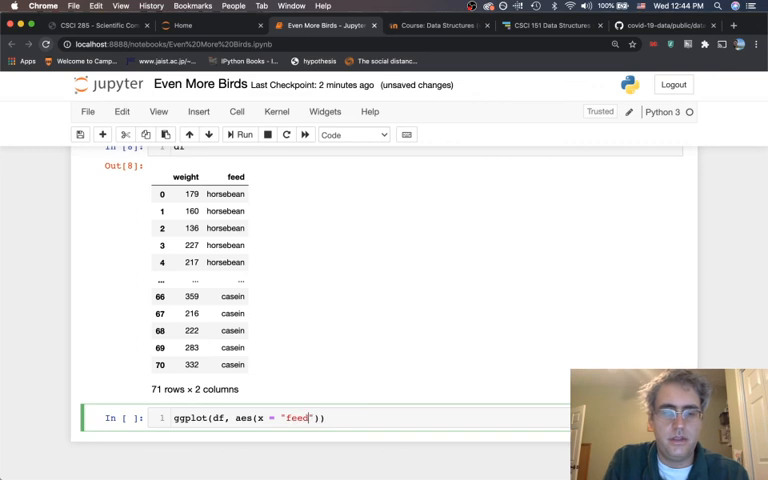
{"action": "type", "text": ", y=\"weight"}
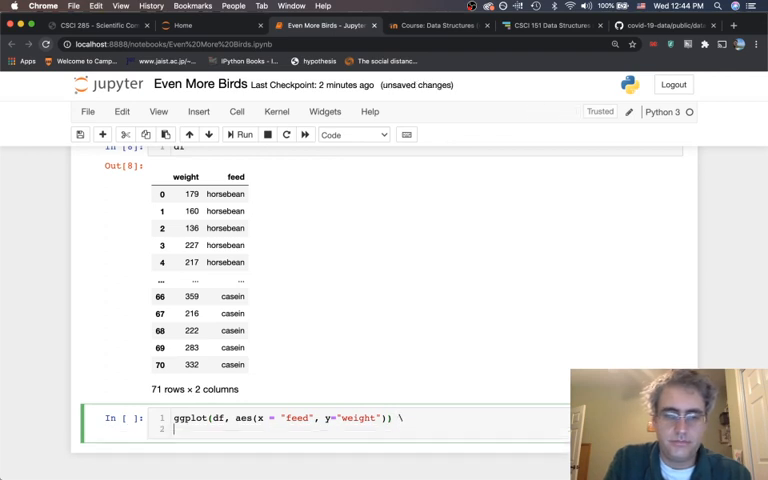
{"action": "type", "text": "+ geom_b"}
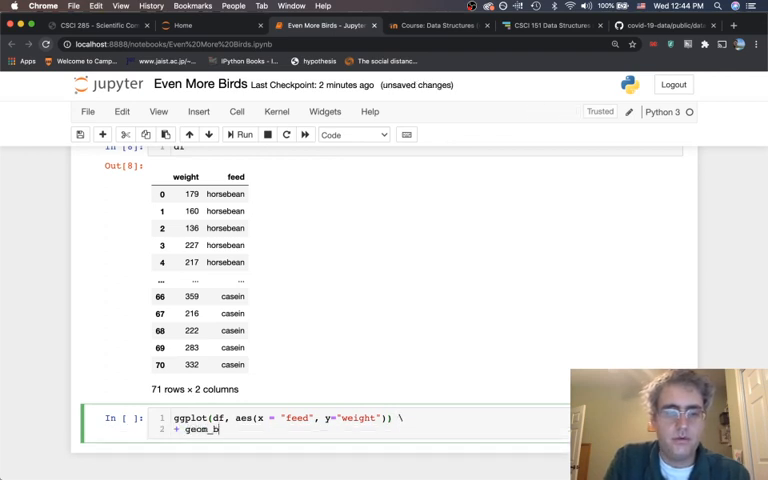
{"action": "type", "text": "xplot("}
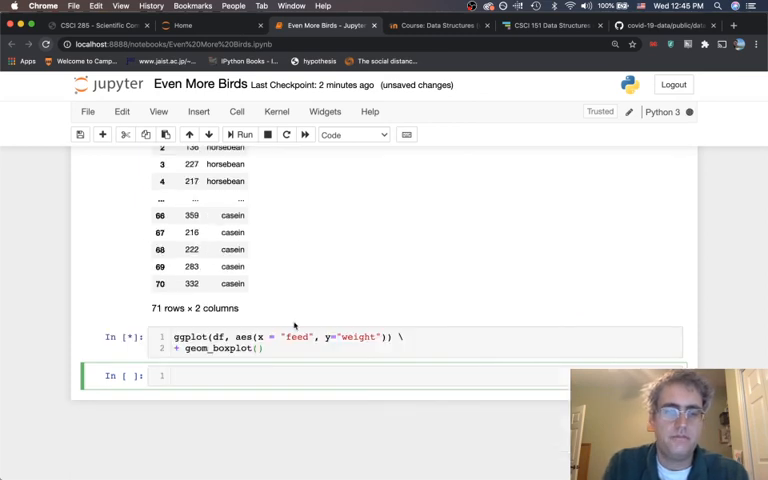
{"action": "left_click", "coordinate": [240, 134]}
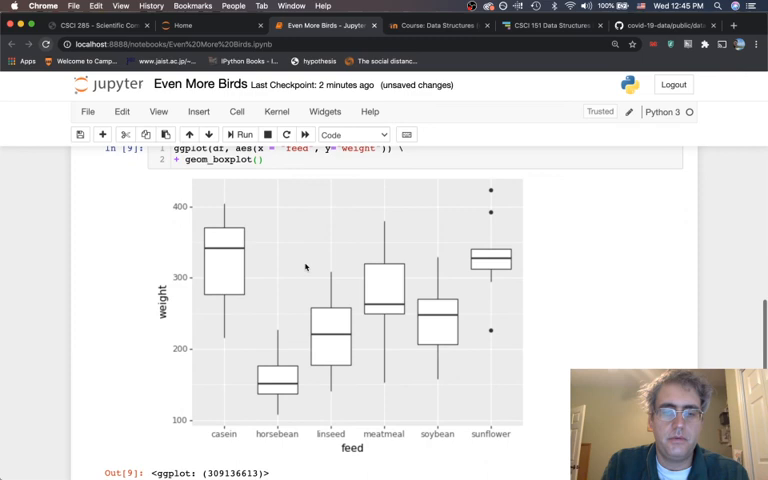
{"action": "mouse_move", "coordinate": [202, 308]}
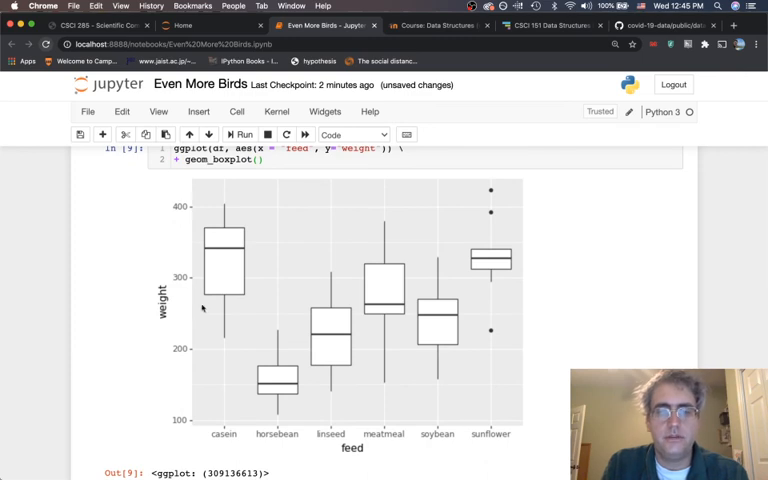
{"action": "mouse_move", "coordinate": [288, 330]}
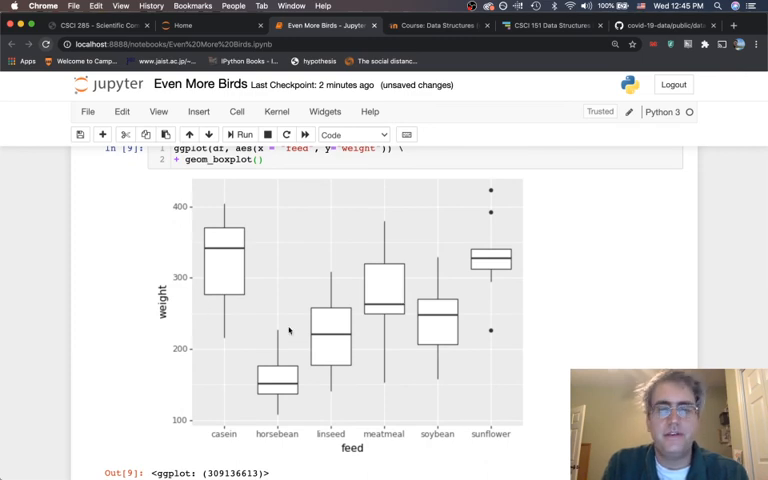
{"action": "mouse_move", "coordinate": [256, 220]}
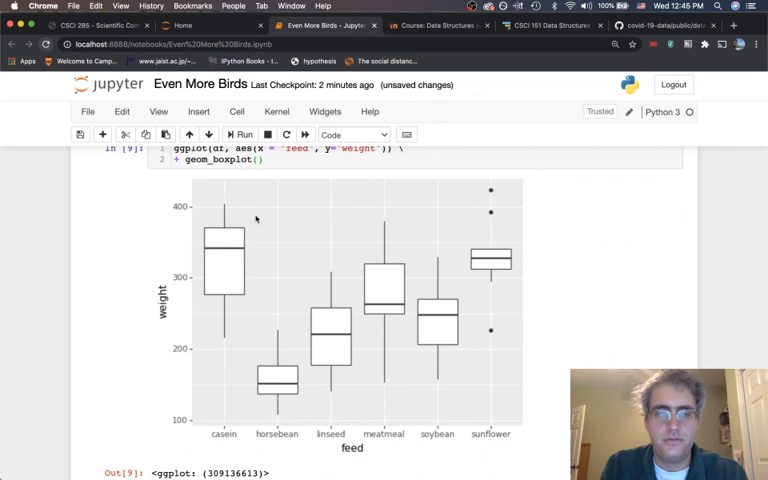
{"action": "mouse_move", "coordinate": [494, 196]}
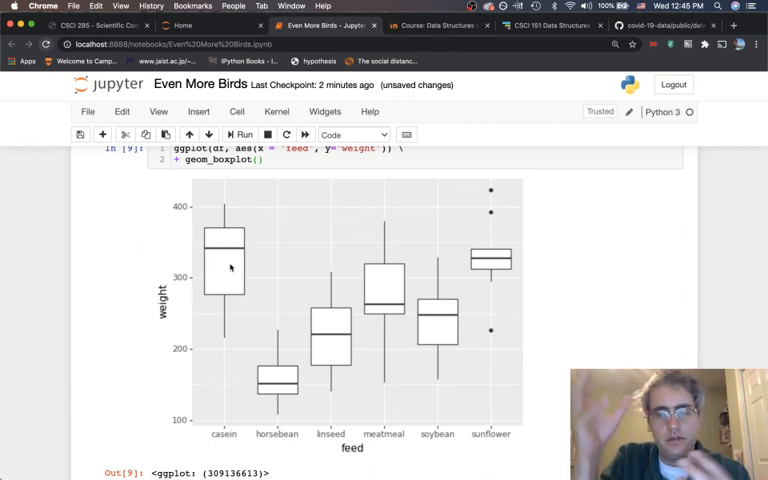
{"action": "mouse_move", "coordinate": [412, 284]}
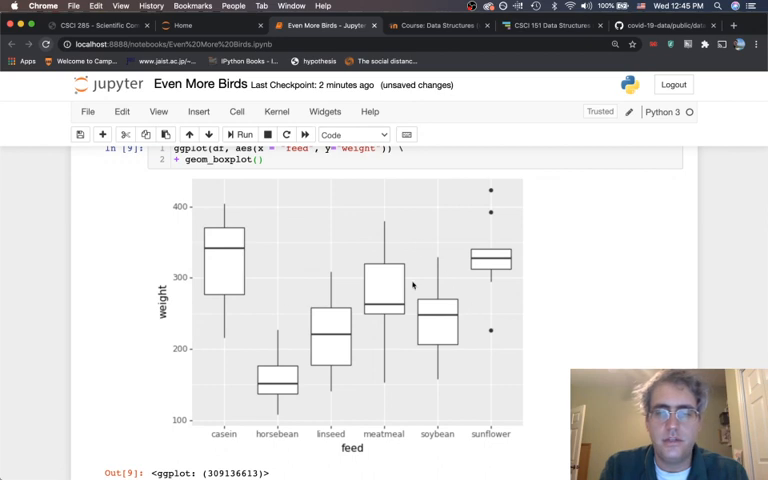
{"action": "mouse_move", "coordinate": [350, 302]}
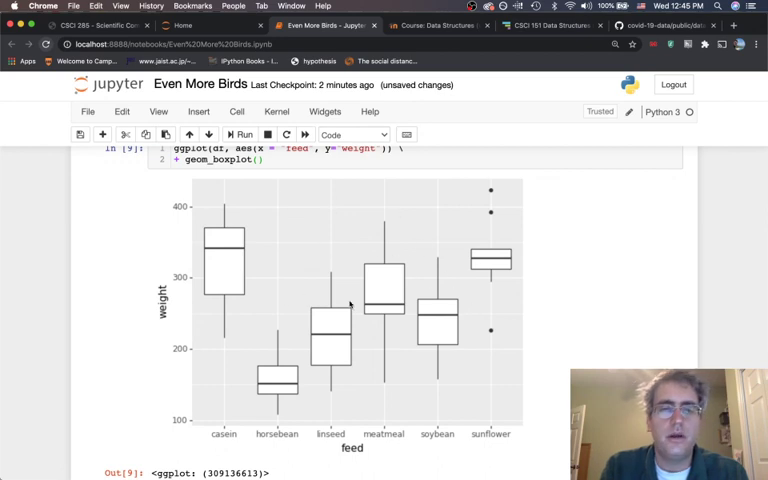
{"action": "scroll", "scroll_direction": "up", "scroll_amount": 3}
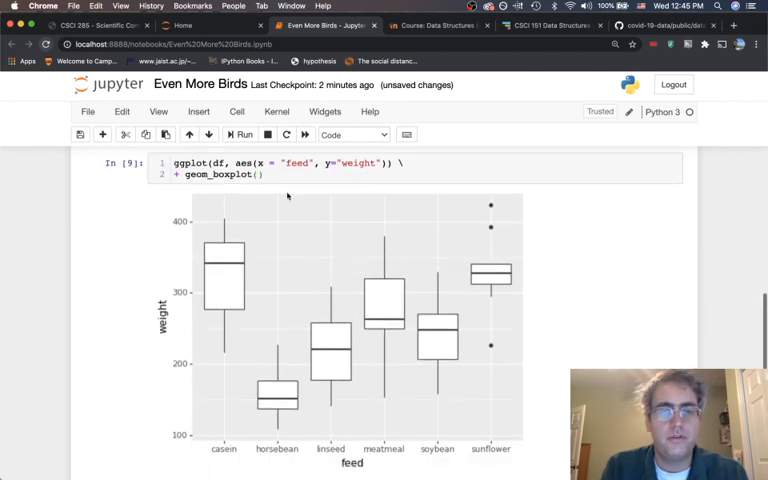
{"action": "scroll", "scroll_direction": "up", "scroll_amount": 3}
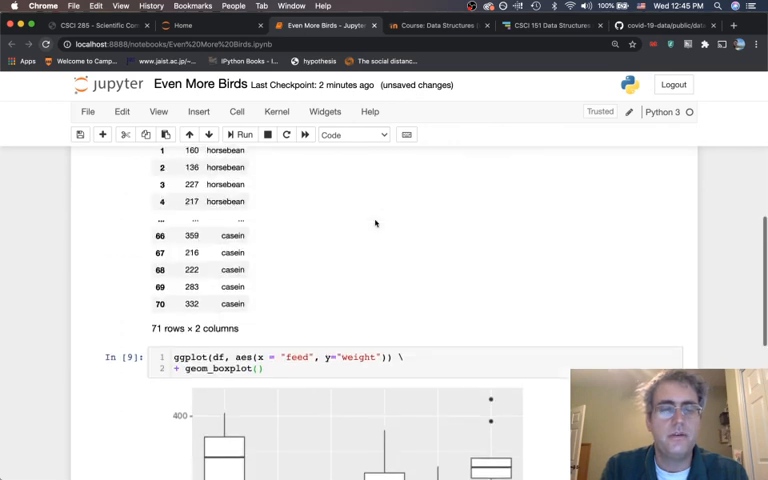
{"action": "scroll", "scroll_direction": "down", "scroll_amount": 3}
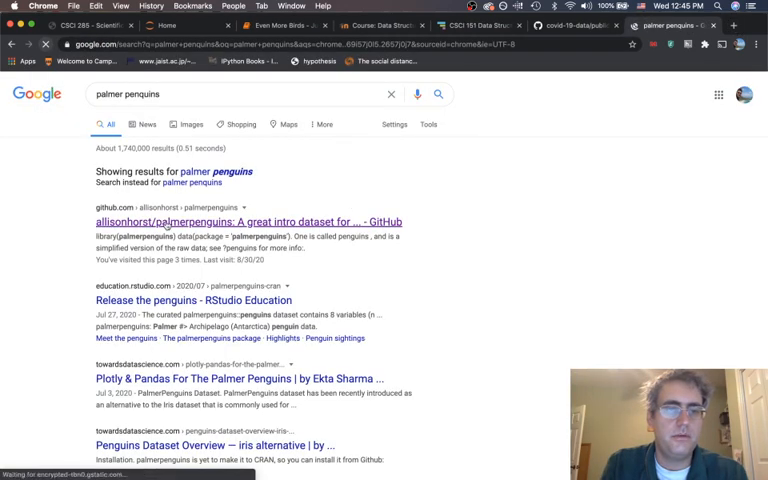
Step: Open the palmerpenguins GitHub repository and scroll through its README's flipper vs bill length plot
{"action": "left_click", "coordinate": [244, 220]}
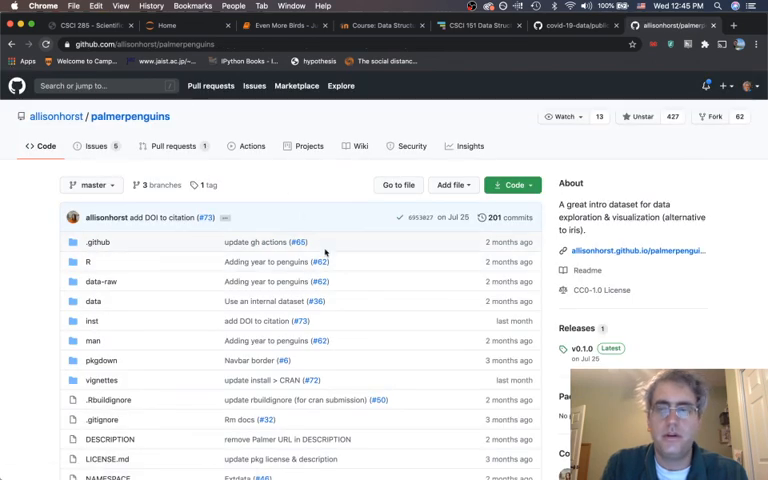
{"action": "scroll", "scroll_direction": "down", "scroll_amount": 3}
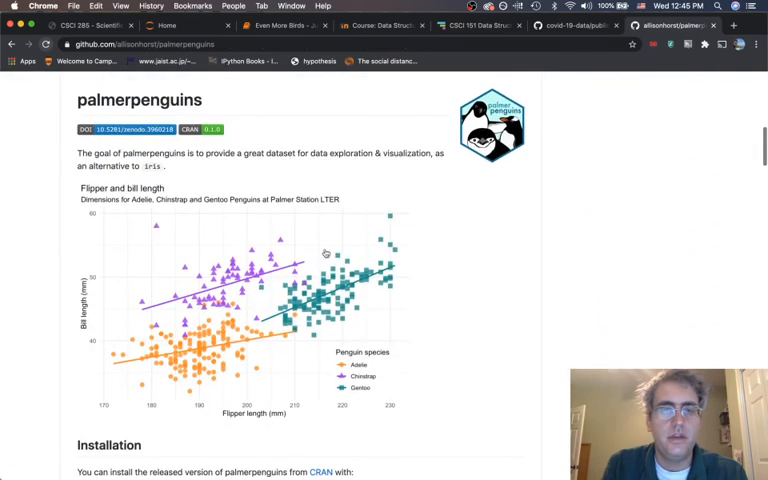
{"action": "mouse_move", "coordinate": [148, 312]}
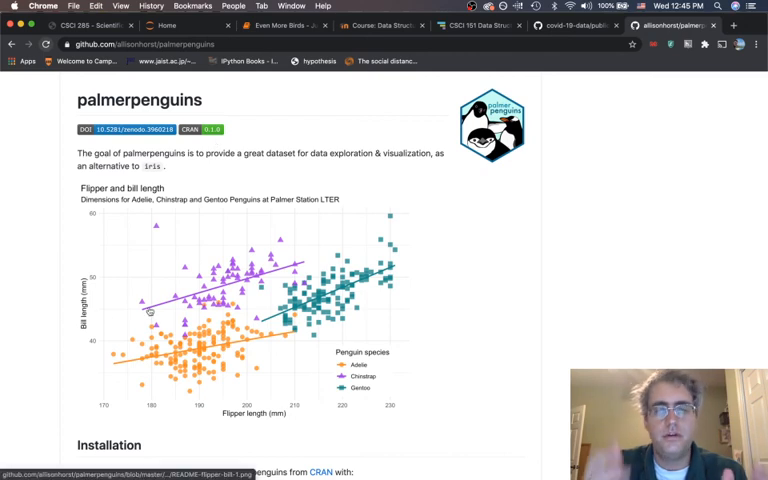
{"action": "scroll", "scroll_direction": "down", "scroll_amount": 3}
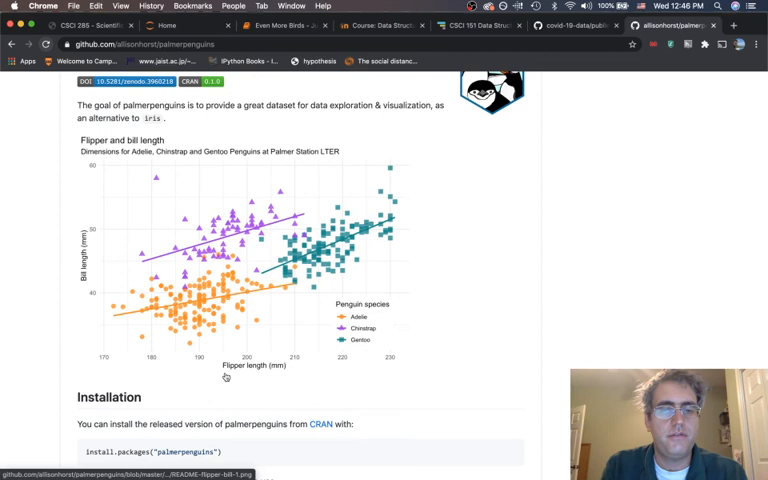
{"action": "mouse_move", "coordinate": [180, 256]}
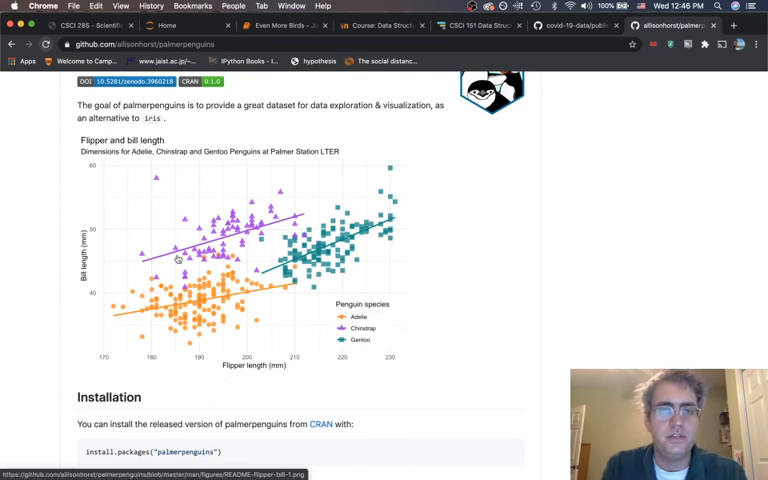
{"action": "mouse_move", "coordinate": [520, 188]}
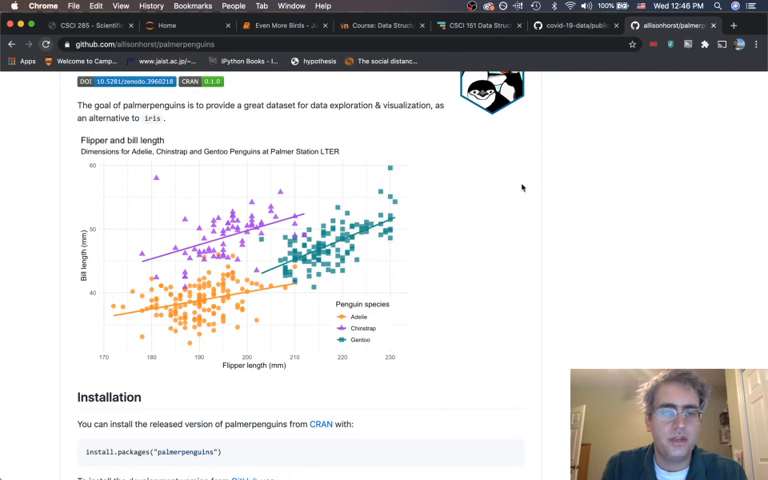
{"action": "mouse_move", "coordinate": [472, 272]}
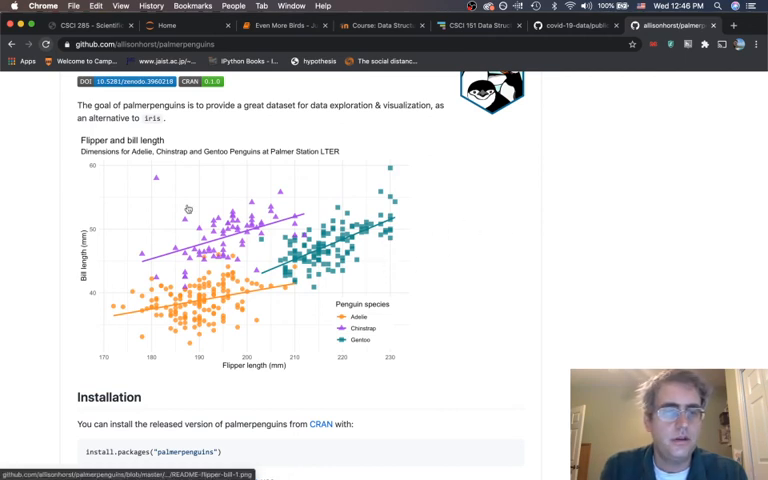
{"action": "scroll", "scroll_direction": "down", "scroll_amount": 3}
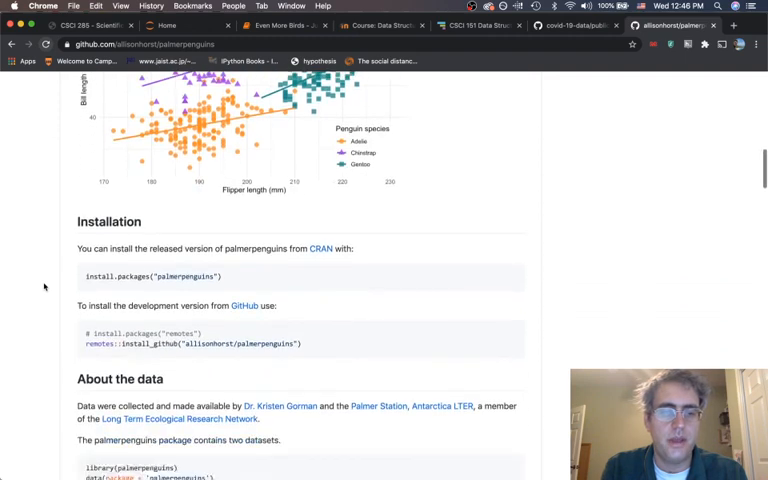
{"action": "scroll", "scroll_direction": "down", "scroll_amount": 3}
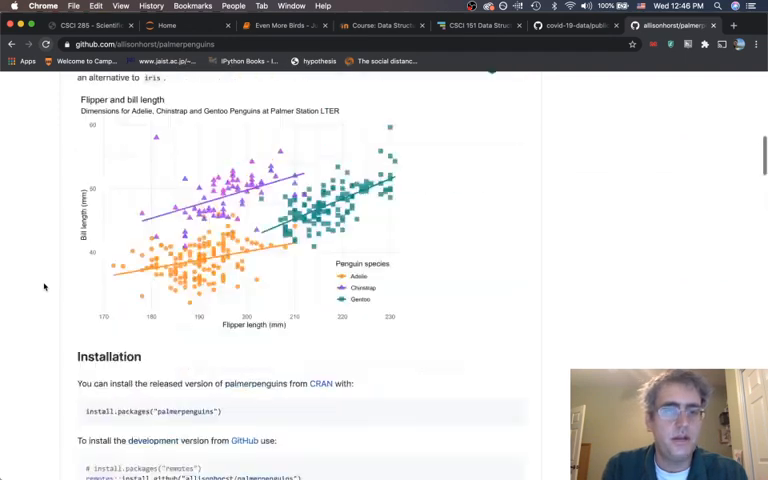
{"action": "scroll", "scroll_direction": "up", "scroll_amount": 3}
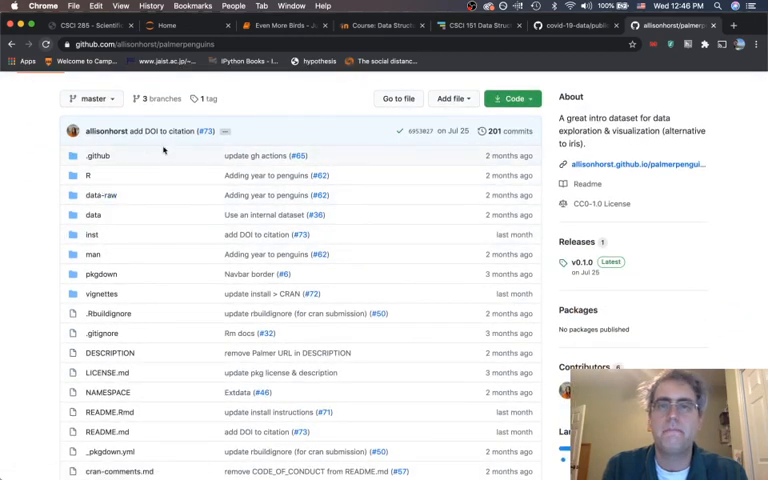
Step: Back in the notebook, load data/penguins_raw.csv into penguin_df and display it
{"action": "left_click", "coordinate": [280, 24]}
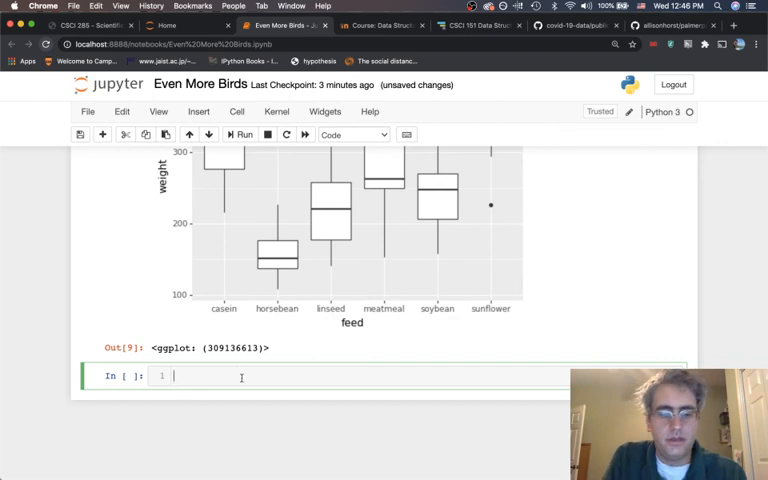
{"action": "type", "text": "penguin_df = pd."}
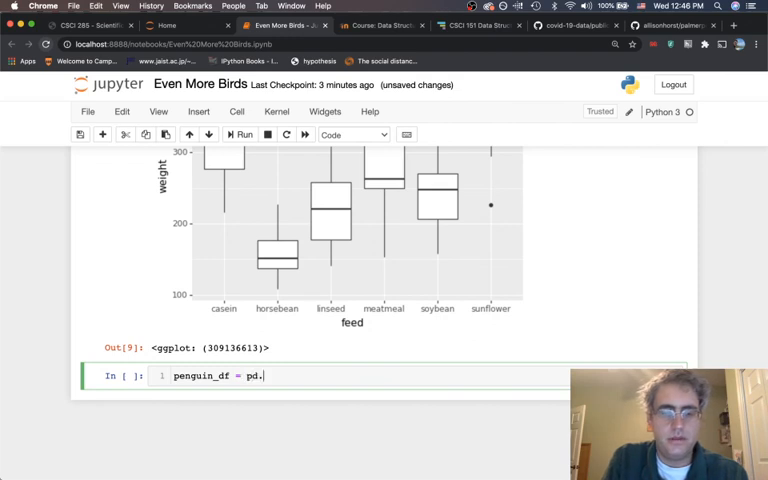
{"action": "type", "text": "read_csv()"}
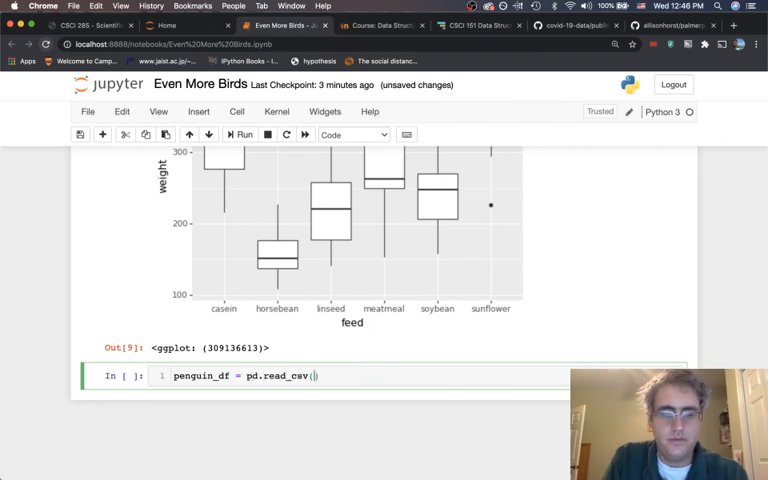
{"action": "type", "text": "data/"}
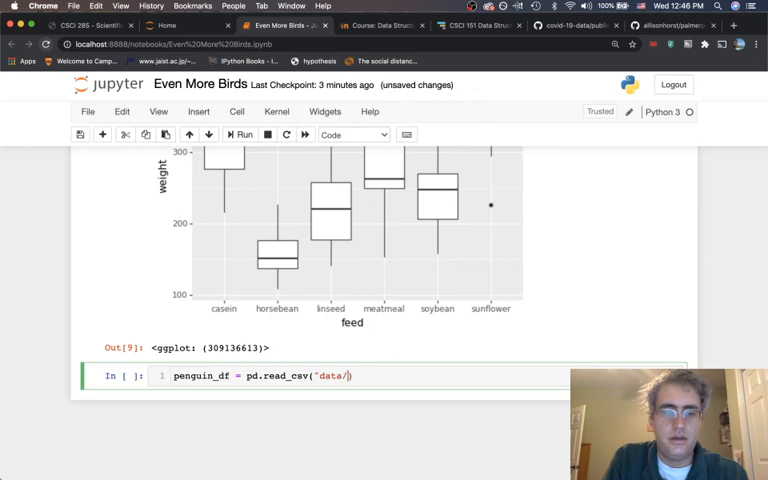
{"action": "type", "text": "penguins."}
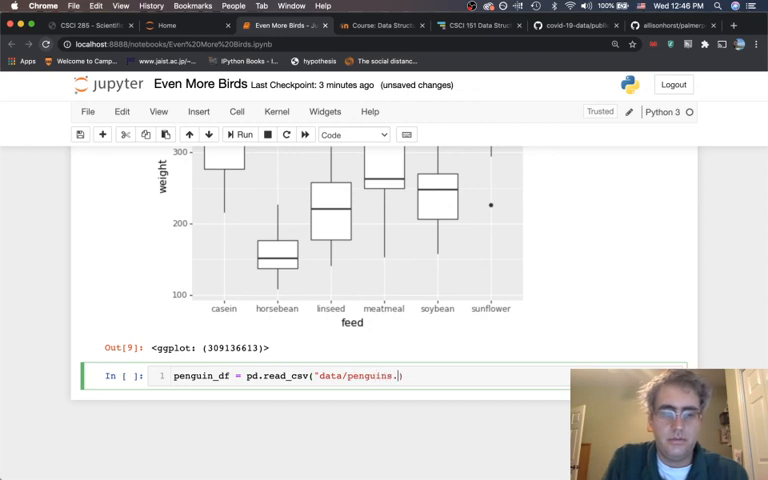
{"action": "type", "text": "_raw"}
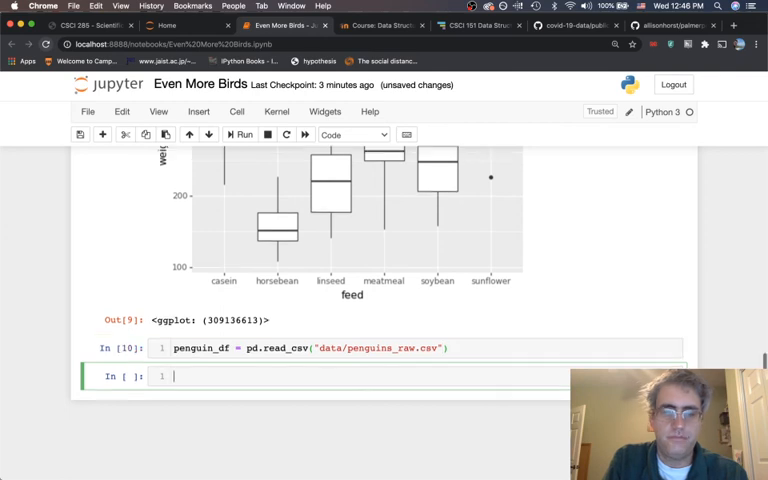
{"action": "type", "text": "peng"}
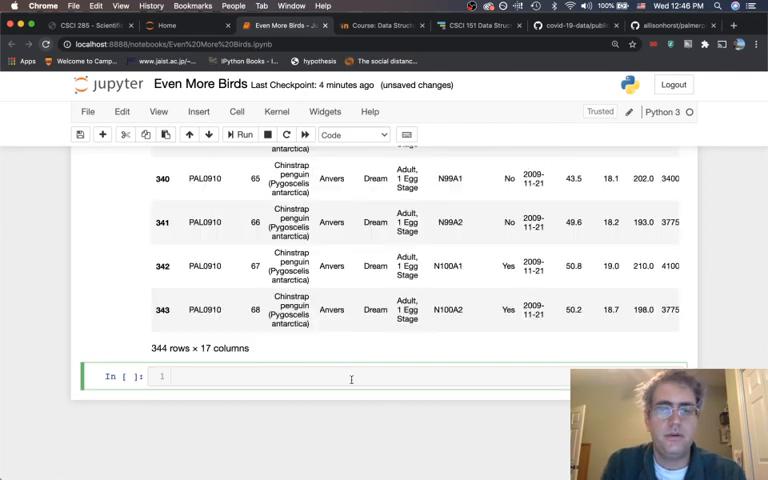
Step: Scroll through the penguin_df table of 344 rows by 17 columns
{"action": "scroll", "scroll_direction": "up", "scroll_amount": 3}
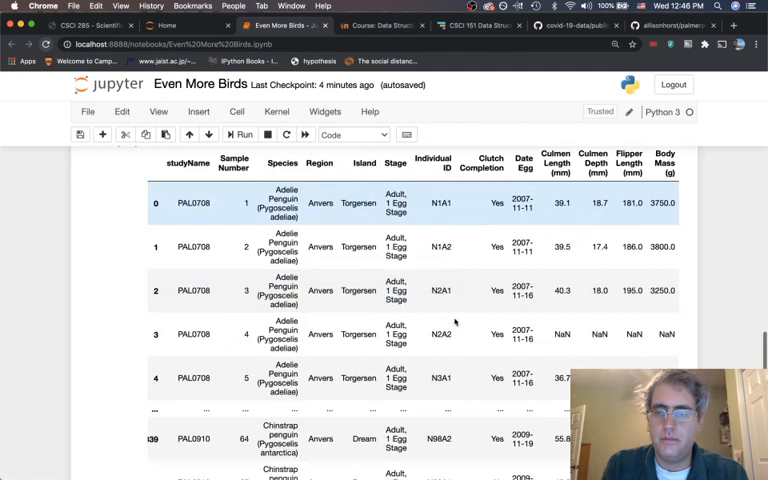
{"action": "scroll", "scroll_direction": "up", "scroll_amount": 3}
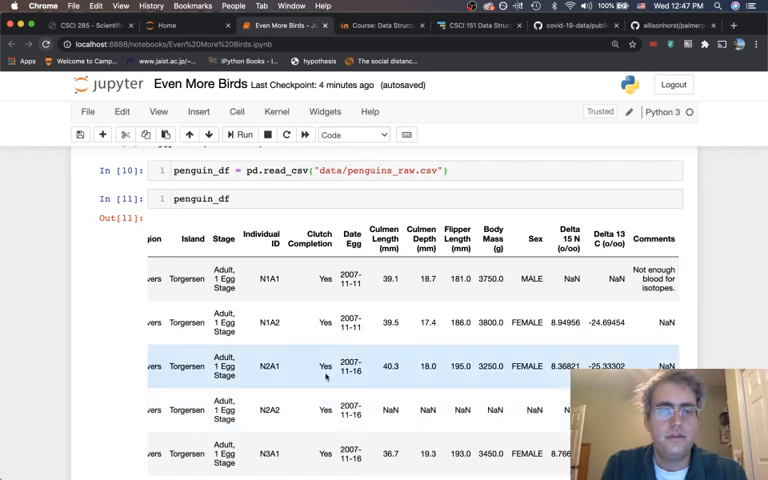
{"action": "scroll", "scroll_direction": "left", "scroll_amount": 3}
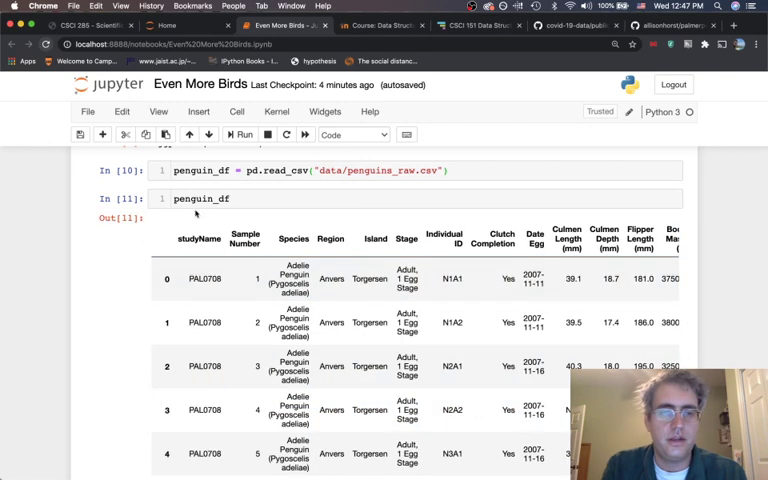
{"action": "scroll", "scroll_direction": "down", "scroll_amount": 3}
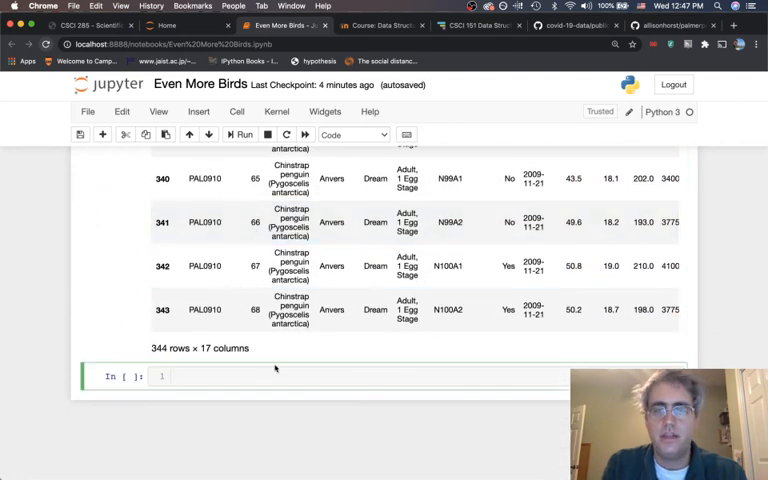
{"action": "scroll", "scroll_direction": "up", "scroll_amount": 3}
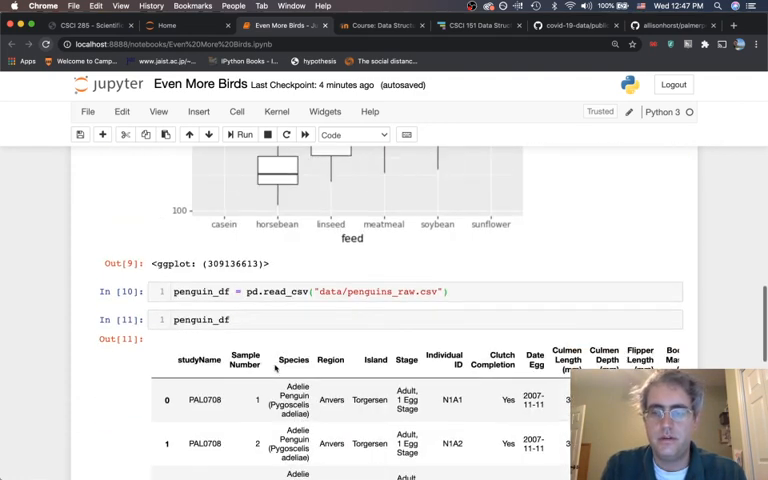
{"action": "scroll", "scroll_direction": "down", "scroll_amount": 3}
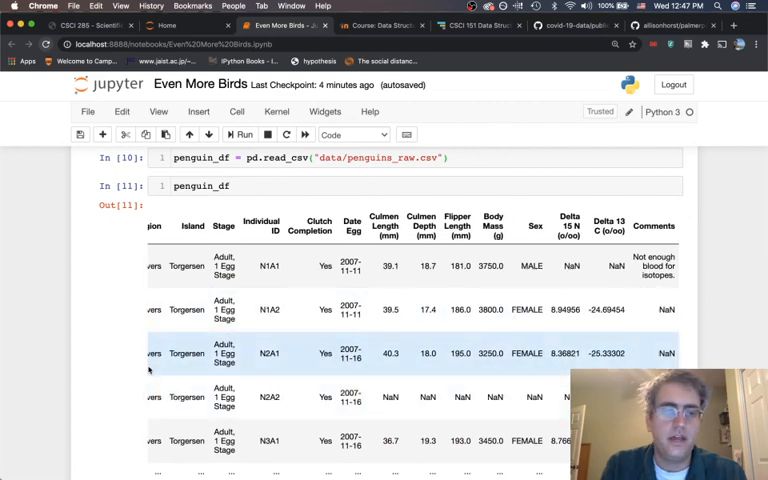
{"action": "scroll", "scroll_direction": "down", "scroll_amount": 3}
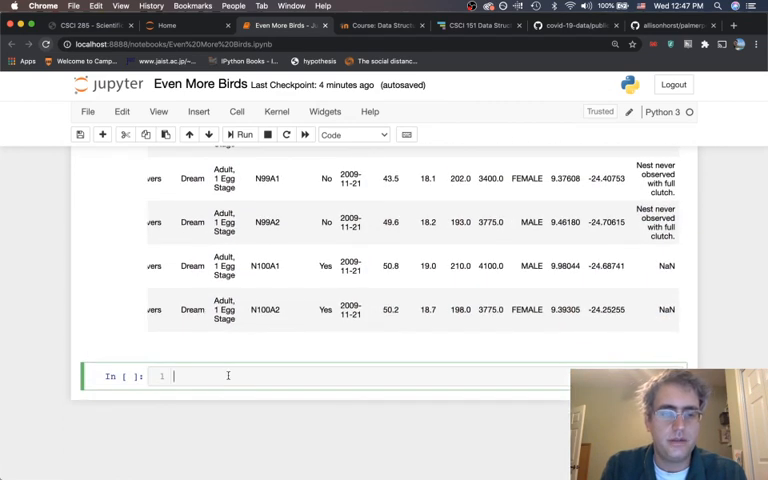
Step: Run ggplot(penguin_df, aes(x="Sex", y="Body Mass (g)")) + geom_boxplot() to box-plot body mass by sex
{"action": "type", "text": "ggplot"}
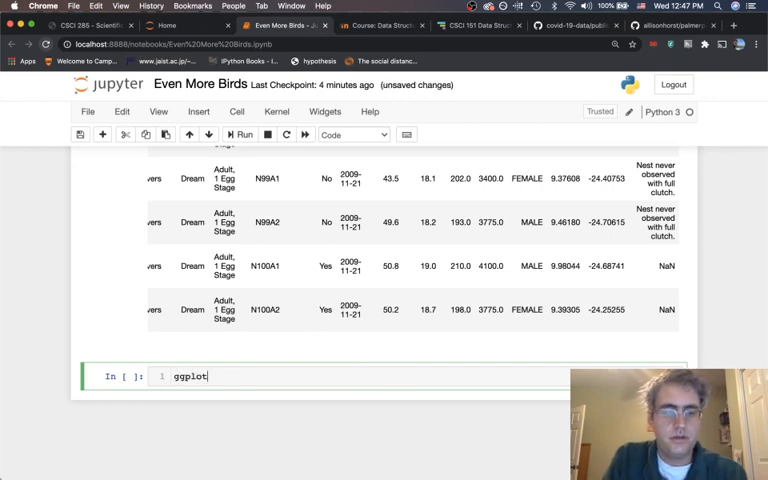
{"action": "type", "text": "(penguin_df, aes"}
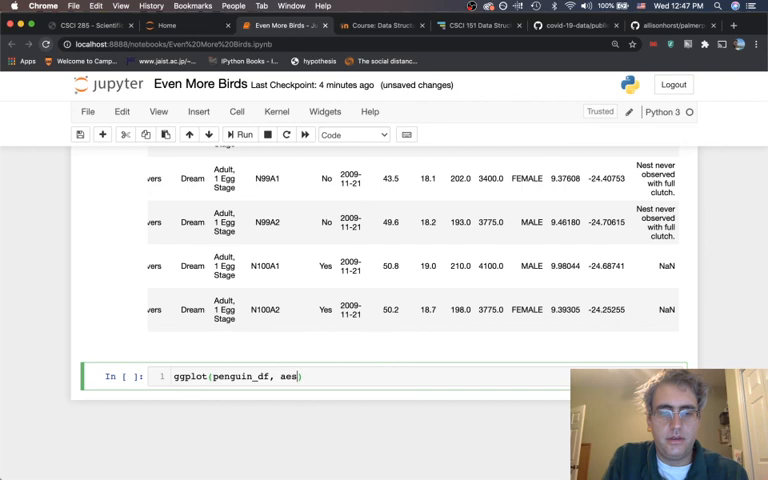
{"action": "type", "text": "(x ="}
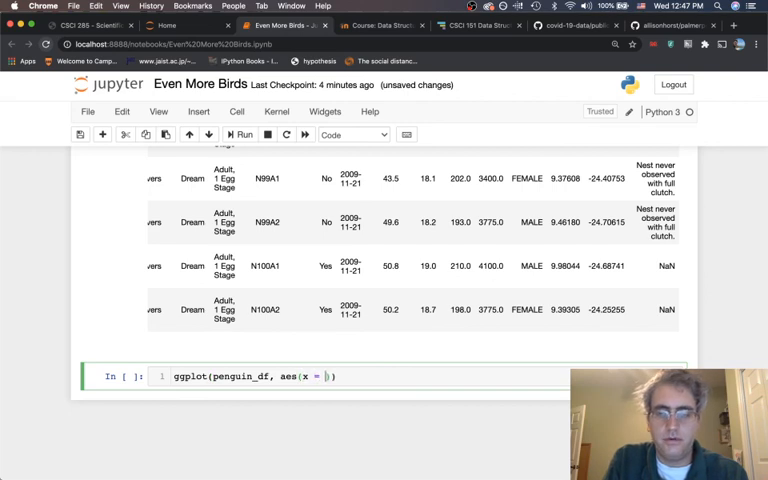
{"action": "type", "text": "\"\""}
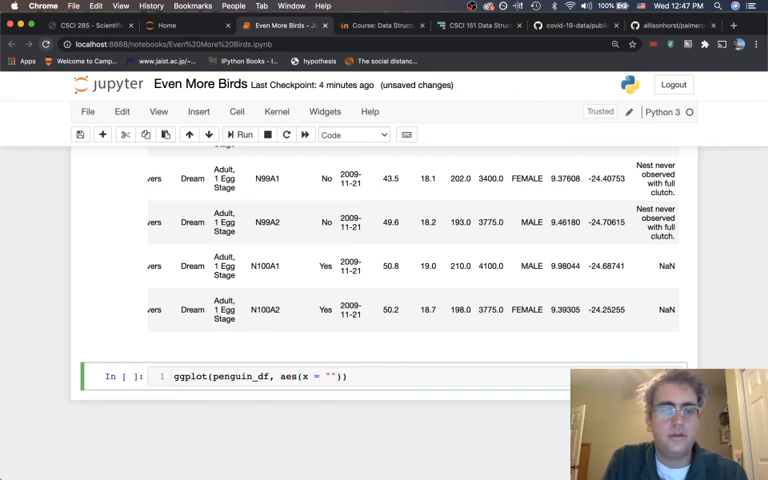
{"action": "type", "text": "s"}
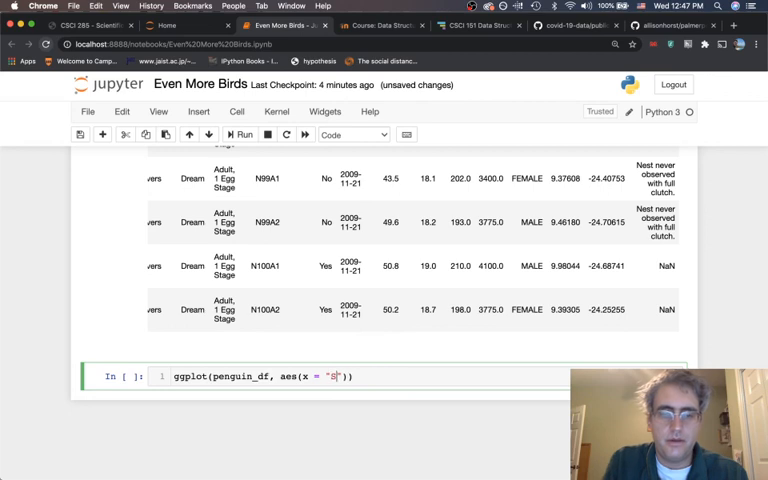
{"action": "type", "text": "ex\", y ="}
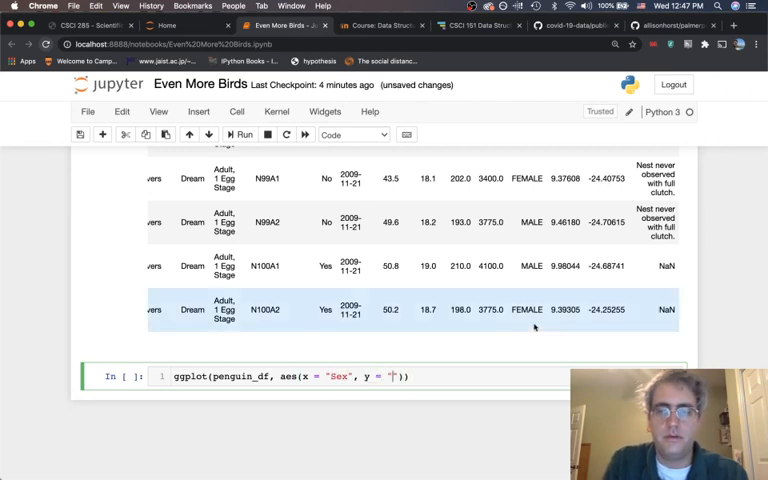
{"action": "scroll", "scroll_direction": "up", "scroll_amount": 3}
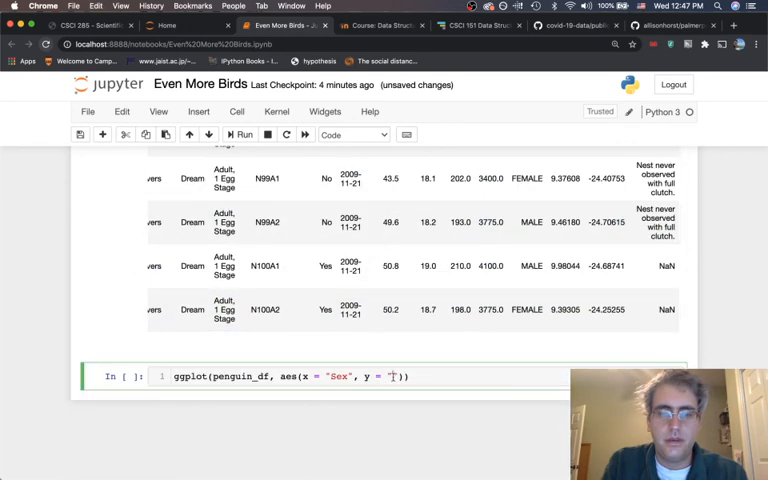
{"action": "type", "text": "Body Mass (g)"}
{"action": "type", "text": "+"}
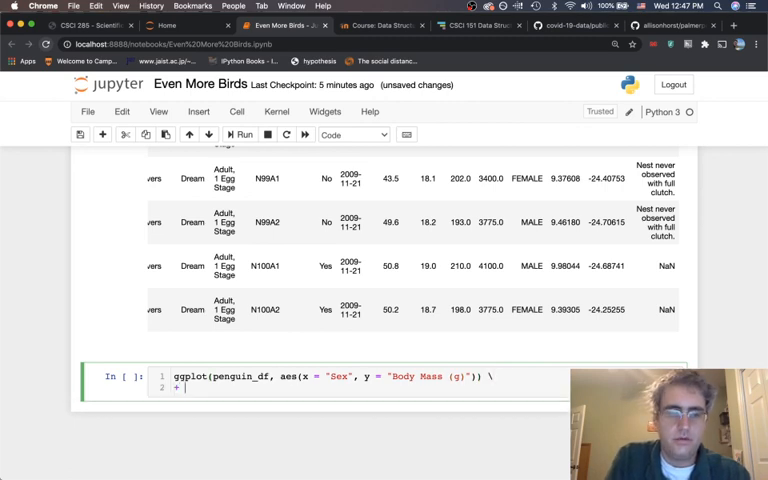
{"action": "type", "text": "geom_boxplo"}
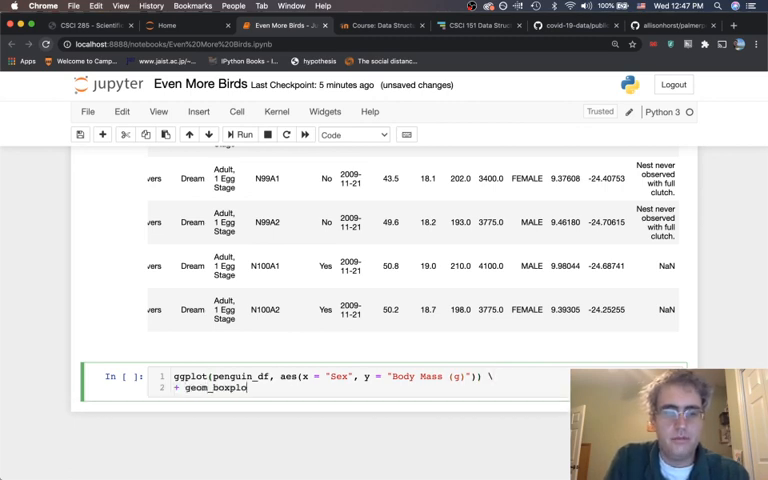
{"action": "left_click", "coordinate": [244, 134]}
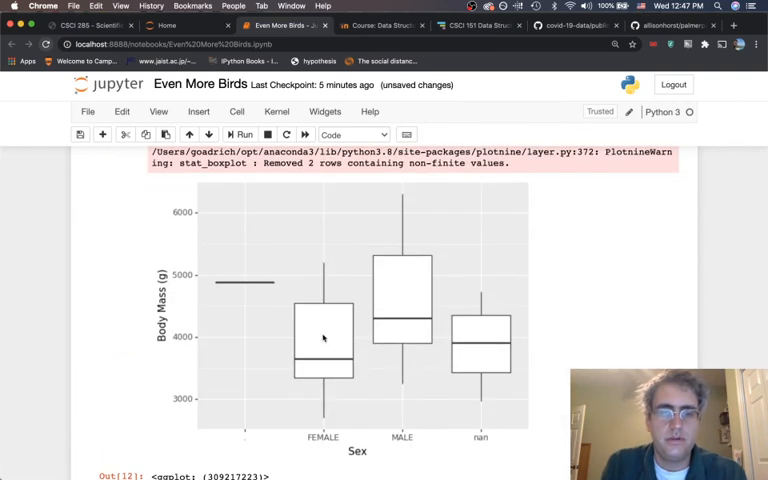
{"action": "mouse_move", "coordinate": [430, 134]}
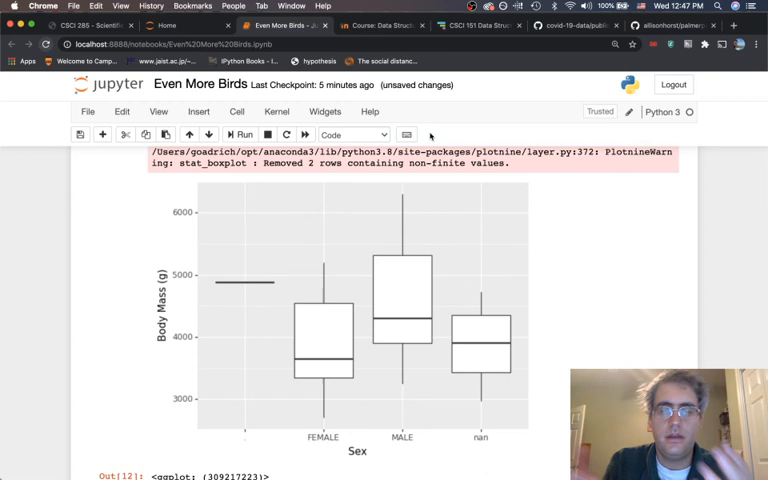
{"action": "mouse_move", "coordinate": [500, 362]}
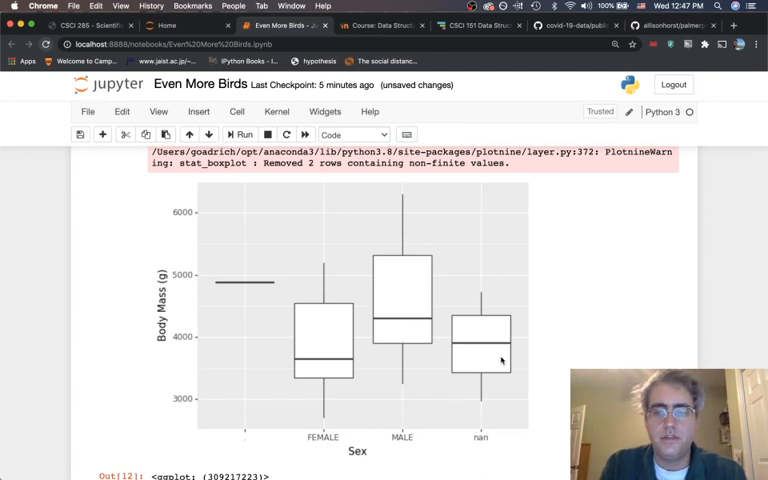
{"action": "mouse_move", "coordinate": [480, 436]}
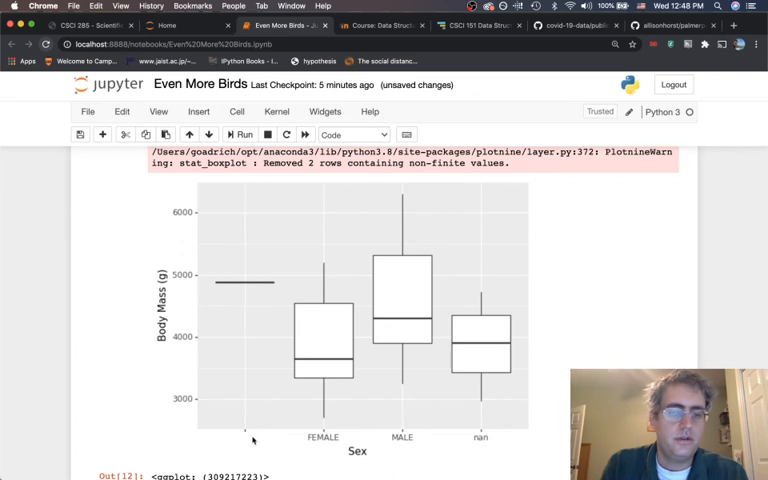
Step: Insert an empty code cell above the body-mass-by-sex boxplot cell
{"action": "scroll", "scroll_direction": "up", "scroll_amount": 3}
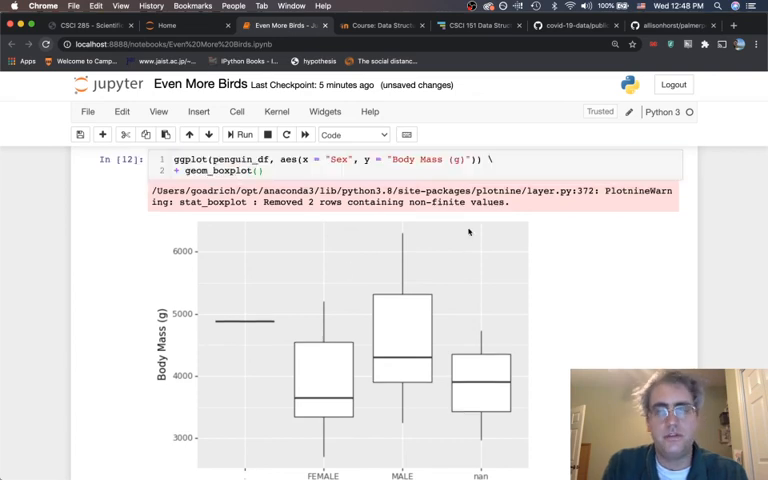
{"action": "scroll", "scroll_direction": "up", "scroll_amount": 3}
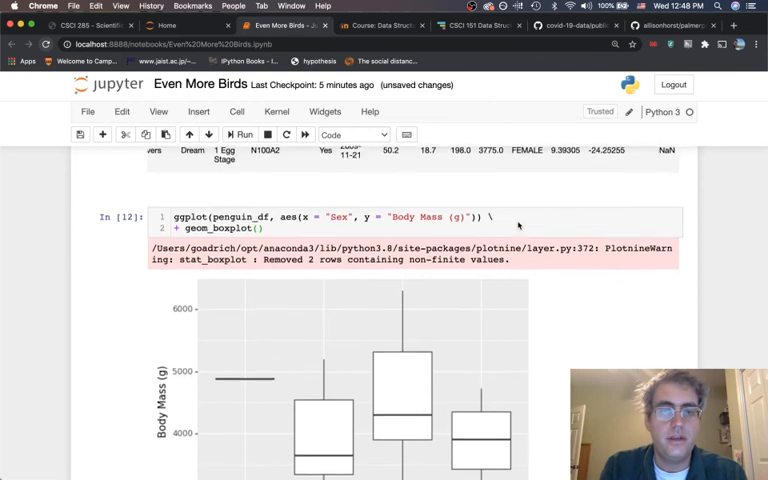
{"action": "scroll", "scroll_direction": "up", "scroll_amount": 3}
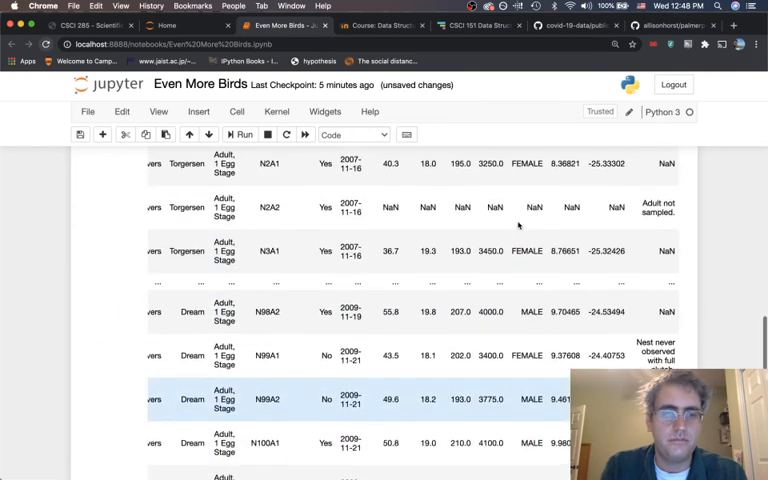
{"action": "scroll", "scroll_direction": "up", "scroll_amount": 3}
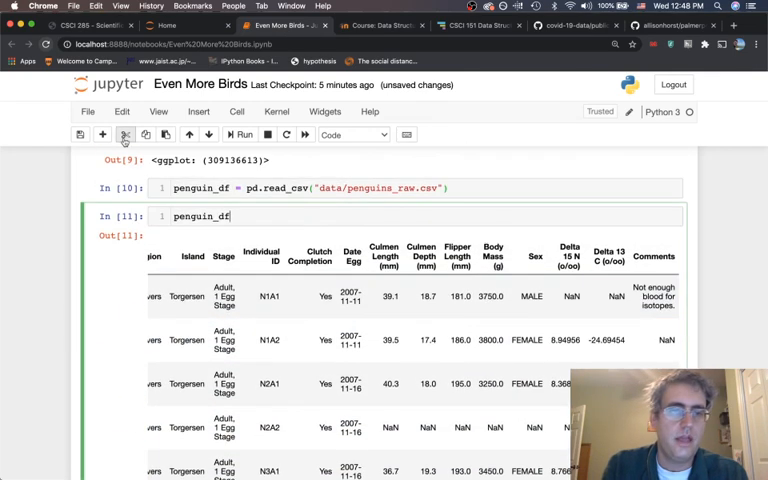
{"action": "scroll", "scroll_direction": "down", "scroll_amount": 3}
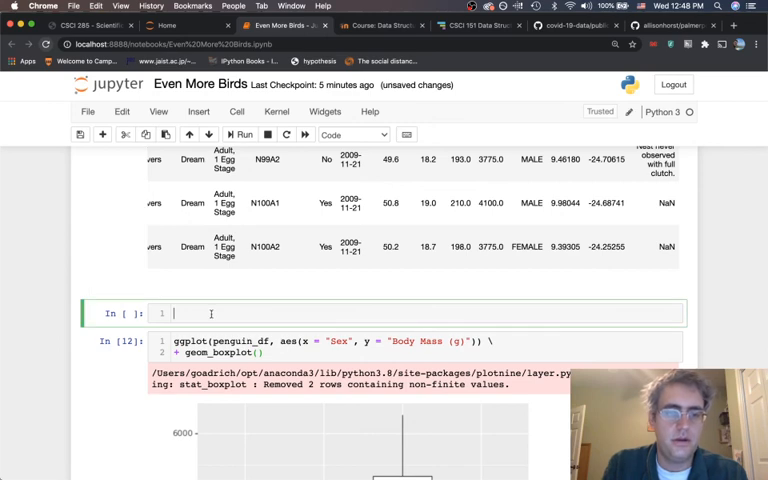
Step: Write penguin_df = penguin_df.dropna(subset=["Sex"]) to drop rows missing Sex
{"action": "type", "text": "p"}
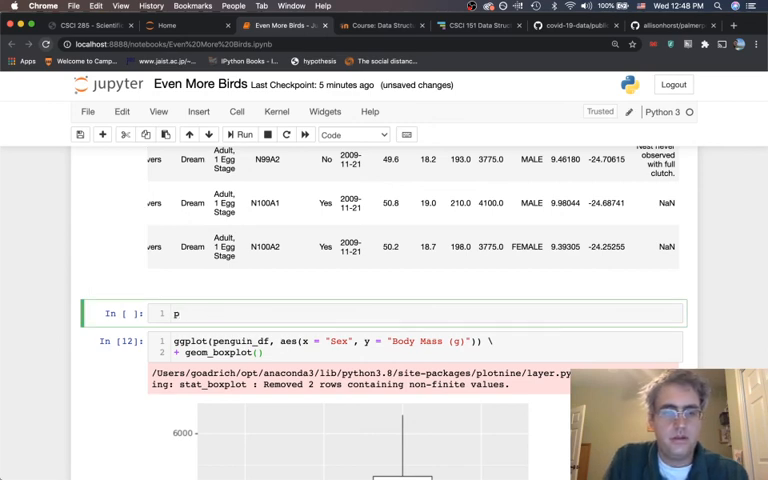
{"action": "type", "text": "eguin_df"}
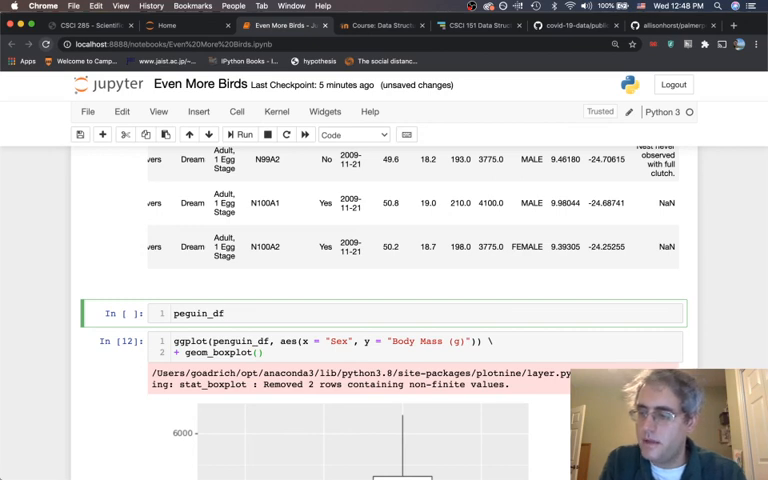
{"action": "type", "text": "= p"}
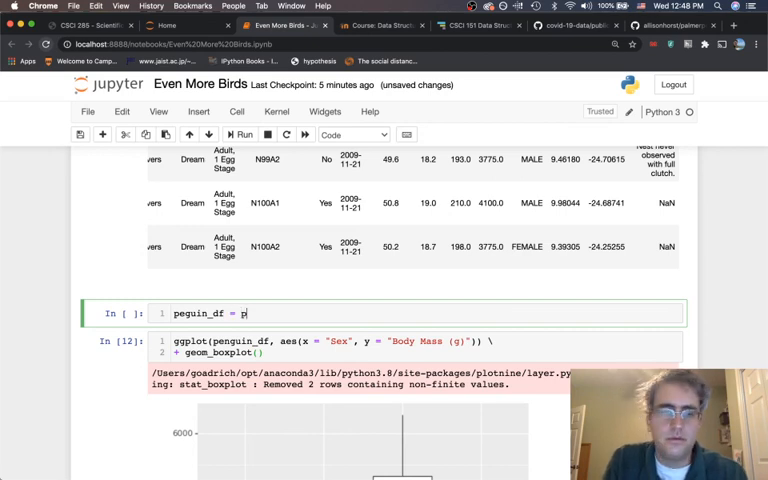
{"action": "type", "text": "enguin_dt"}
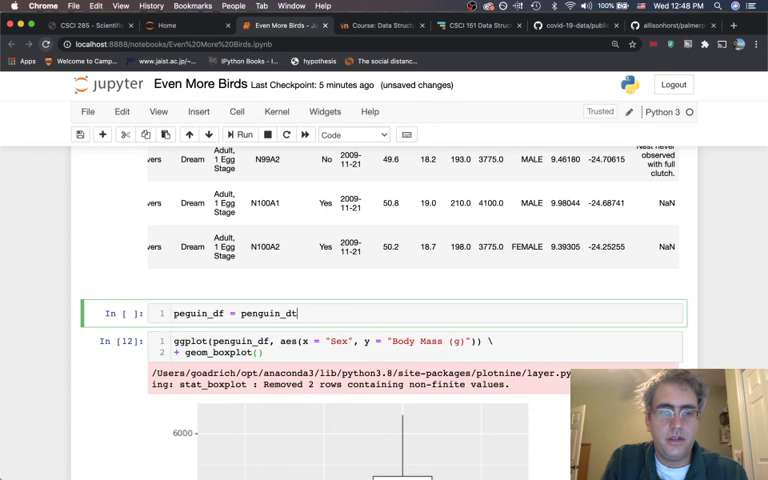
{"action": "type", "text": ".drop"}
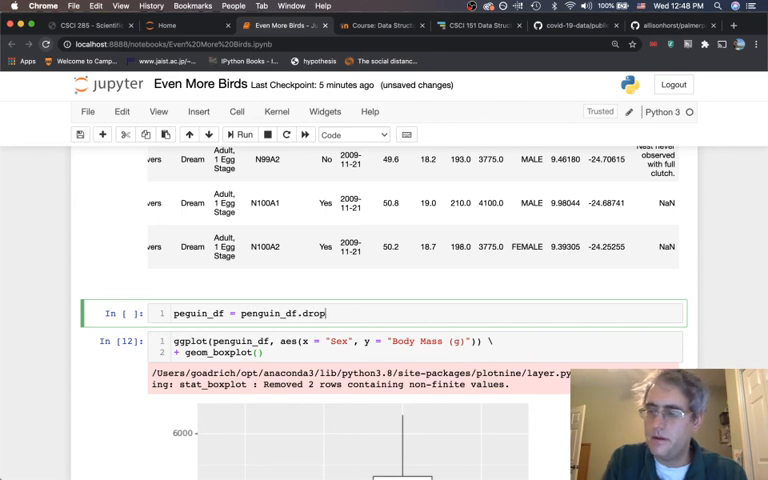
{"action": "type", "text": "a(s"}
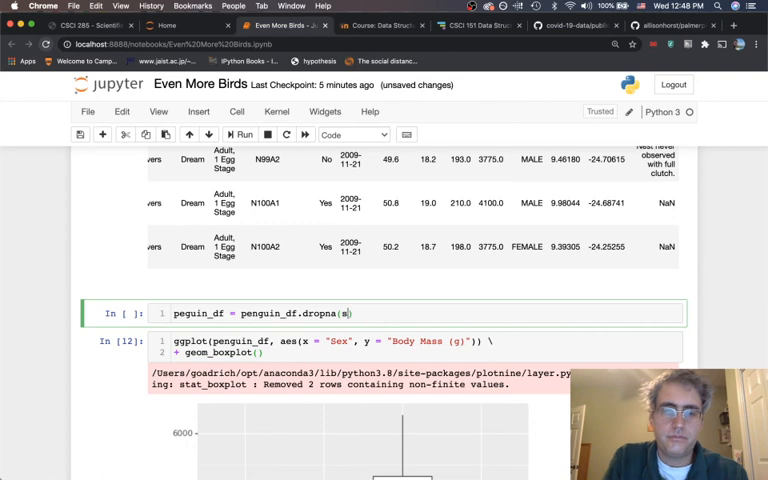
{"action": "type", "text": "ubset"}
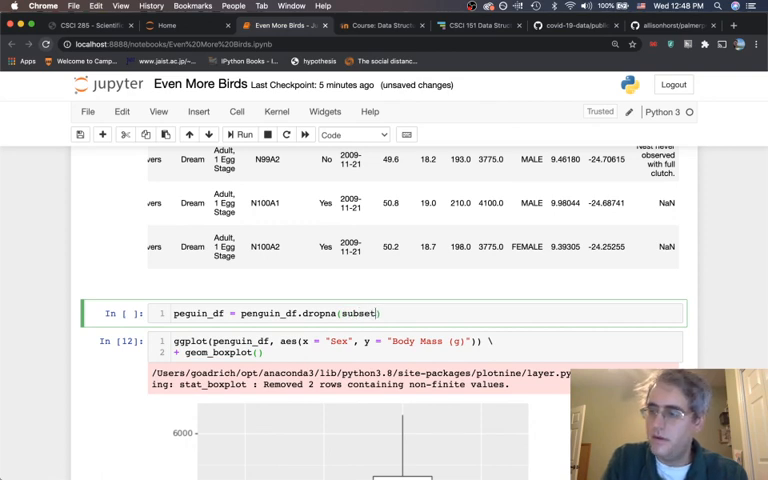
{"action": "type", "text": "=\""}
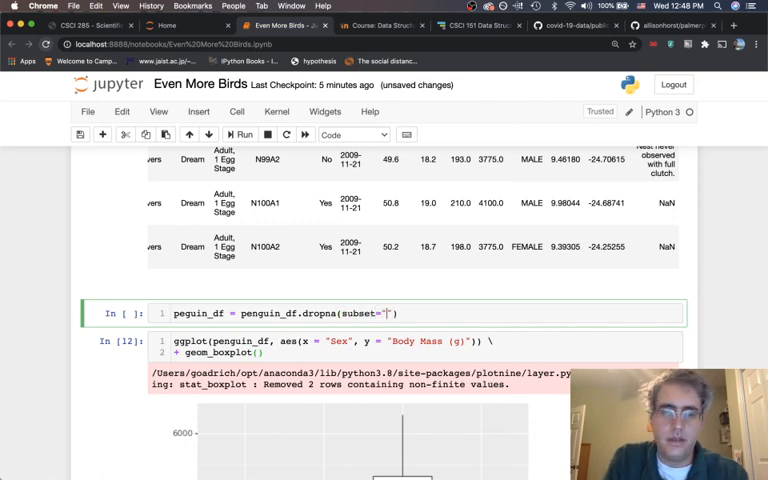
{"action": "type", "text": "Se"}
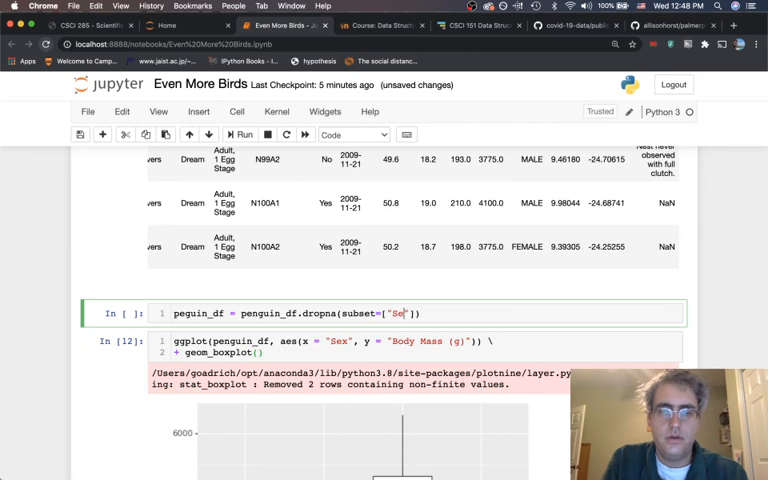
{"action": "type", "text": "x"}
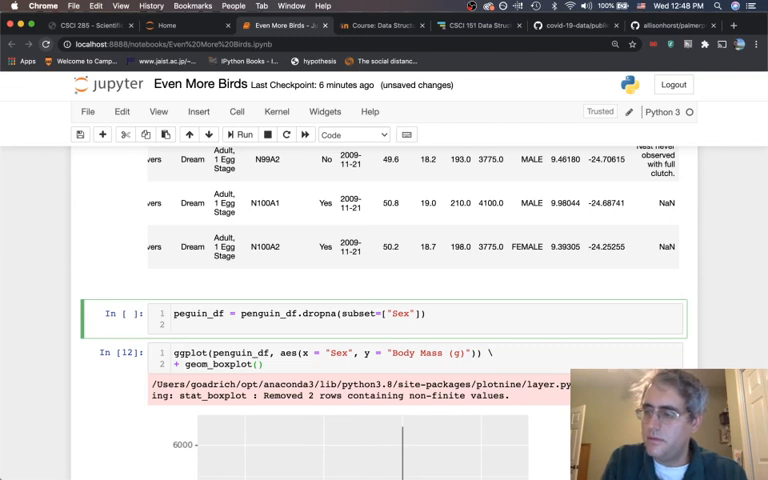
Step: Start a second line penguin_df = penguin_df.loc[ with the condition penguin_df["Sex"] == "MALE" |
{"action": "type", "text": "pen"}
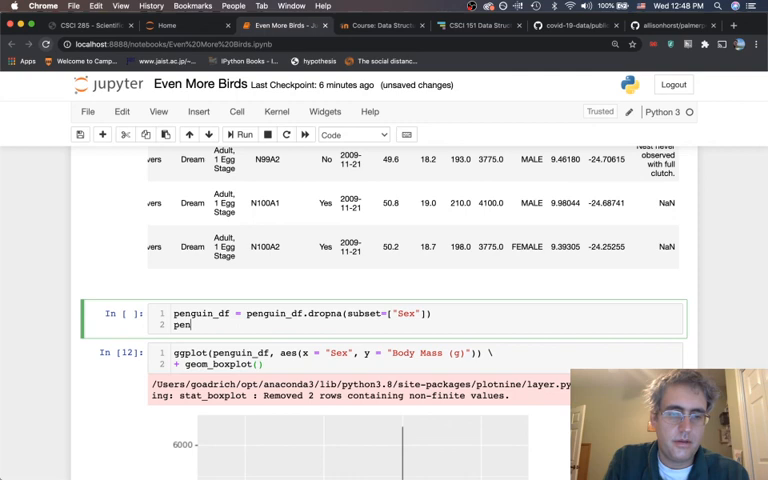
{"action": "type", "text": "guin_df"}
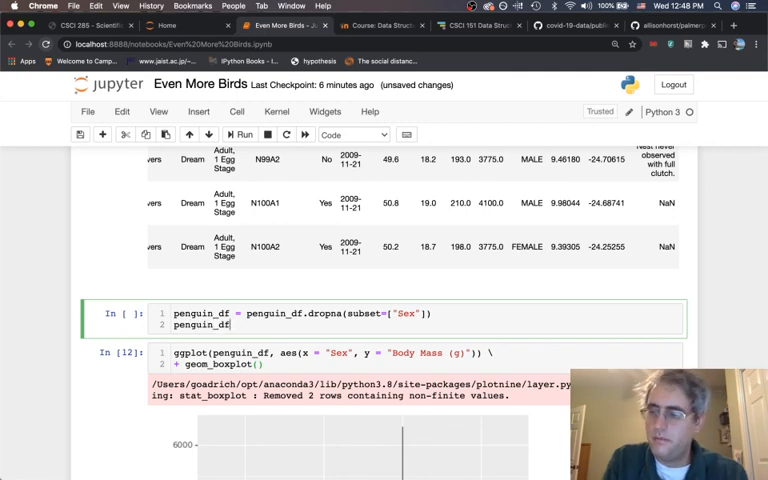
{"action": "type", "text": "= penguin_df"}
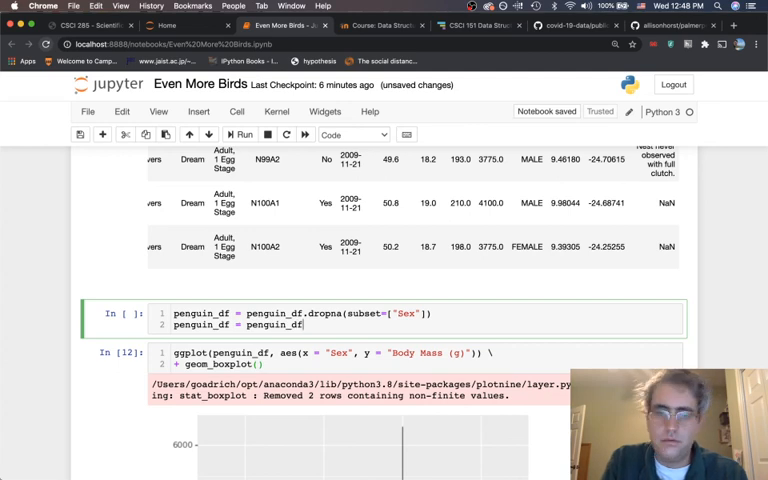
{"action": "type", "text": ".log"}
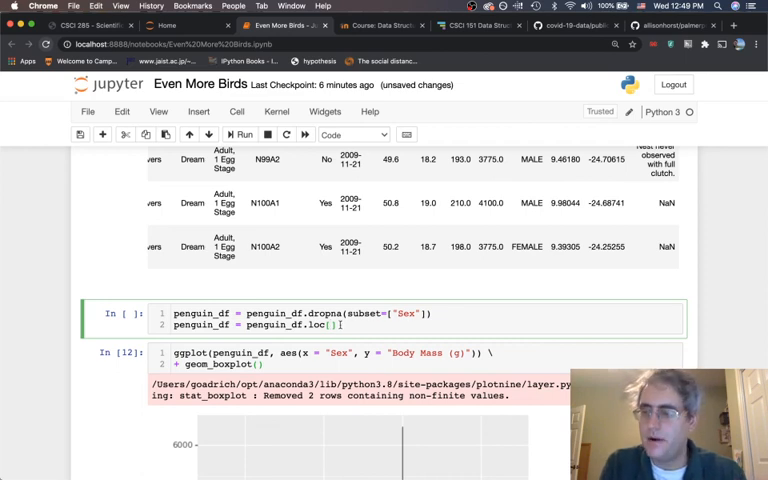
{"action": "type", "text": "peng"}
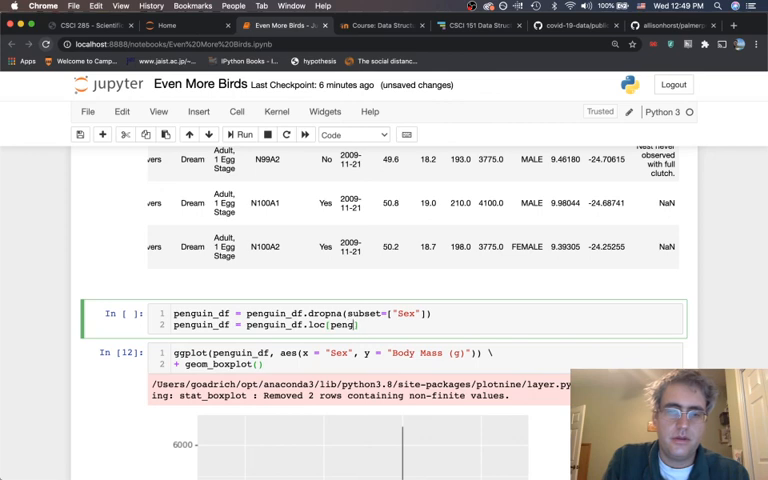
{"action": "type", "text": "uin"}
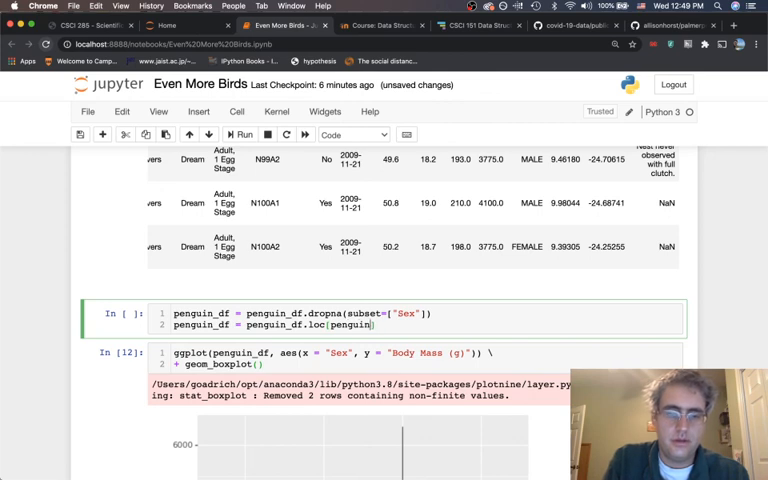
{"action": "type", "text": "_df[]"}
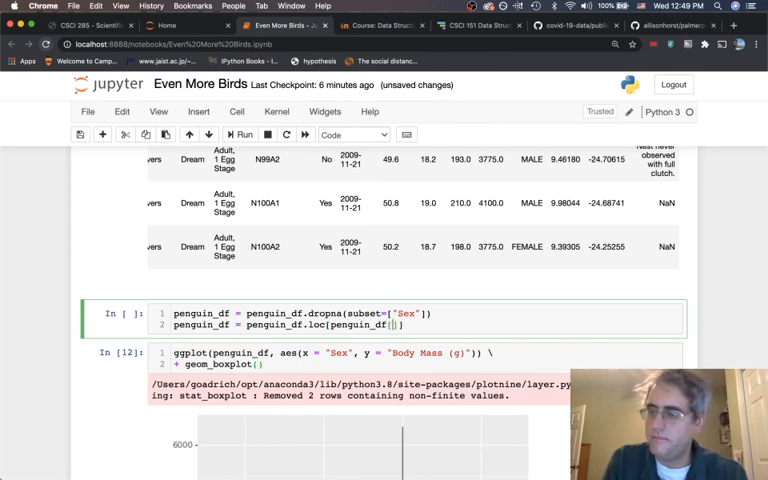
{"action": "type", "text": "\"Sex\""}
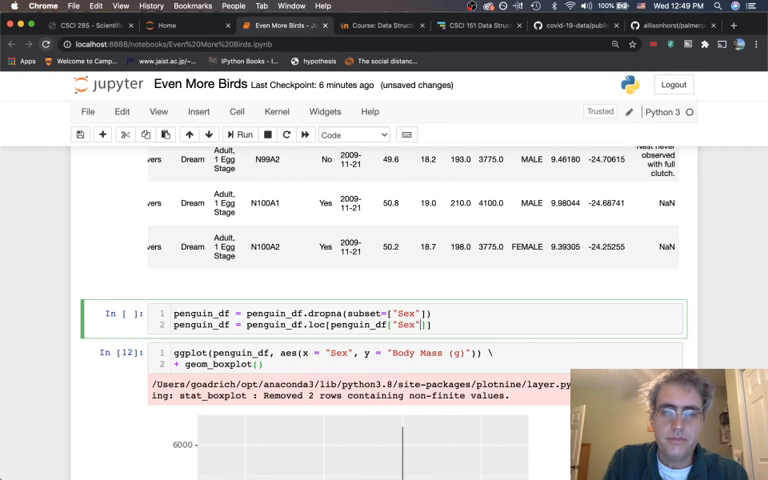
{"action": "type", "text": "== Ma"}
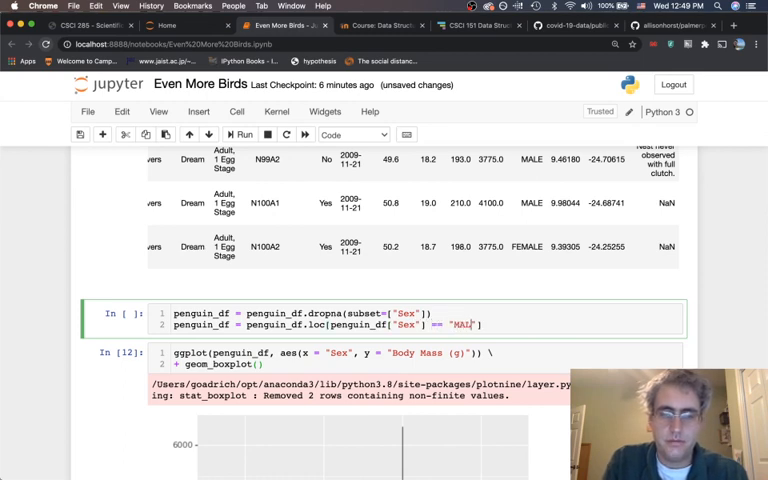
{"action": "type", "text": "E"}
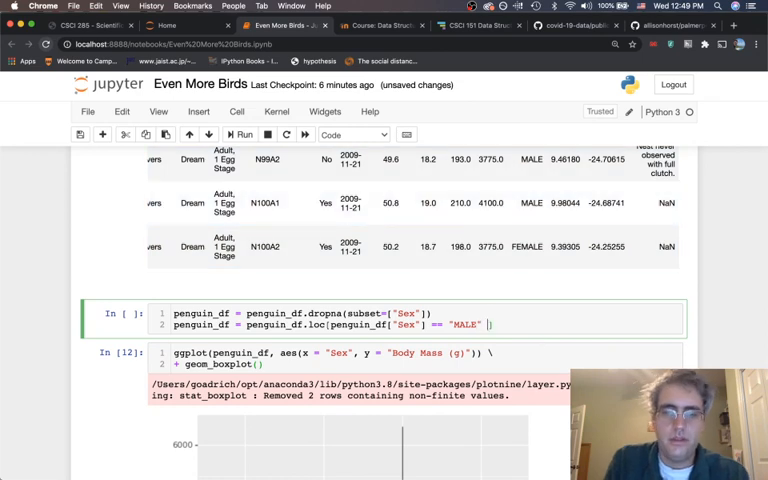
{"action": "type", "text": "||"}
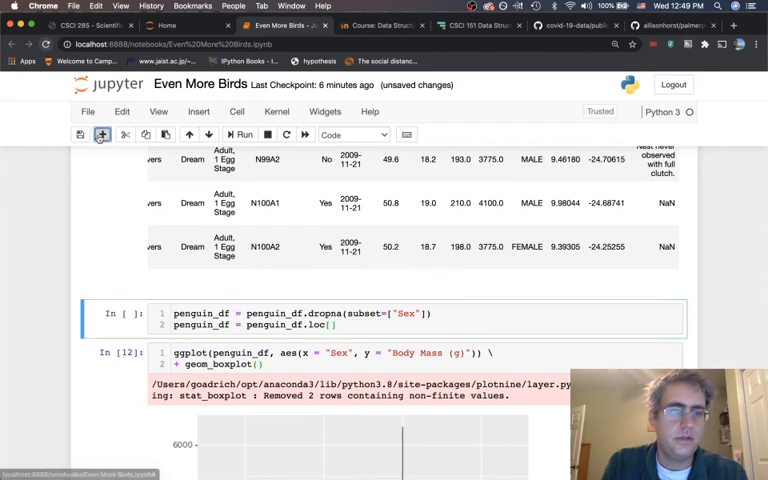
Step: Extend the condition to Sex == "MALE" | Sex == "FEMALE" and run it, giving a 344-length boolean series
{"action": "left_click", "coordinate": [208, 136]}
{"action": "type", "text": "penguin_df[\"Sex\"] == \"MALE\""}
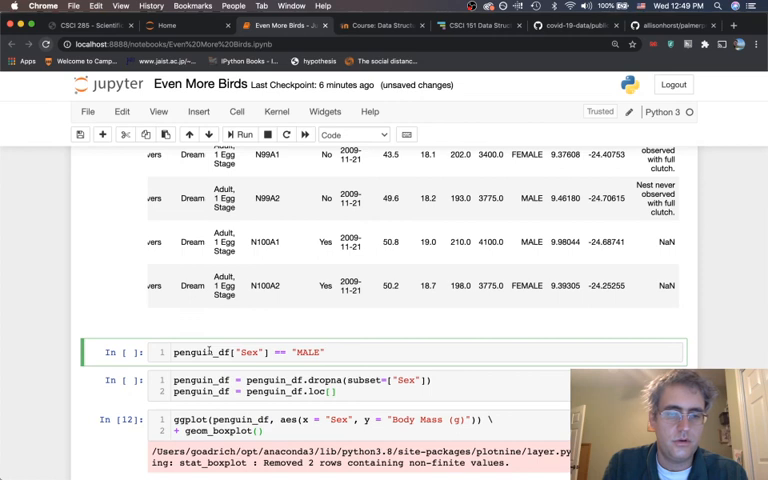
{"action": "left_click", "coordinate": [242, 134]}
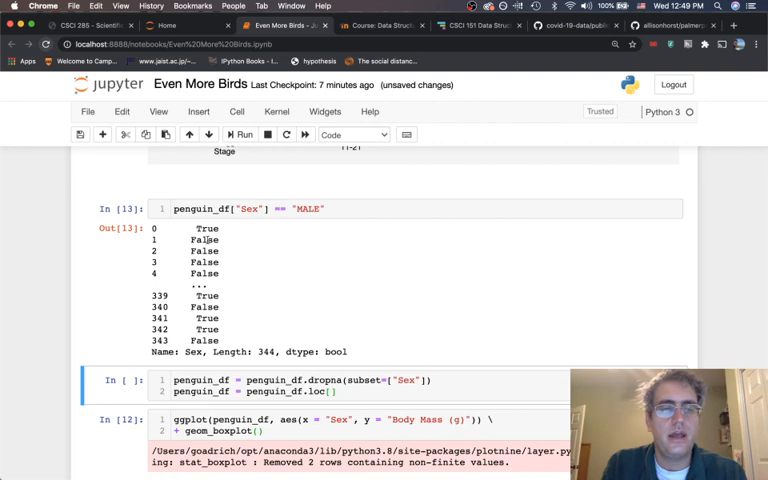
{"action": "left_click", "coordinate": [328, 208]}
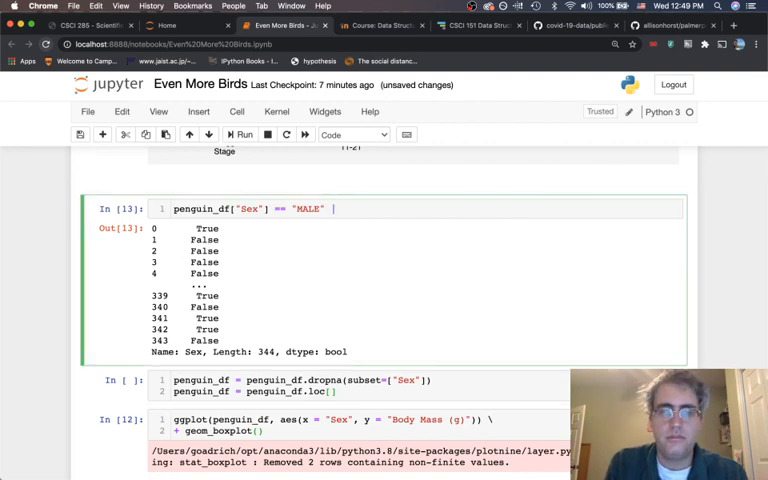
{"action": "type", "text": "|"}
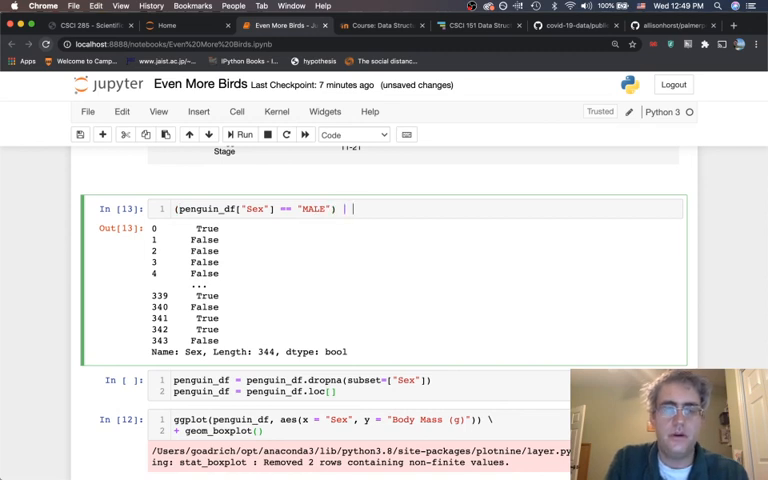
{"action": "type", "text": "penguin_df[\"Sex\"] == \"MALE\""}
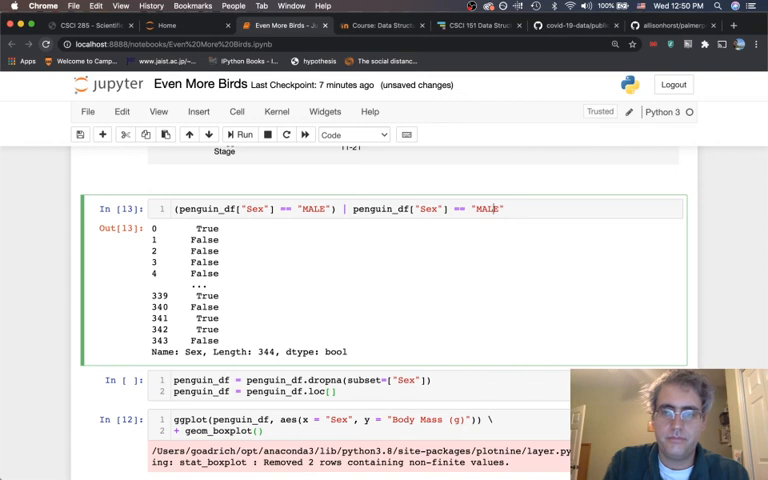
{"action": "type", "text": "FEMALE"}
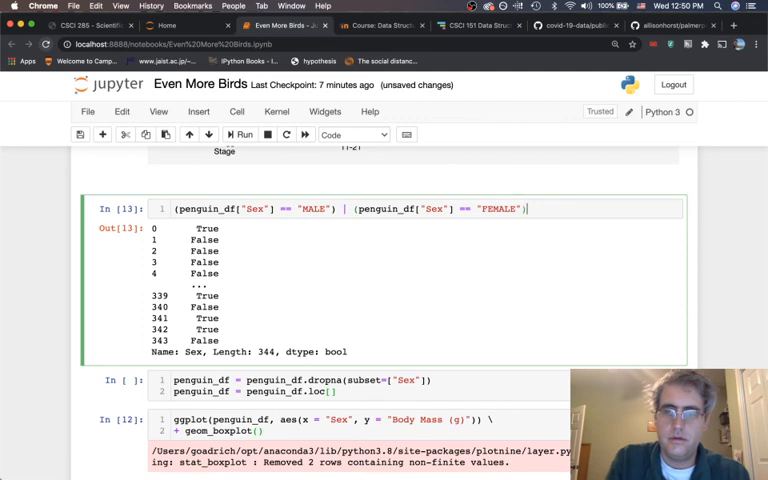
{"action": "left_click", "coordinate": [244, 134]}
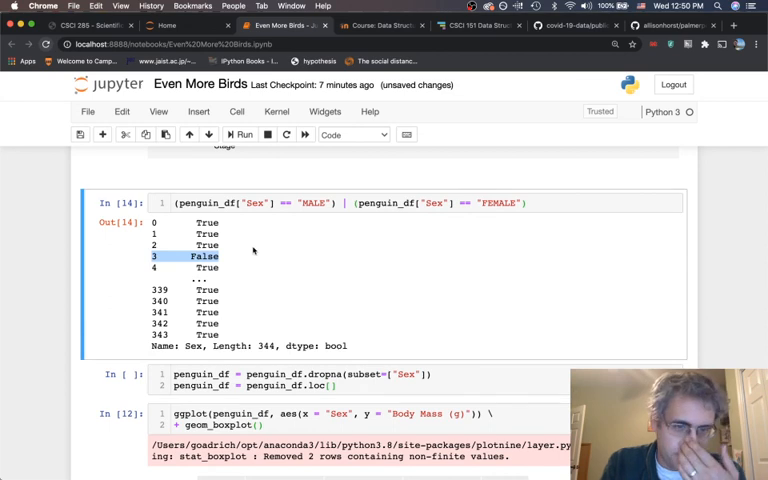
{"action": "mouse_move", "coordinate": [362, 348]}
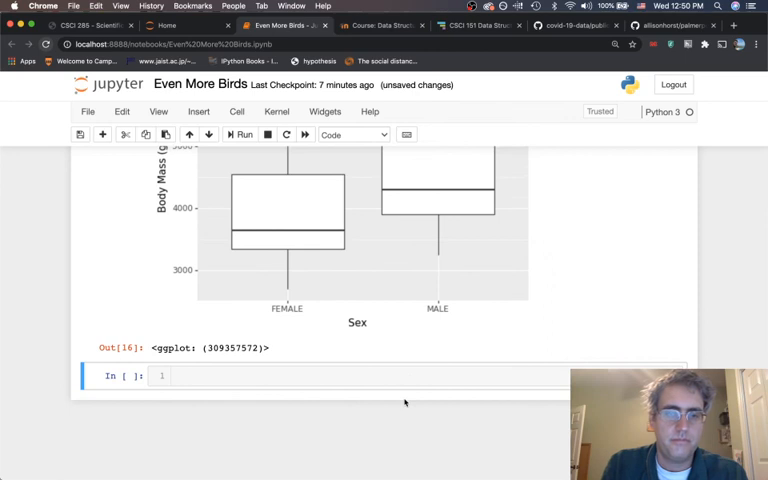
{"action": "scroll", "scroll_direction": "up", "scroll_amount": 3}
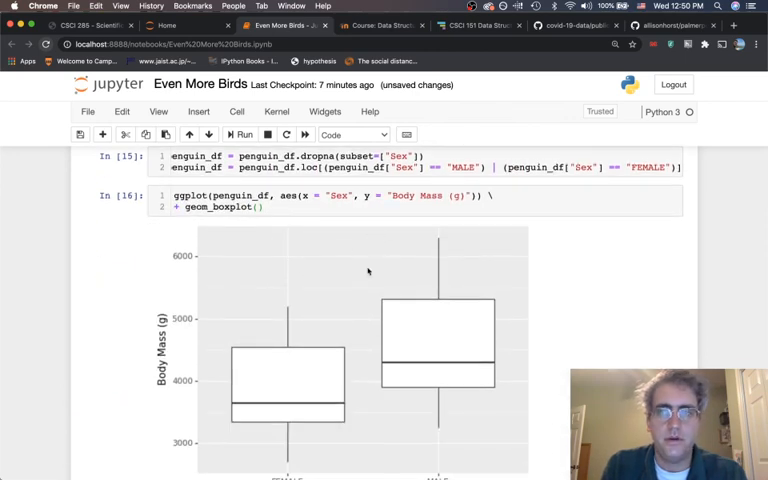
{"action": "scroll", "scroll_direction": "down", "scroll_amount": 3}
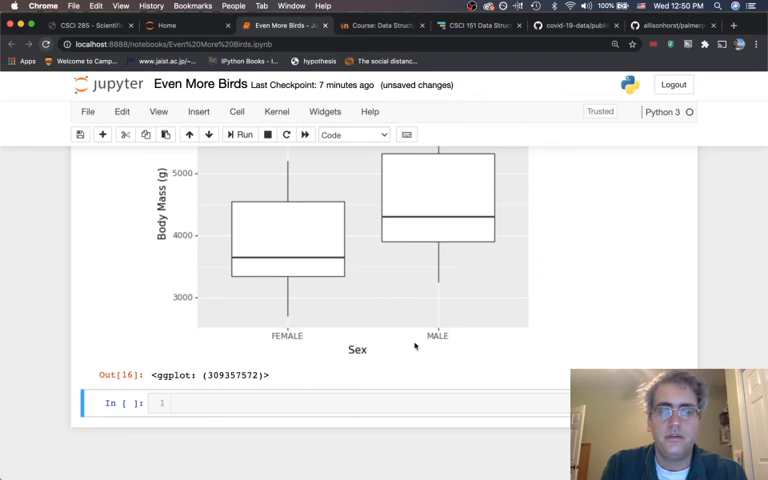
{"action": "scroll", "scroll_direction": "up", "scroll_amount": 3}
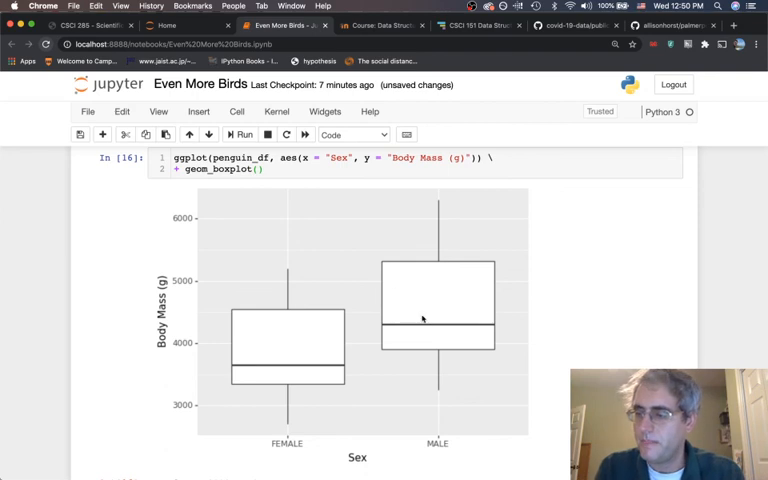
{"action": "left_click", "coordinate": [244, 134]}
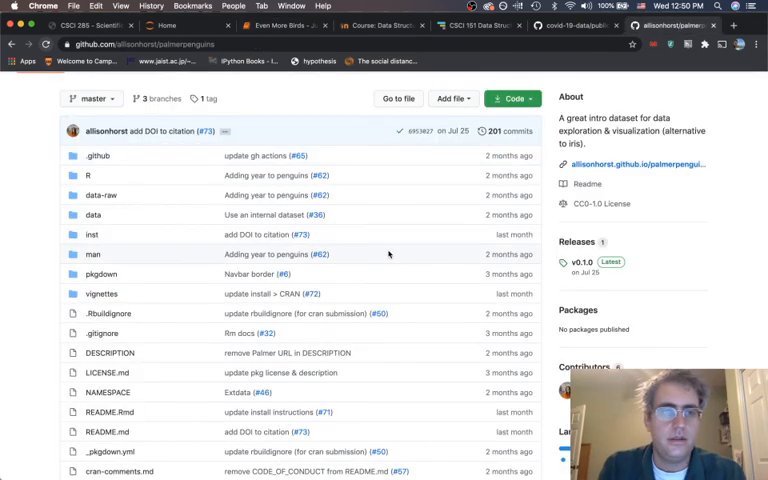
{"action": "scroll", "scroll_direction": "down", "scroll_amount": 3}
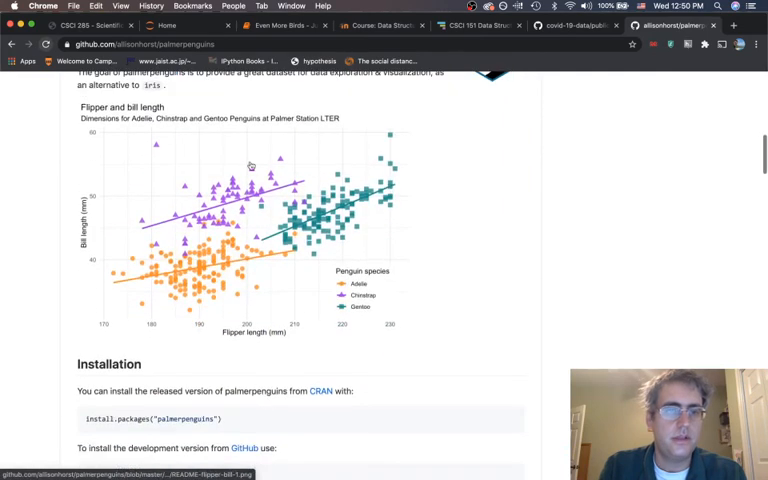
{"action": "mouse_move", "coordinate": [232, 336]}
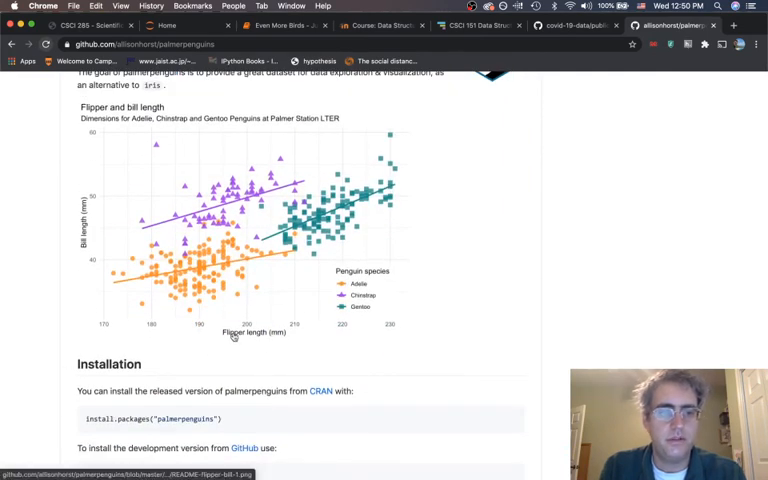
{"action": "mouse_move", "coordinate": [428, 224]}
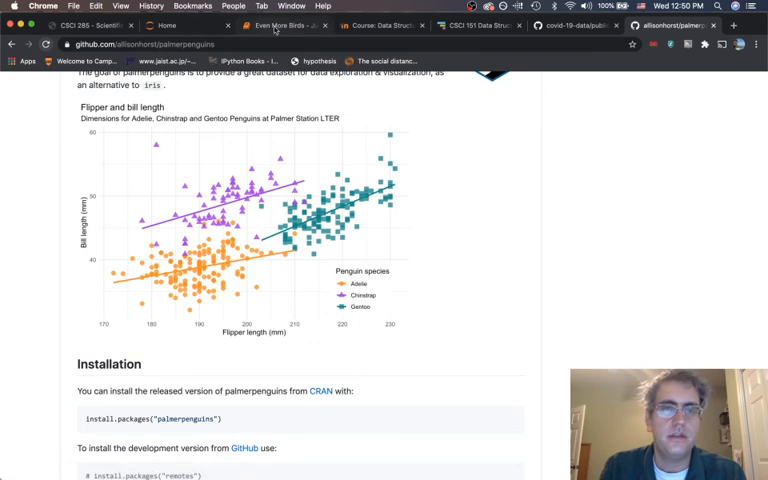
{"action": "left_click", "coordinate": [284, 24]}
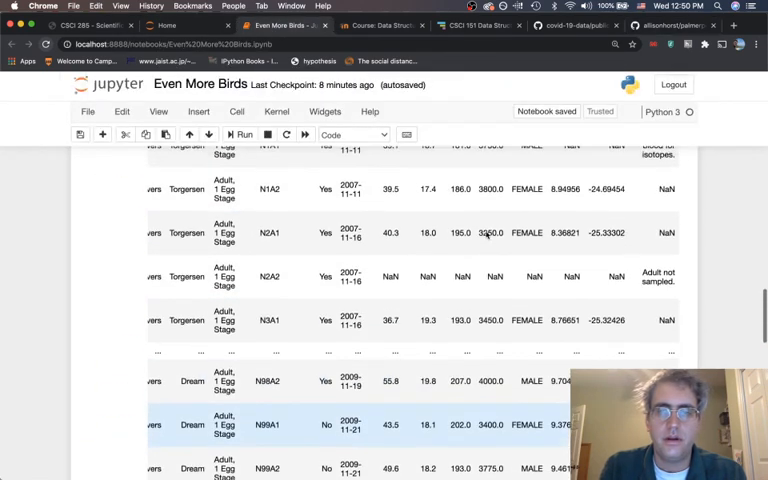
{"action": "scroll", "scroll_direction": "up", "scroll_amount": 3}
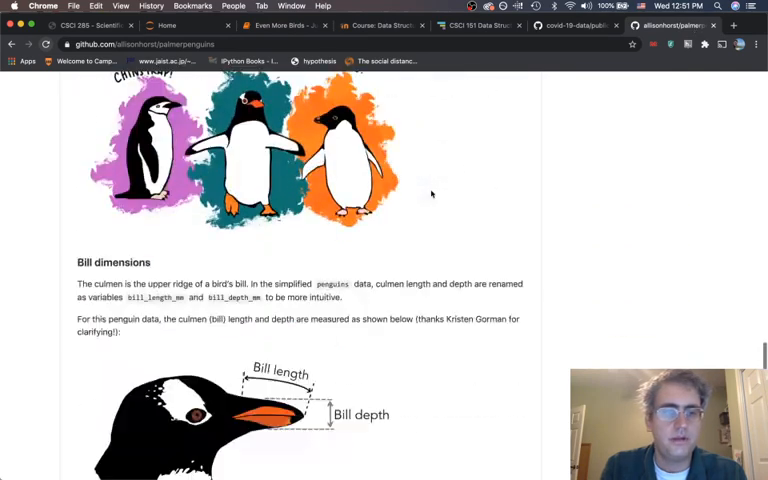
{"action": "scroll", "scroll_direction": "down", "scroll_amount": 3}
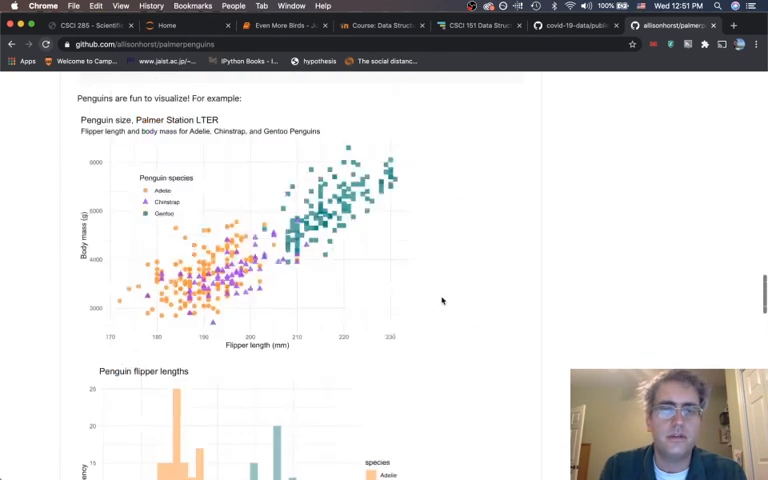
{"action": "scroll", "scroll_direction": "up", "scroll_amount": 3}
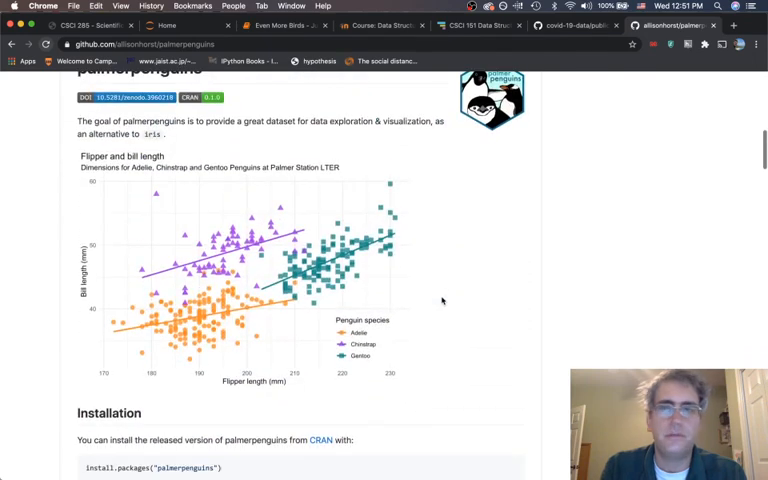
{"action": "left_click", "coordinate": [284, 24]}
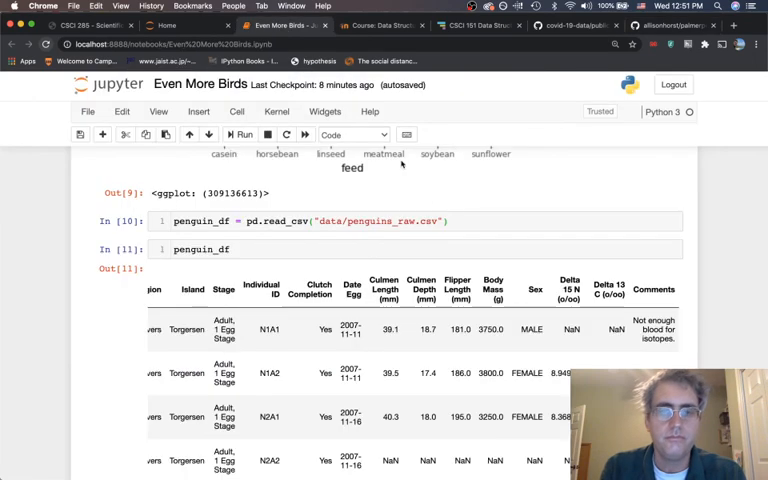
{"action": "scroll", "scroll_direction": "down", "scroll_amount": 3}
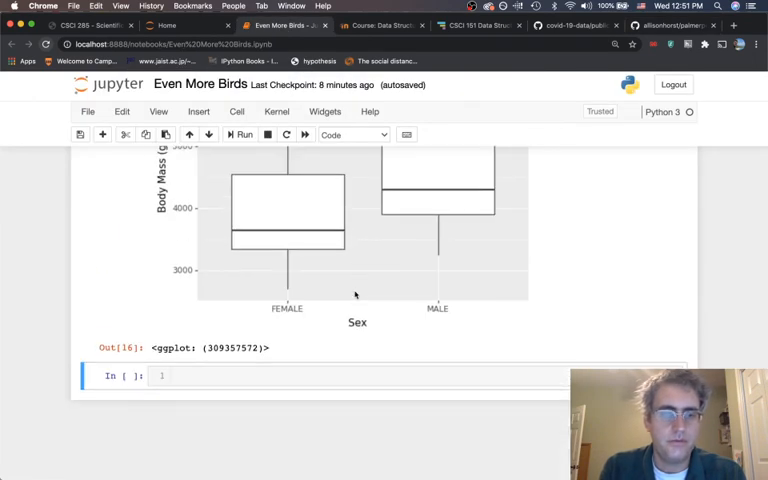
Step: Write and run ggplot(penguin_df, aes(x='Flipper Length (mm)', y='Culmen Length (mm)')) to draw empty labelled axes
{"action": "left_click", "coordinate": [240, 376]}
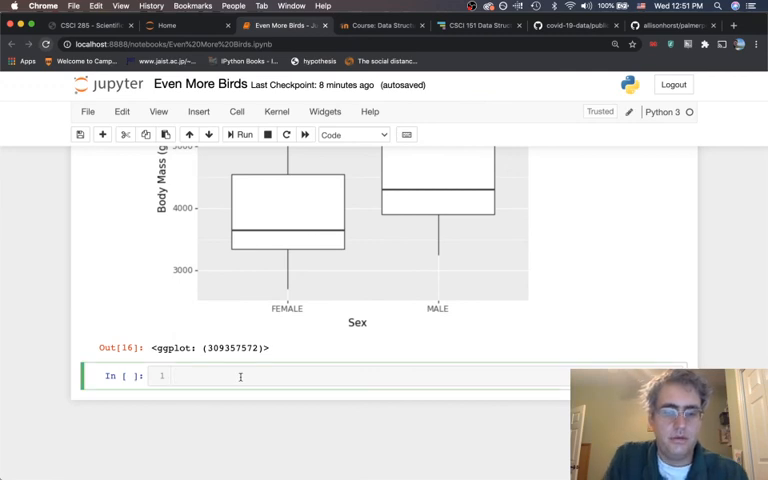
{"action": "type", "text": "ggplot()"}
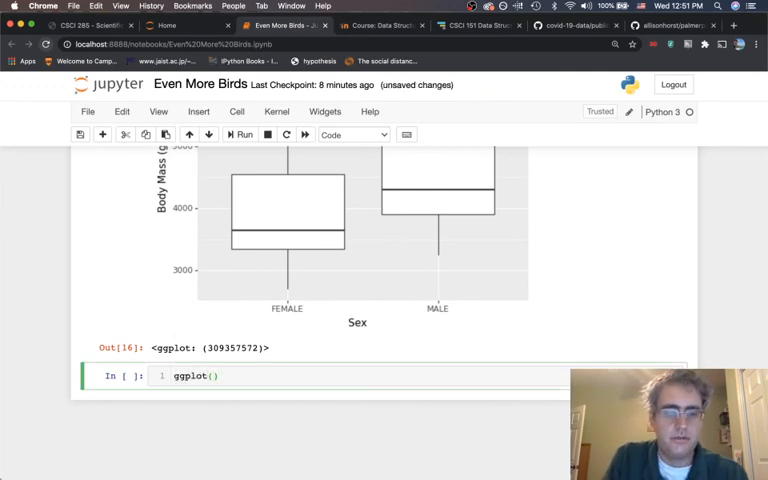
{"action": "type", "text": "enguin_d"}
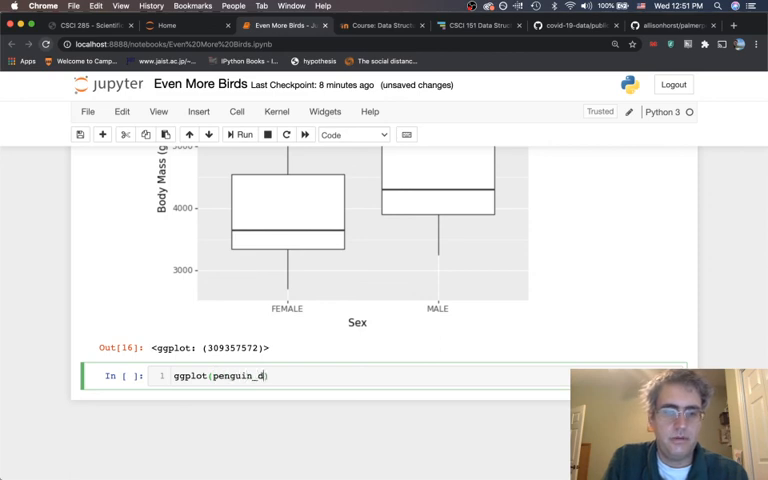
{"action": "type", "text": "f, aes(x ="}
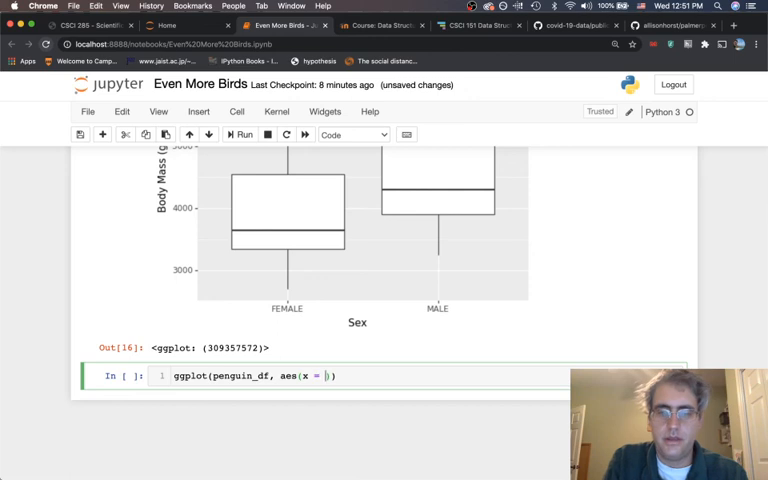
{"action": "type", "text": "\"\""}
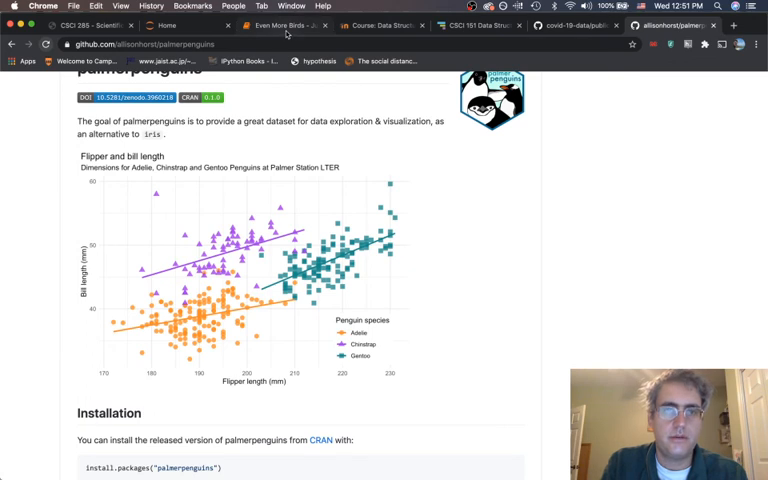
{"action": "left_click", "coordinate": [280, 24]}
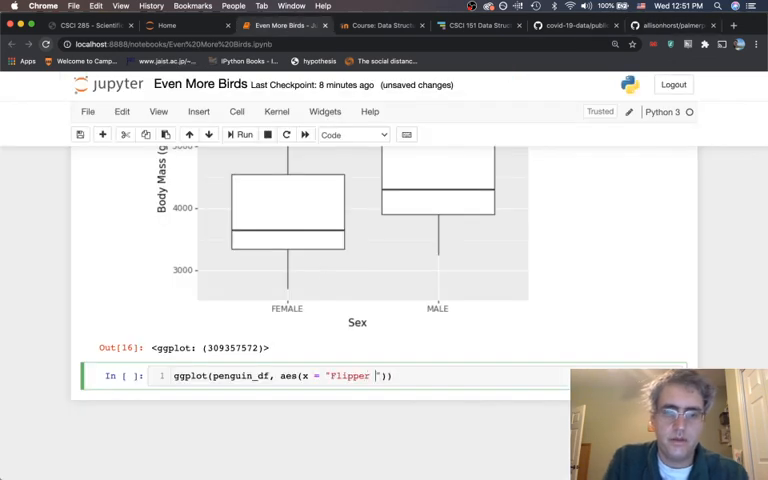
{"action": "type", "text": "lengt"}
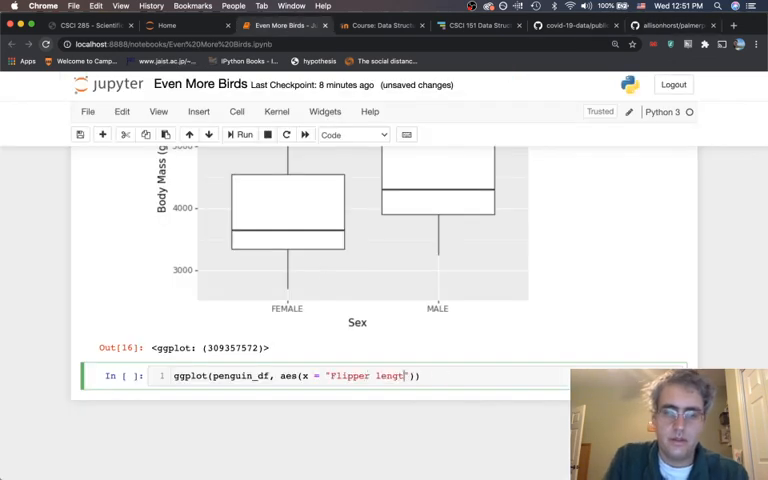
{"action": "type", "text": "(mm)"}
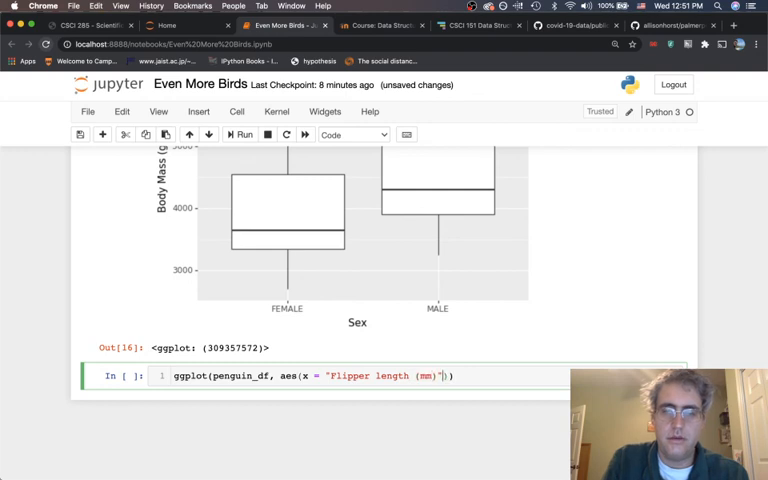
{"action": "type", "text": ", y = \""}
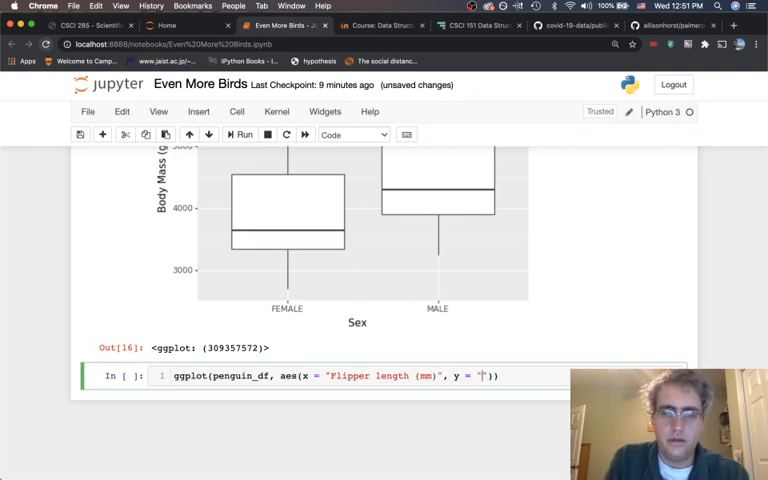
{"action": "type", "text": "Culmen"}
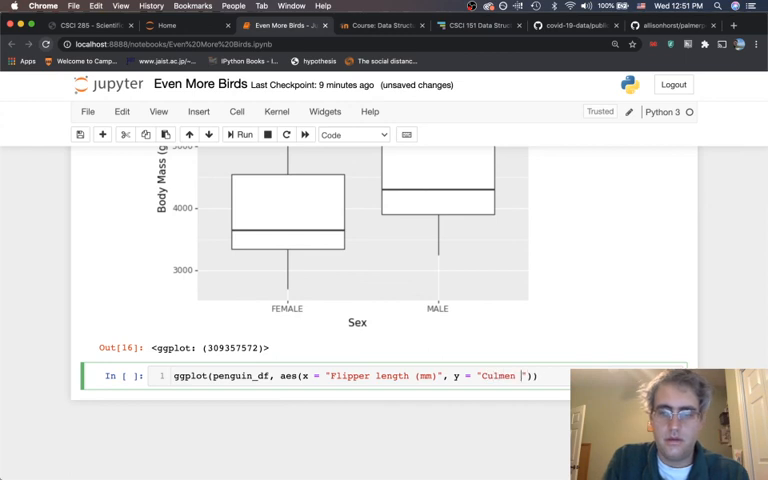
{"action": "scroll", "scroll_direction": "up", "scroll_amount": 3}
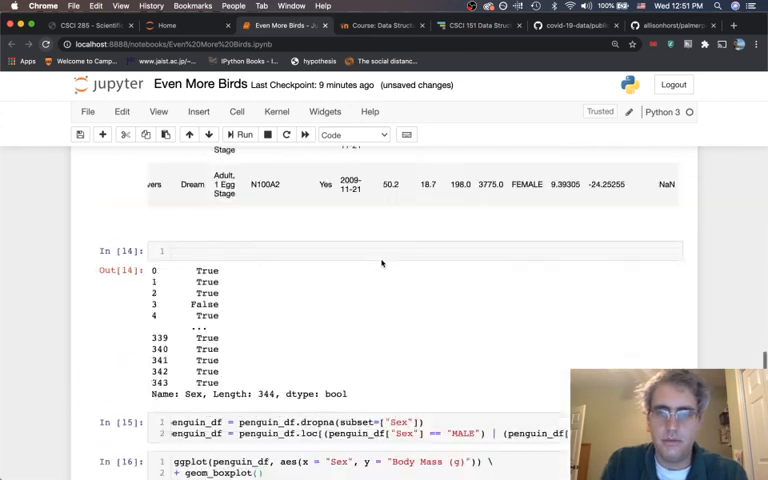
{"action": "scroll", "scroll_direction": "up", "scroll_amount": 3}
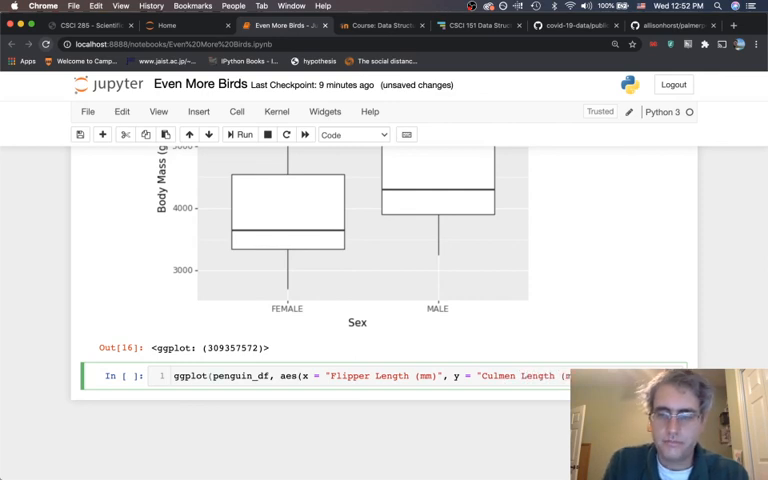
{"action": "left_click", "coordinate": [240, 134]}
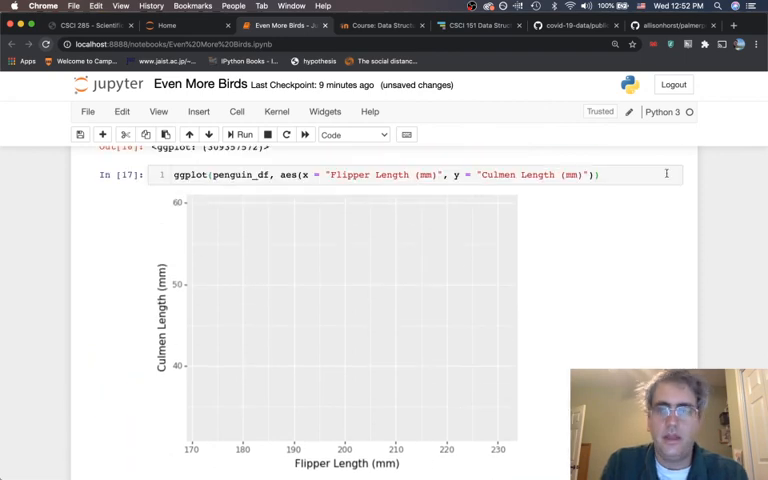
Step: Add + geom_point() so flipper vs culmen length shows as black scatter points
{"action": "type", "text": "\\"}
{"action": "type", "text": "geom_p"}
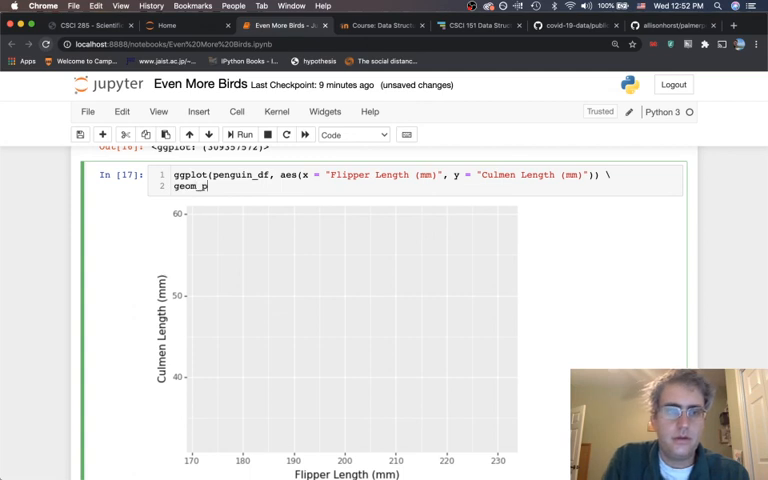
{"action": "type", "text": "oint()"}
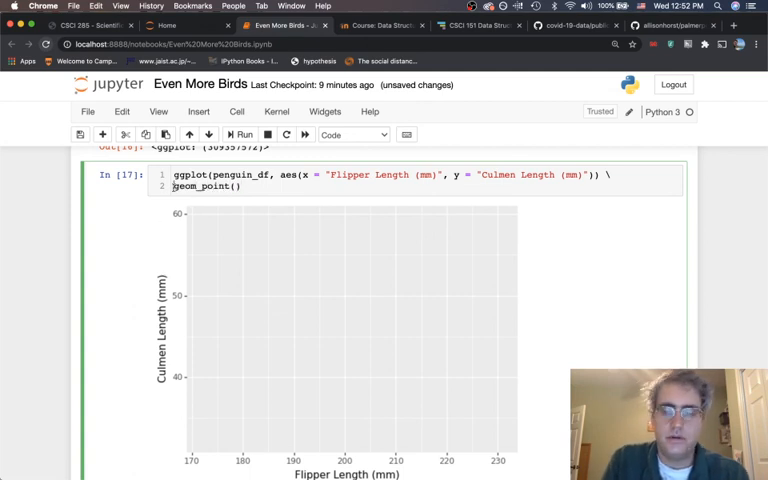
{"action": "left_click", "coordinate": [240, 134]}
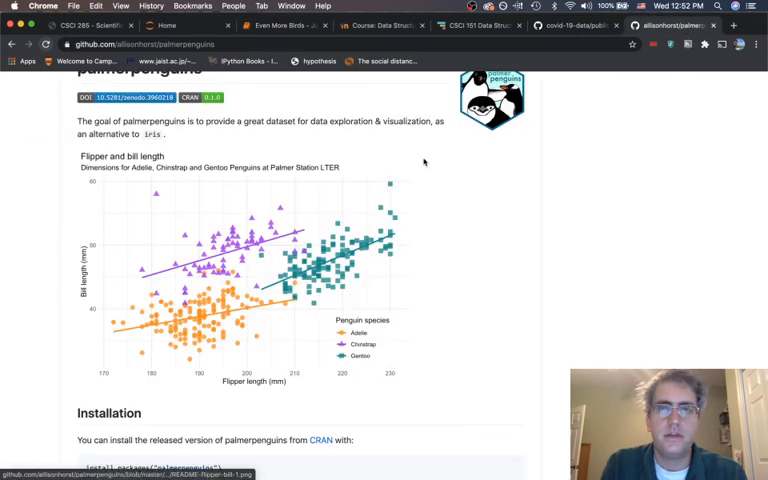
{"action": "left_click", "coordinate": [284, 24]}
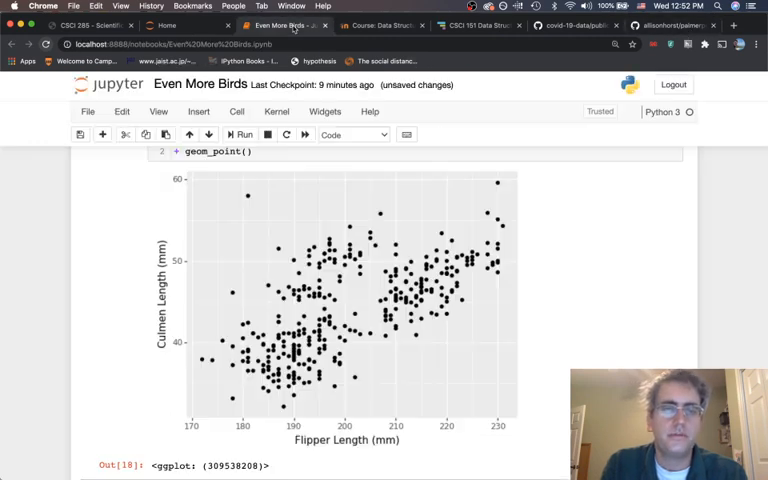
Step: Begin mapping color=Species inside aes to colour points by species
{"action": "scroll", "scroll_direction": "up", "scroll_amount": 3}
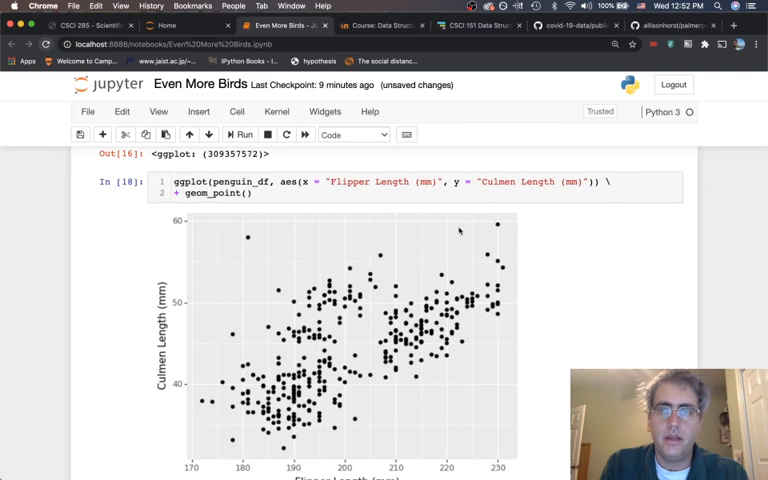
{"action": "type", "text": ", co"}
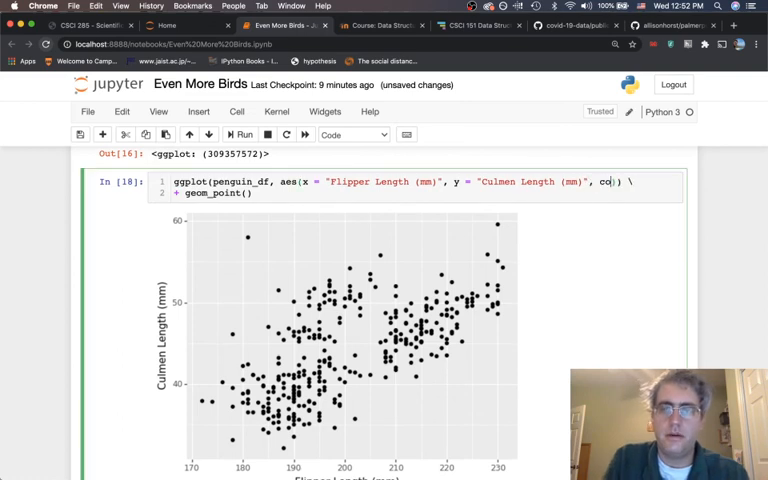
{"action": "type", "text": "lor="}
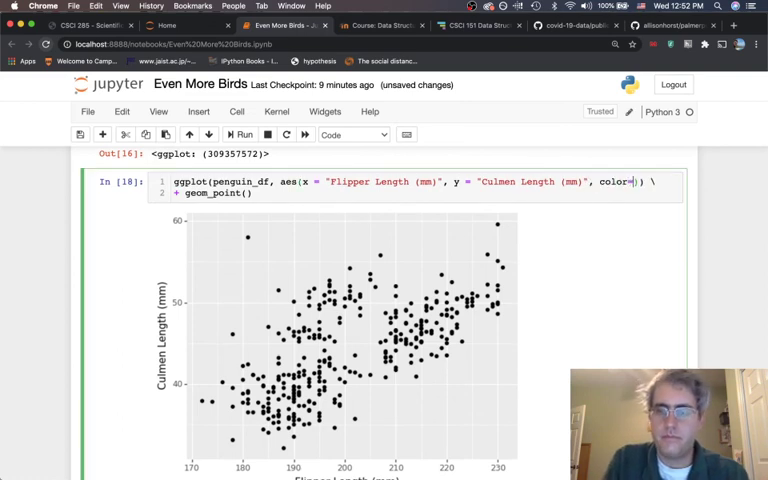
{"action": "type", "text": "Species"}
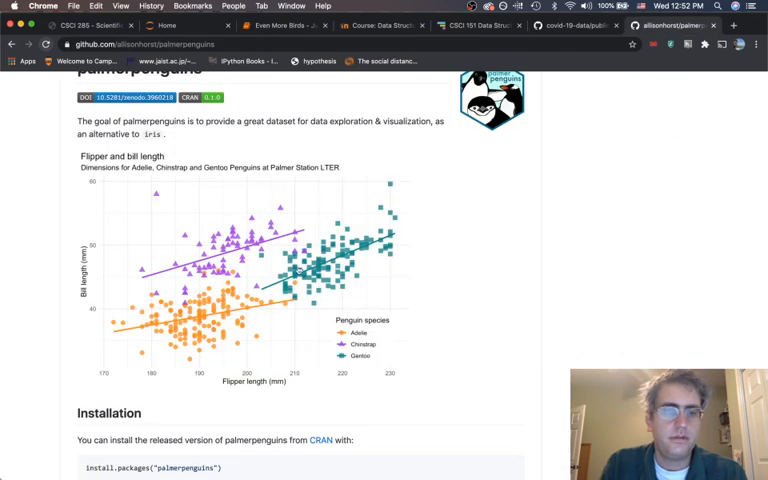
{"action": "mouse_move", "coordinate": [460, 228]}
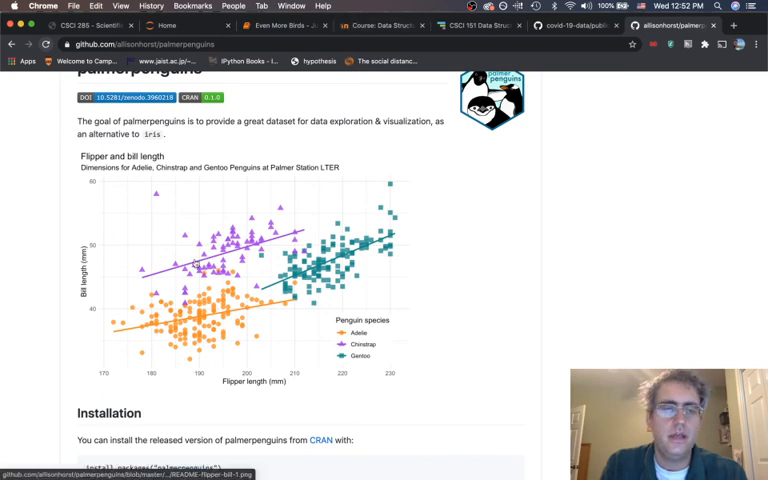
{"action": "mouse_move", "coordinate": [248, 330]}
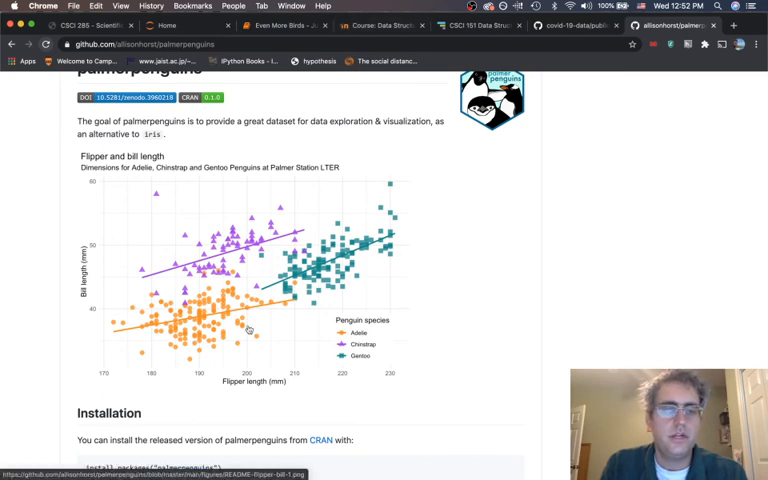
{"action": "mouse_move", "coordinate": [392, 204]}
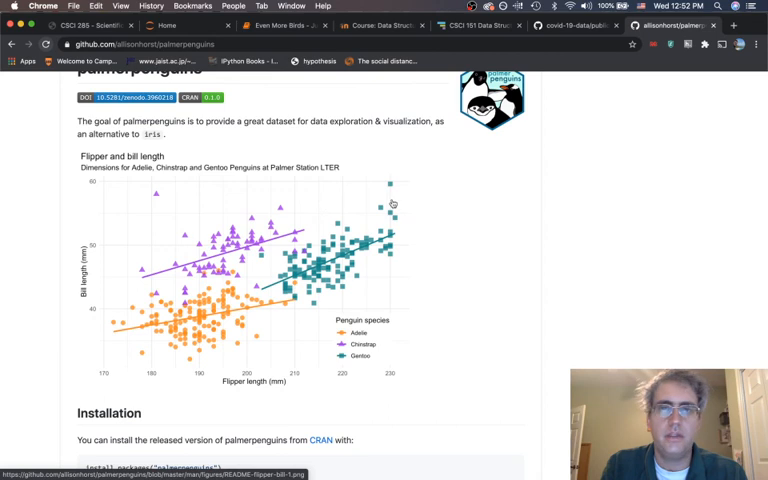
Step: Colour points by Species and add a geom_smooth layer with default trend lines
{"action": "left_click", "coordinate": [284, 24]}
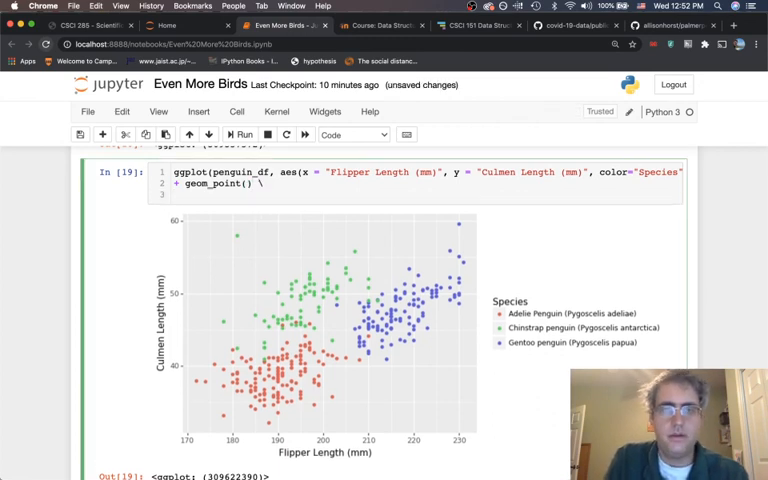
{"action": "type", "text": "geom_smooth("}
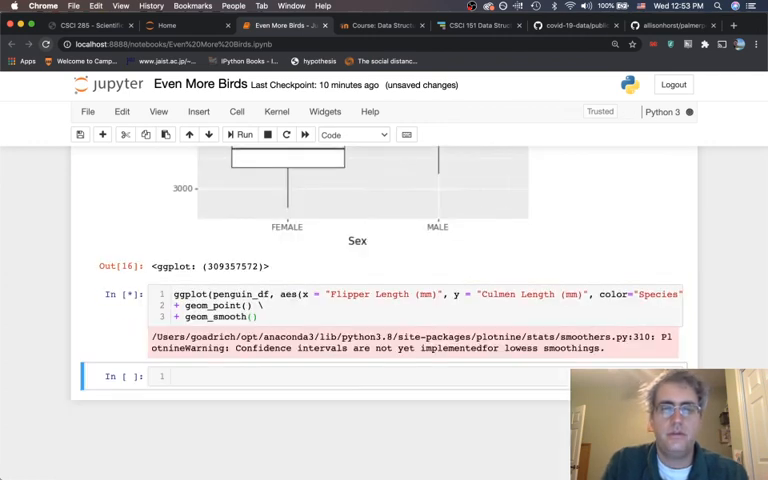
{"action": "left_click", "coordinate": [240, 134]}
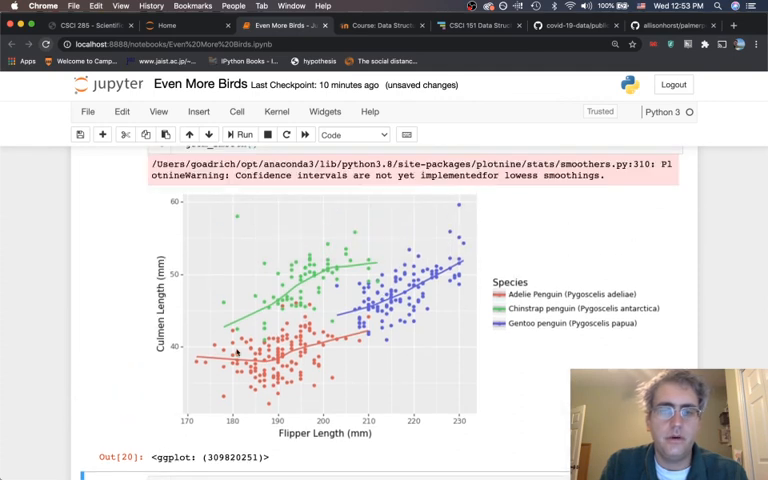
{"action": "mouse_move", "coordinate": [348, 220]}
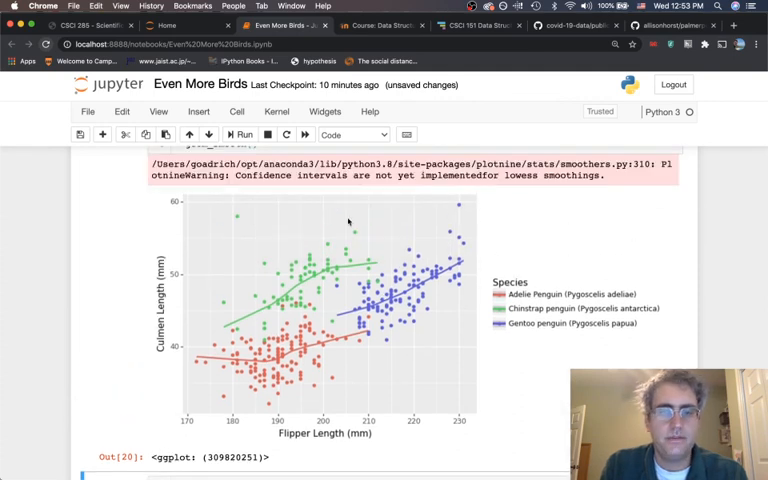
Step: Set geom_smooth method = "lm" for straight per-species regression lines with bands
{"action": "scroll", "scroll_direction": "up", "scroll_amount": 3}
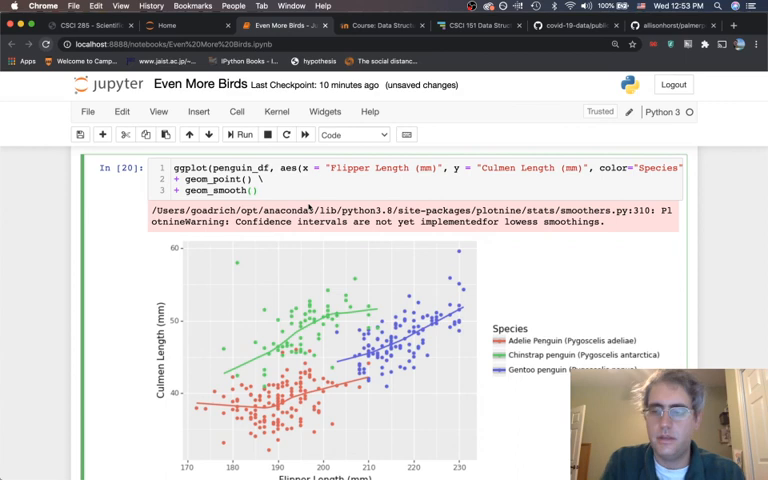
{"action": "type", "text": "method"}
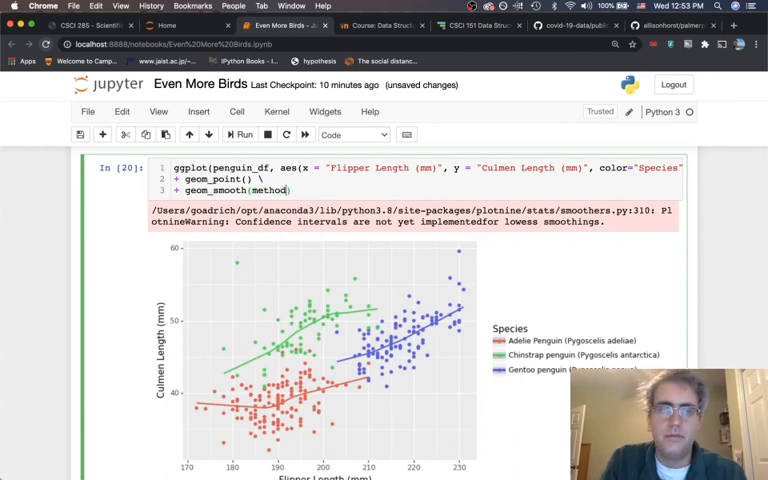
{"action": "type", "text": "= \"l"}
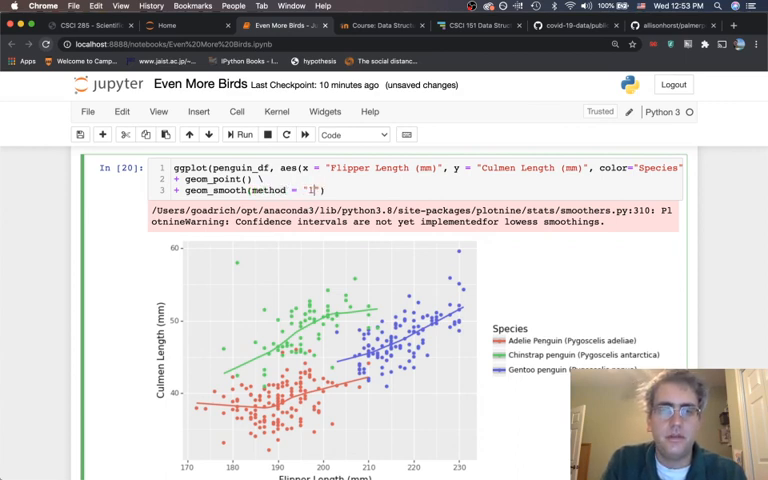
{"action": "type", "text": "m"}
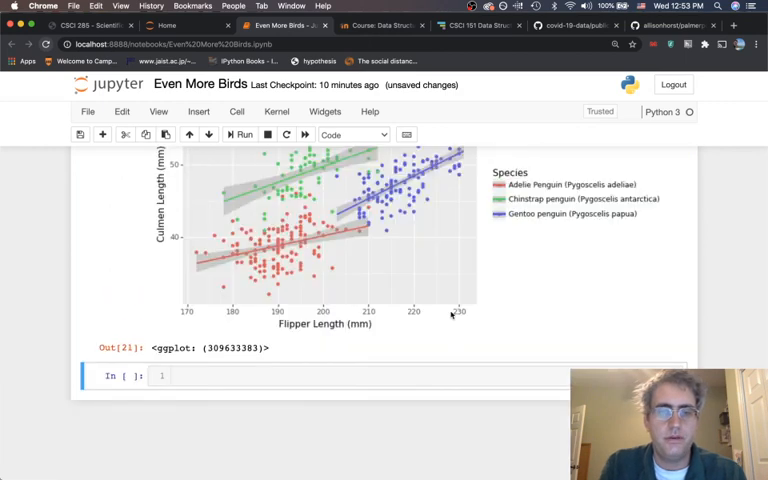
{"action": "scroll", "scroll_direction": "up", "scroll_amount": 3}
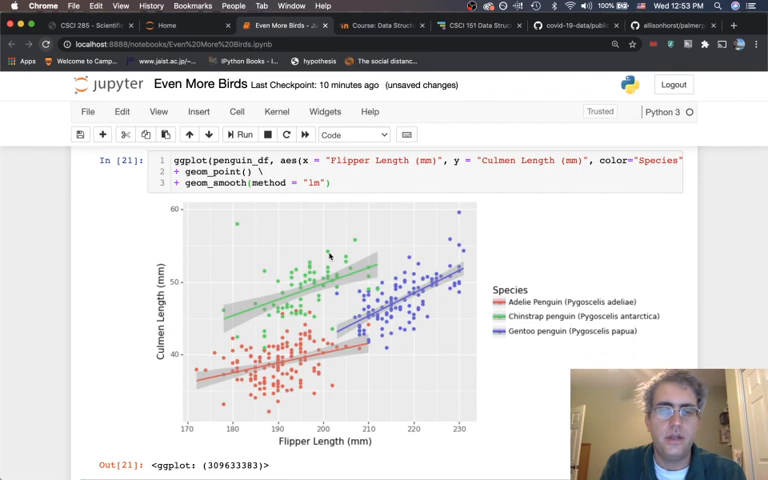
{"action": "mouse_move", "coordinate": [336, 270]}
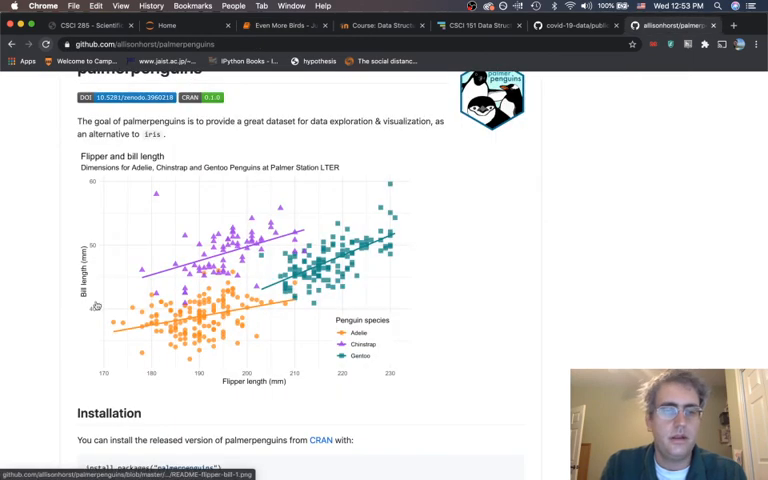
{"action": "mouse_move", "coordinate": [260, 310]}
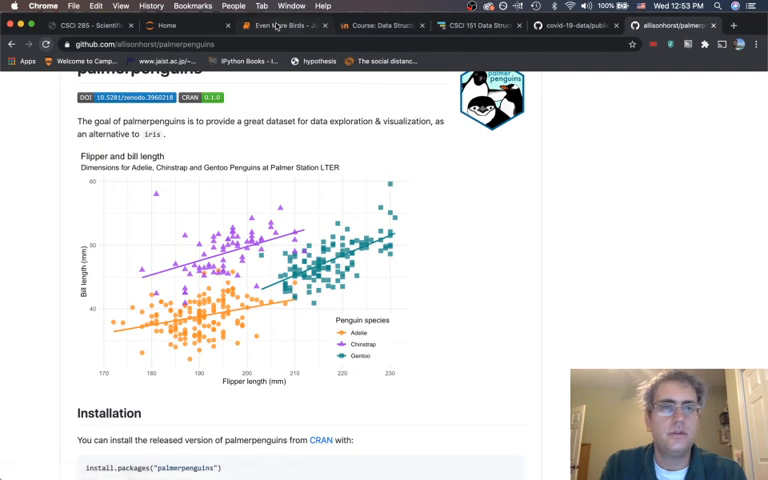
{"action": "left_click", "coordinate": [288, 24]}
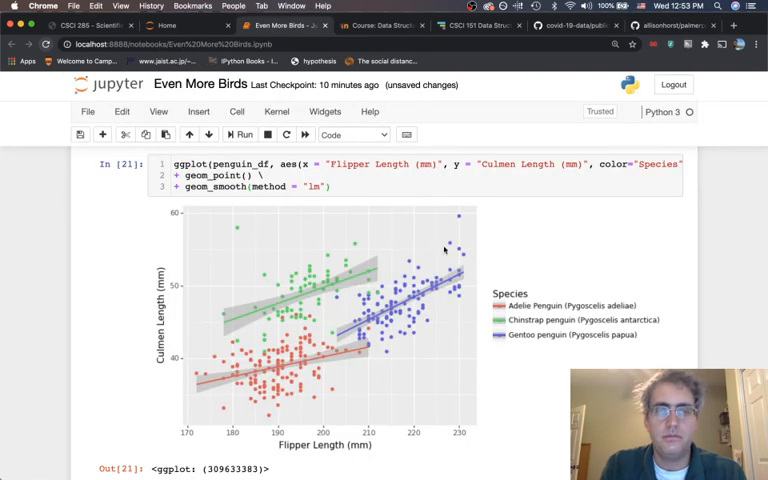